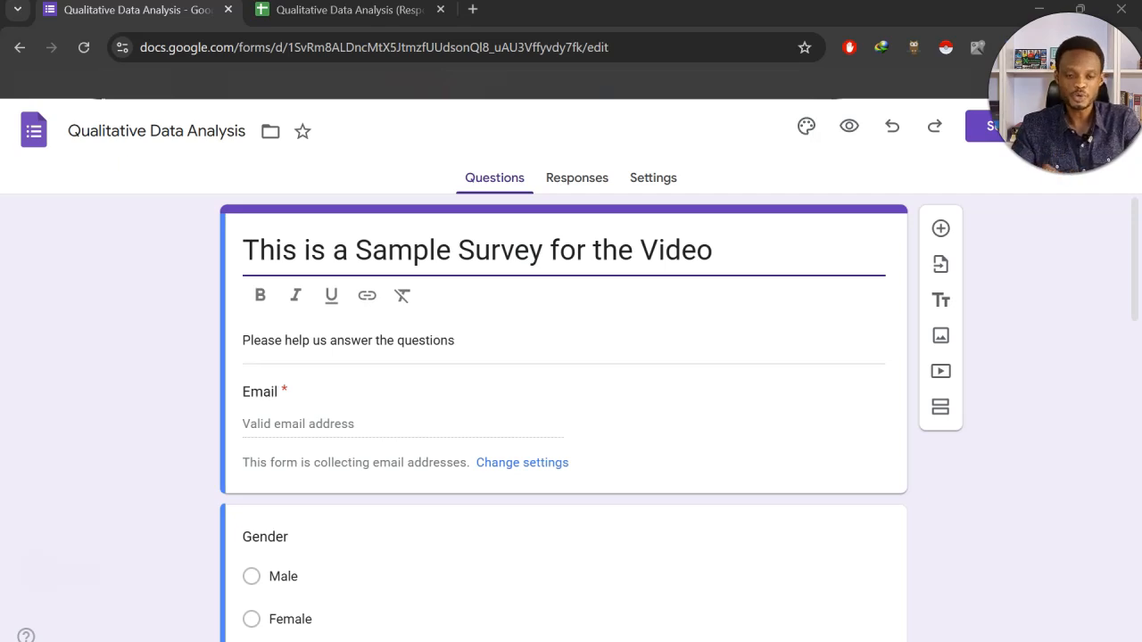
Switch to the Qualitative Data Analysis (Responses) sheet and view one respondent's answers.
scroll("down", 3)
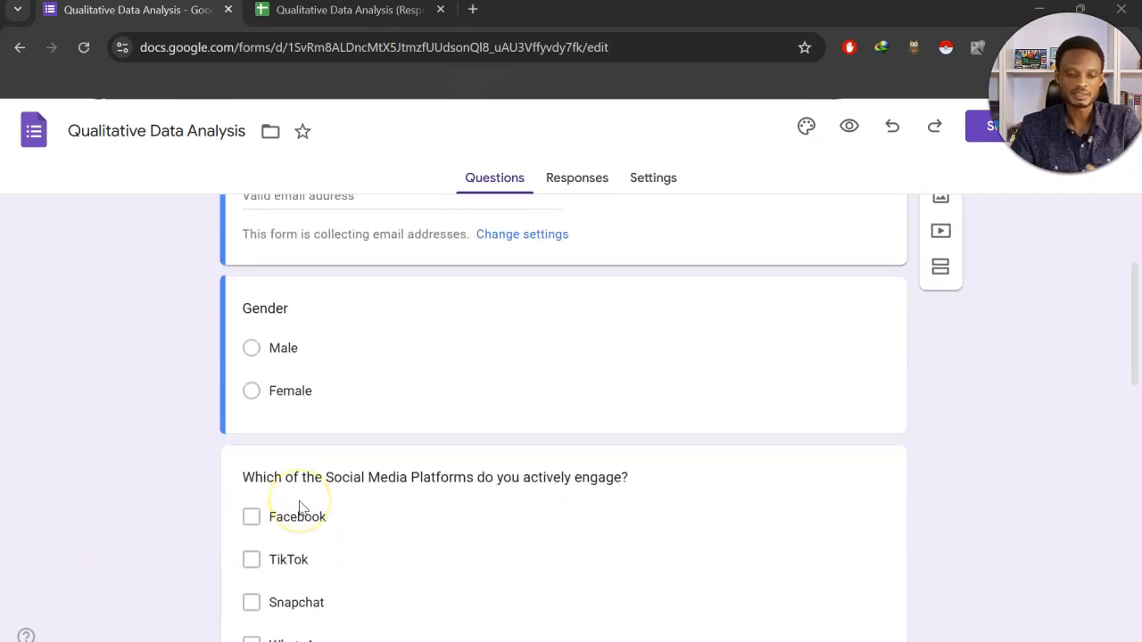
scroll("down", 3)
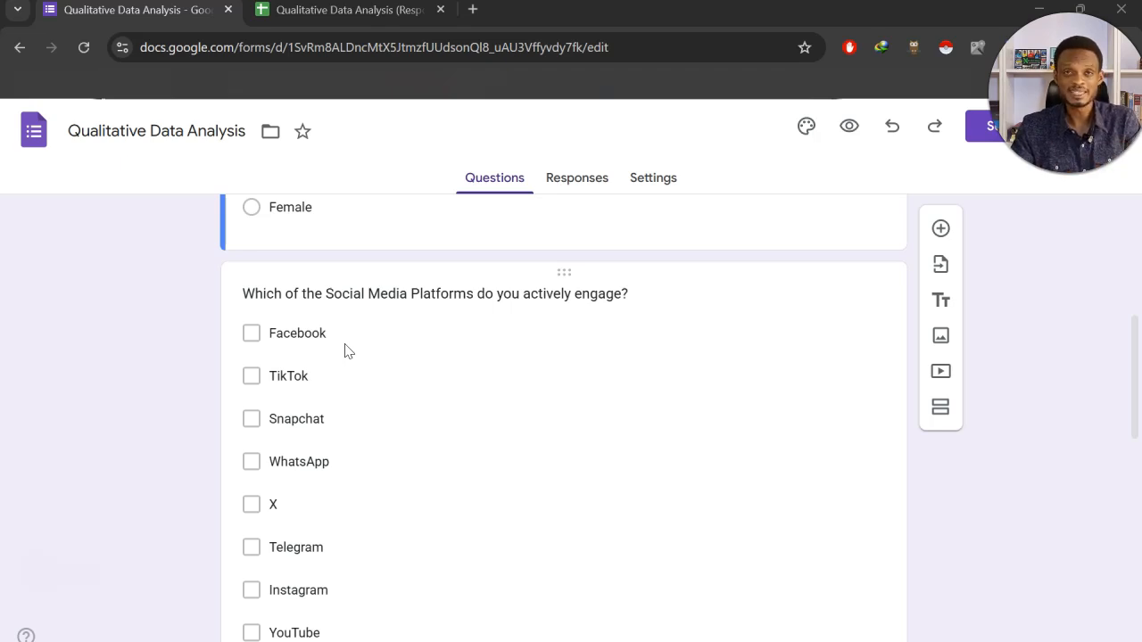
scroll("up", 3)
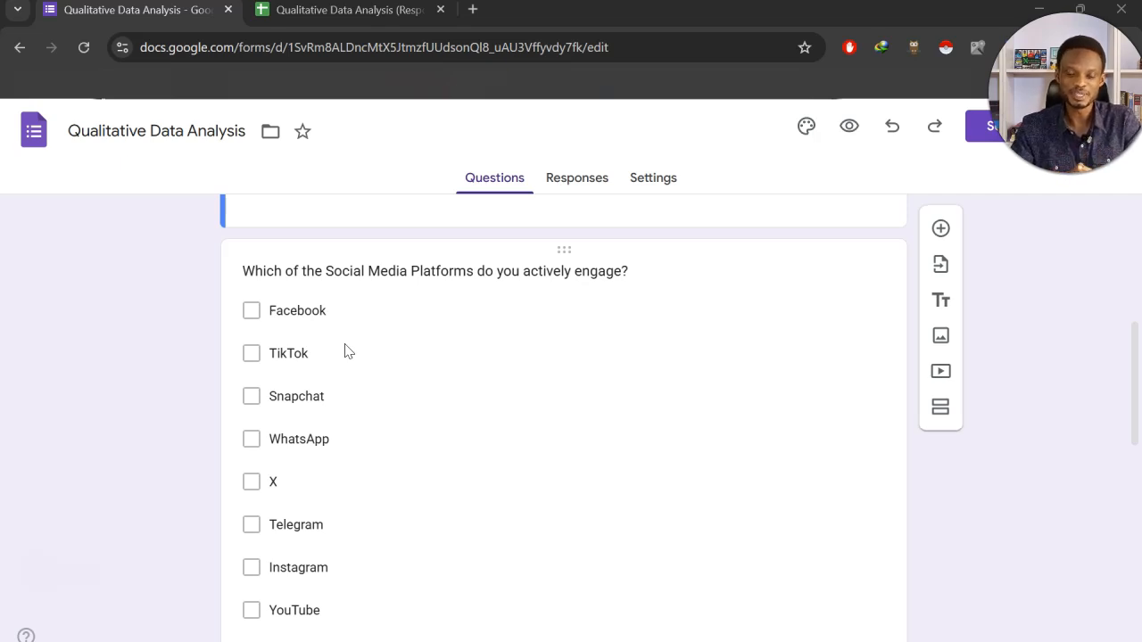
scroll("down", 3)
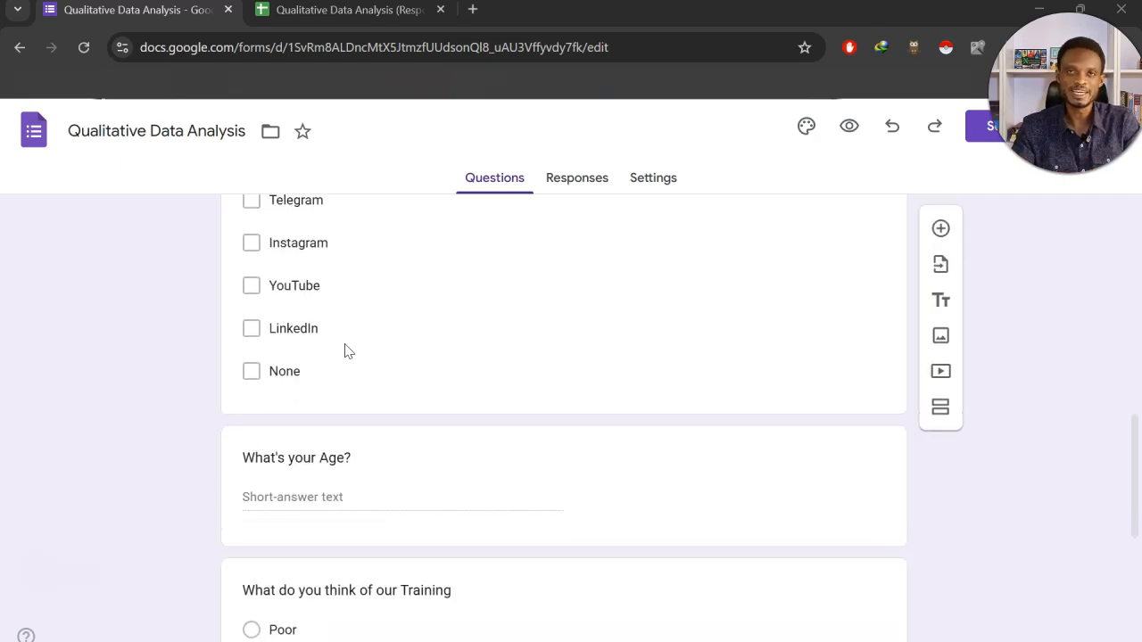
scroll("down", 3)
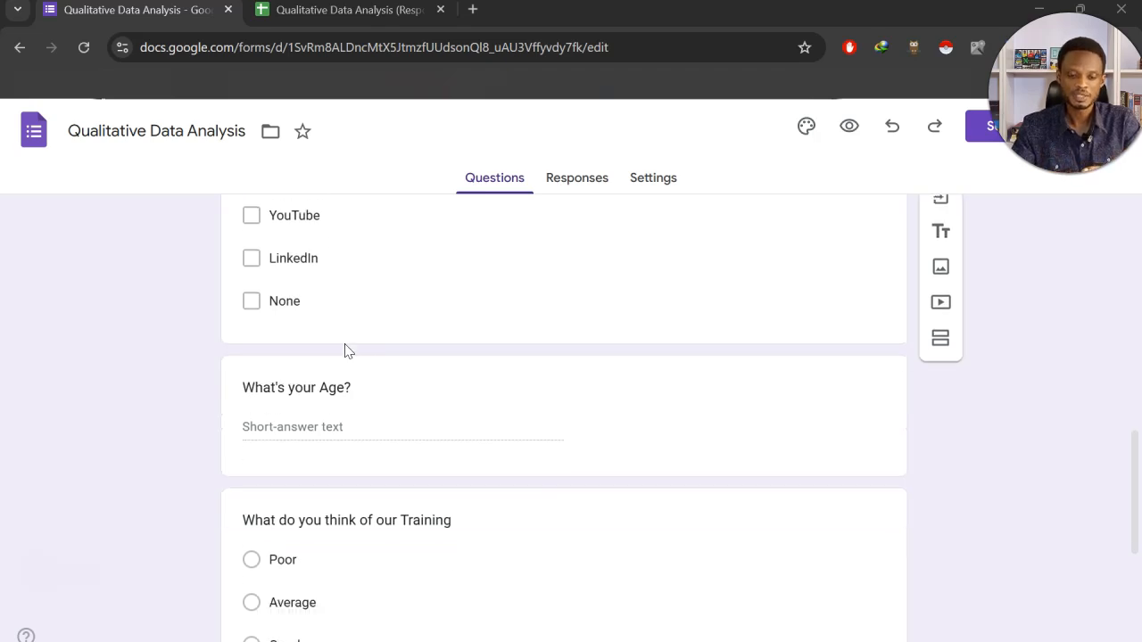
scroll("down", 3)
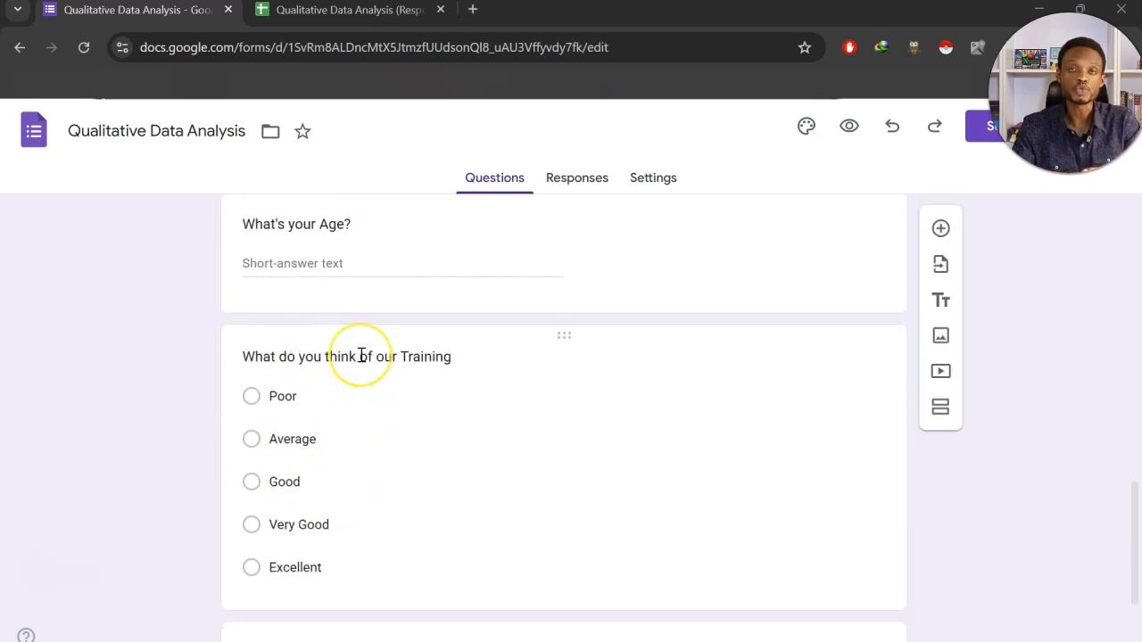
scroll("down", 3)
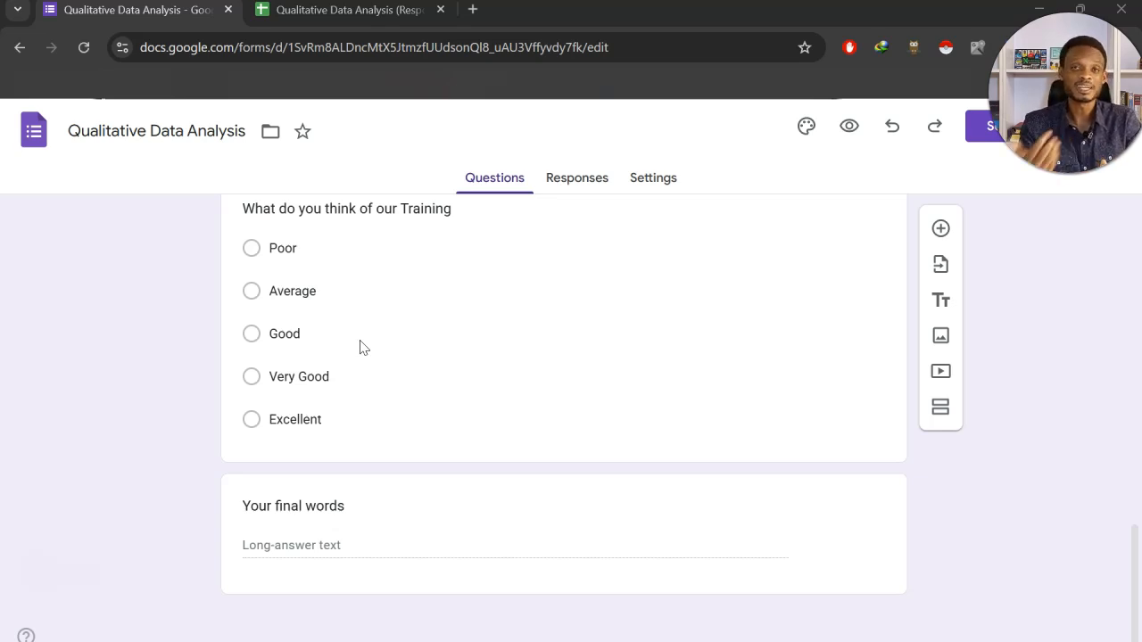
scroll("up", 3)
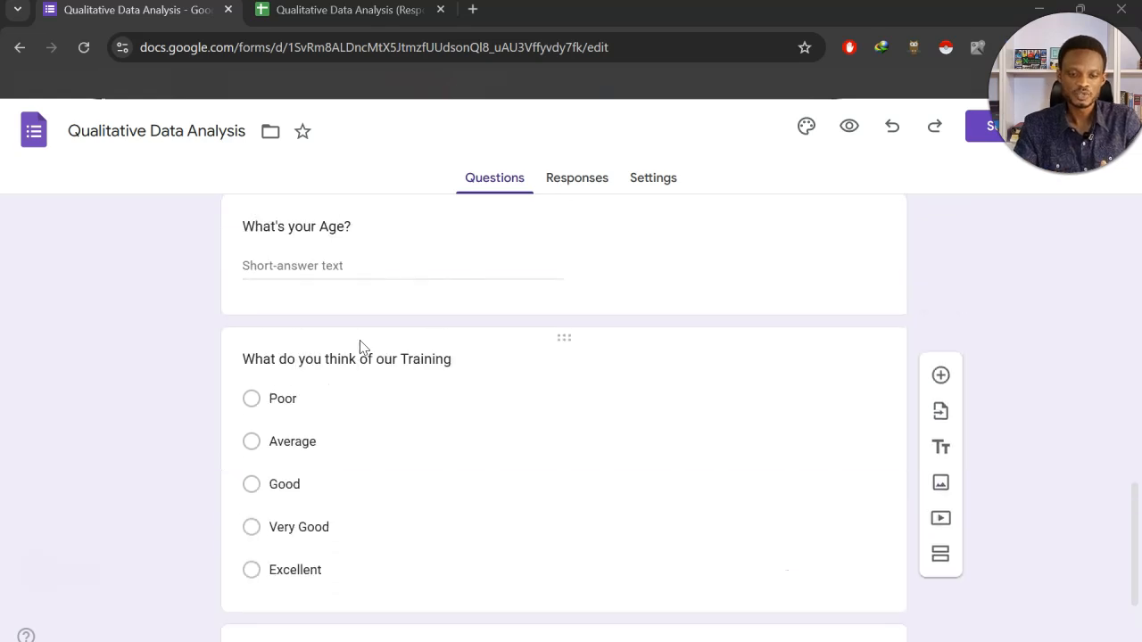
scroll("up", 3)
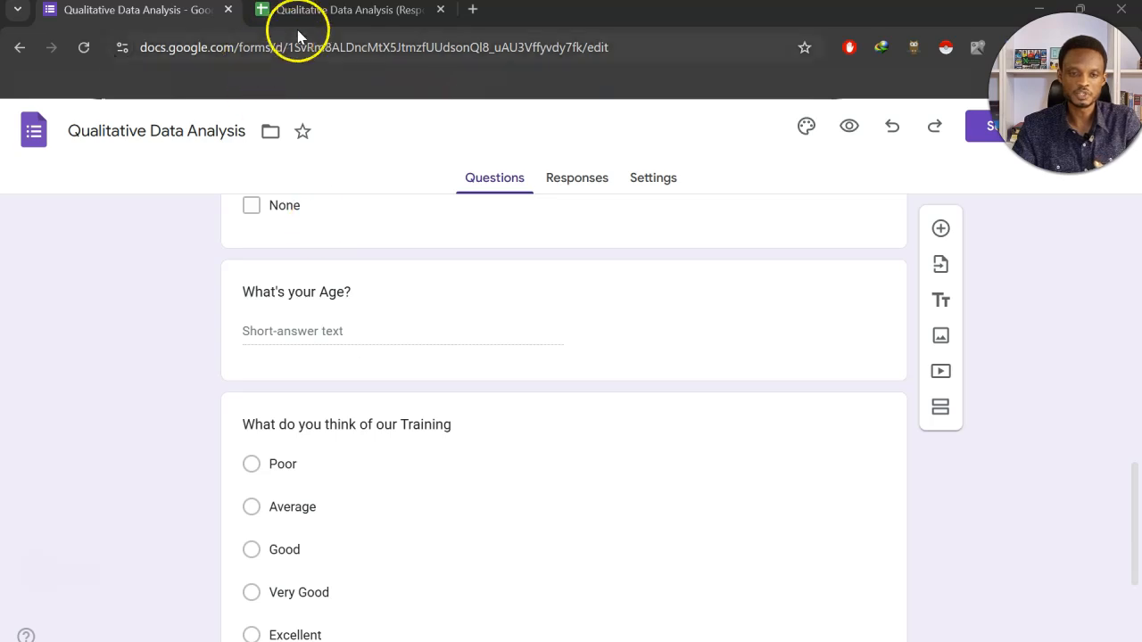
left_click(348, 9)
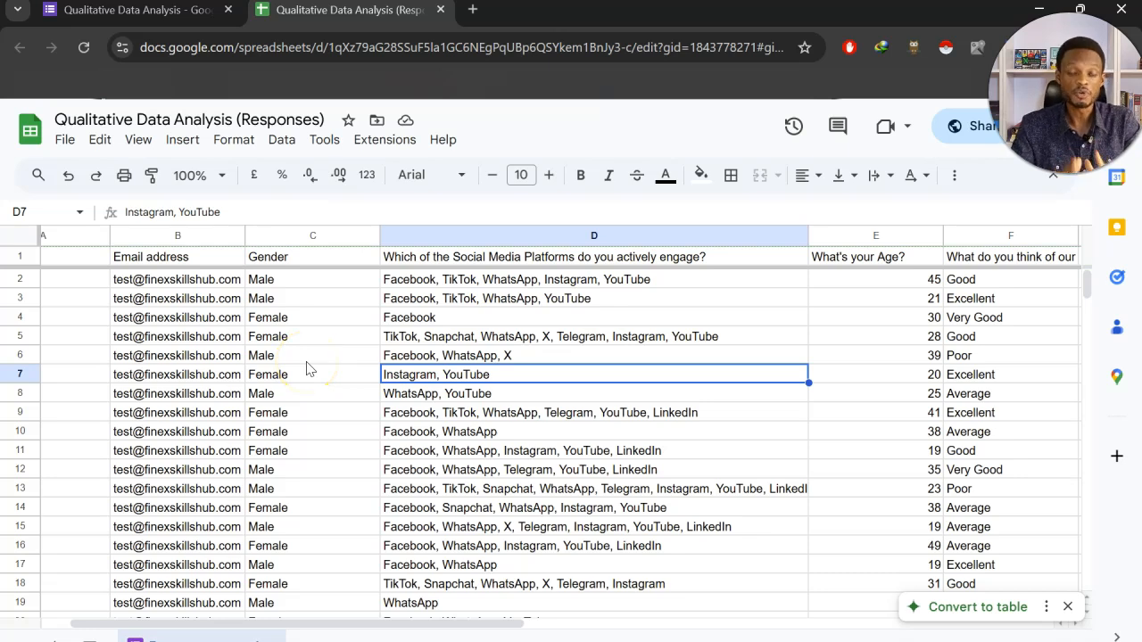
left_click(312, 412)
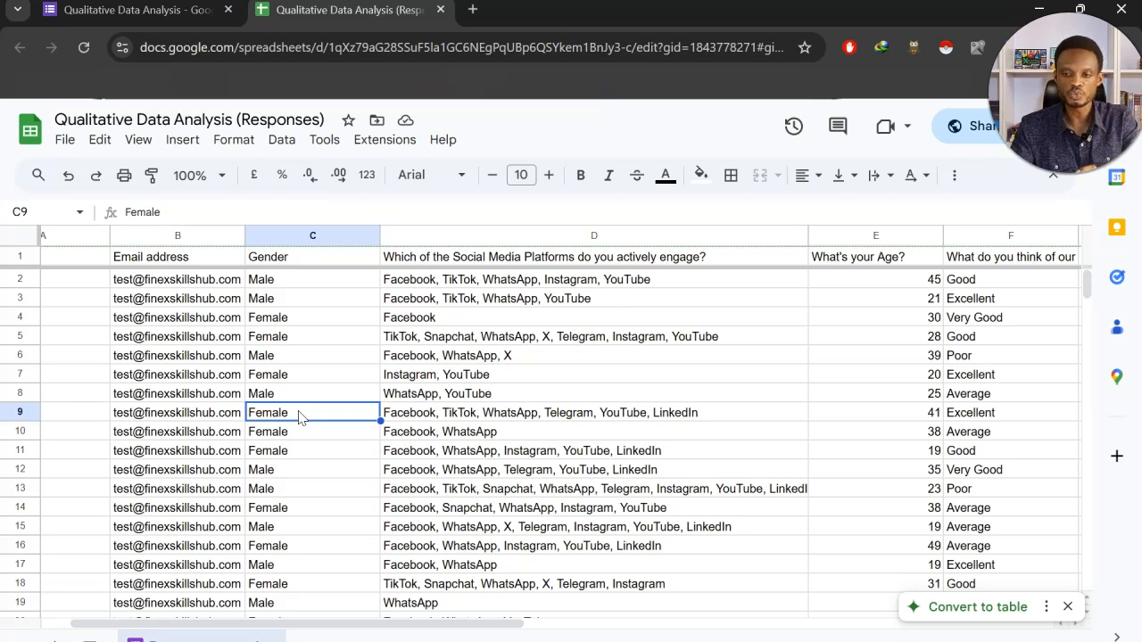
mouse_move(954, 126)
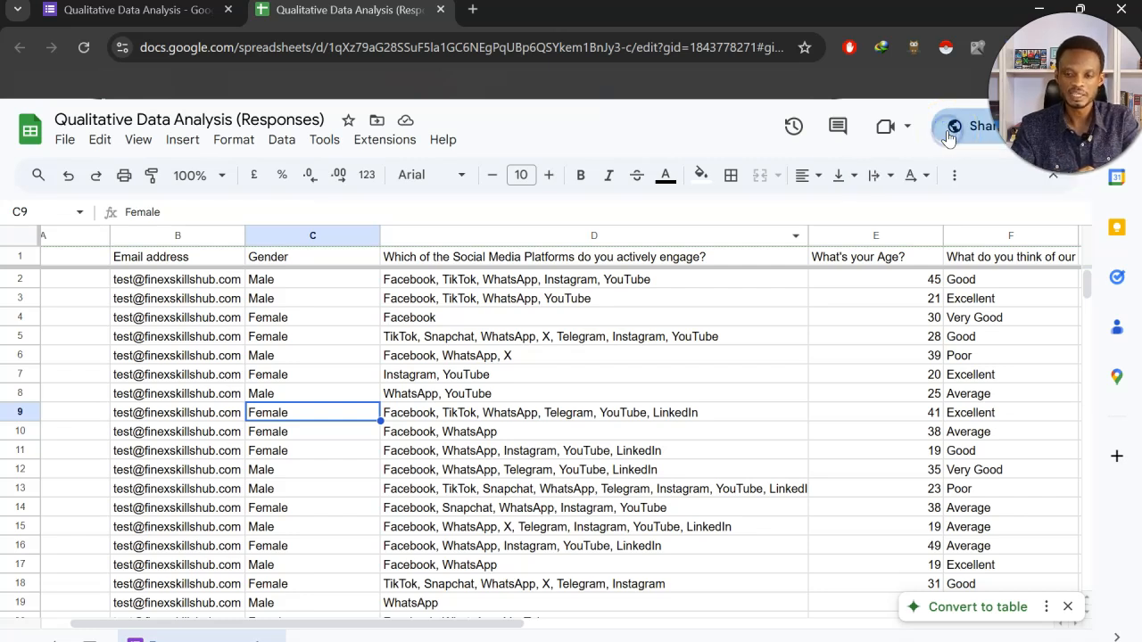
Copy the responses spreadsheet's 'Anyone with the link' viewer link from the Share dialog.
left_click(977, 126)
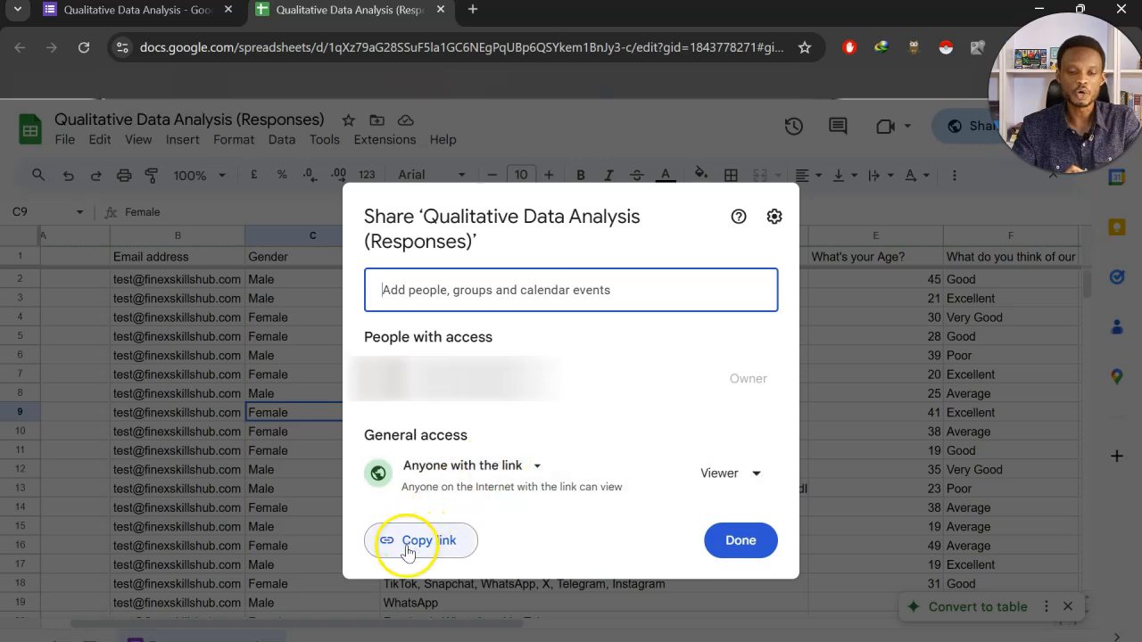
left_click(420, 539)
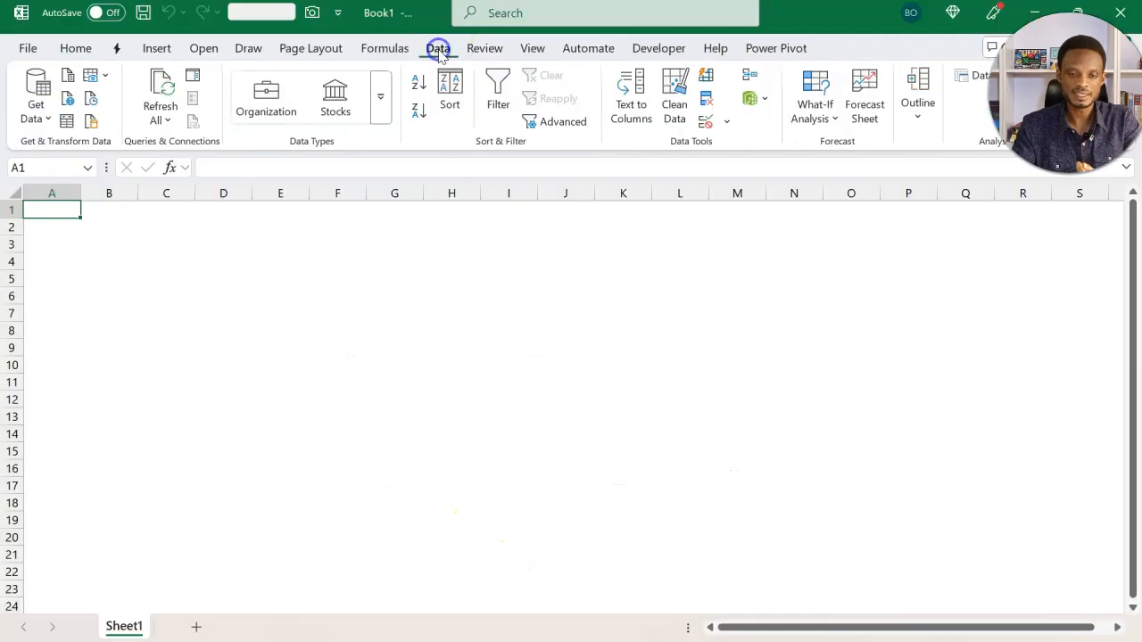
Start a From Web data import via Get Data > From Other Sources.
left_click(35, 98)
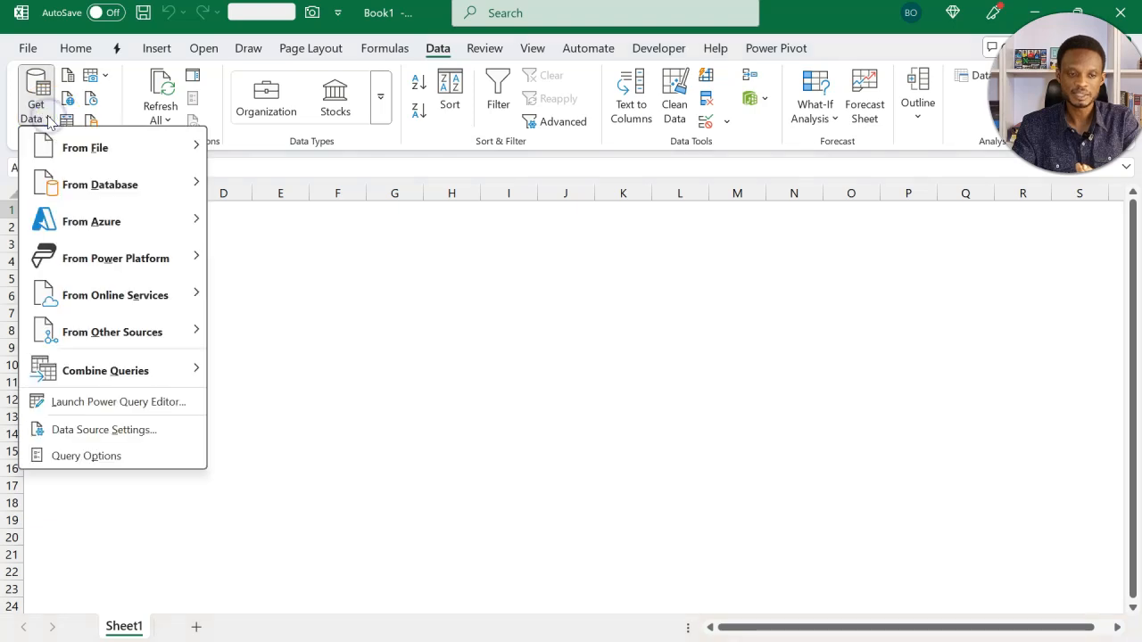
mouse_move(432, 54)
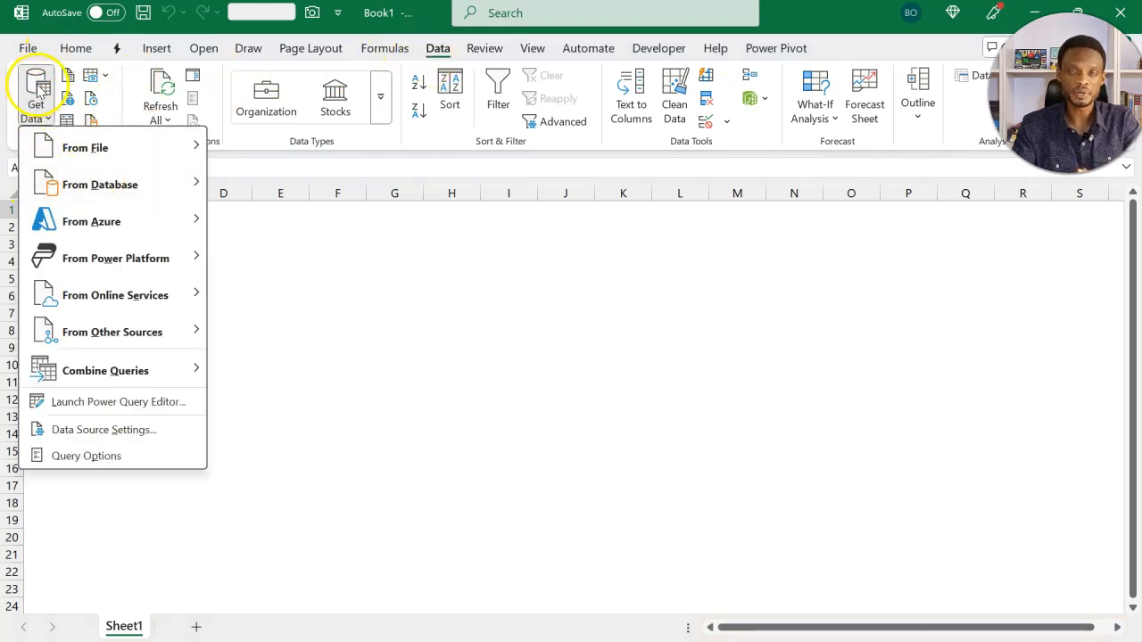
left_click(85, 147)
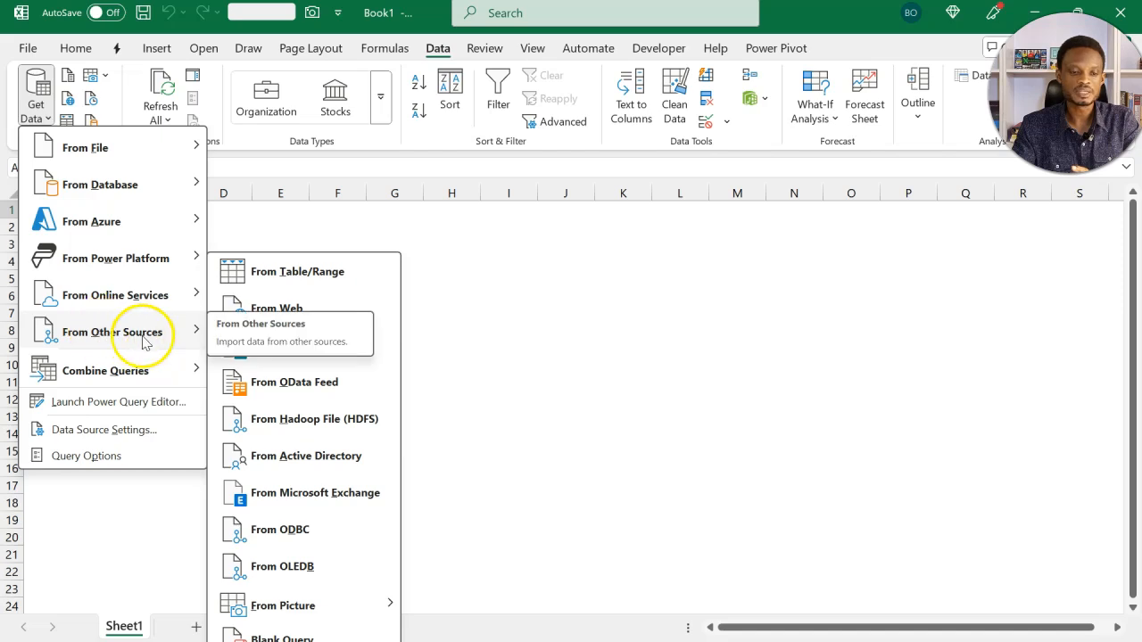
mouse_move(276, 308)
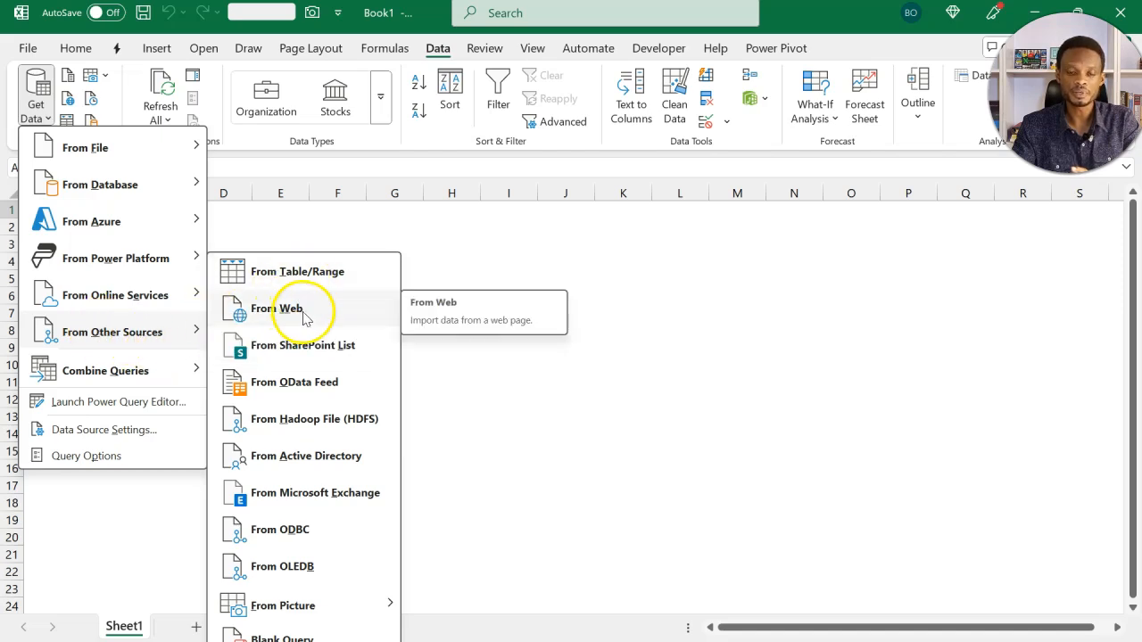
left_click(277, 308)
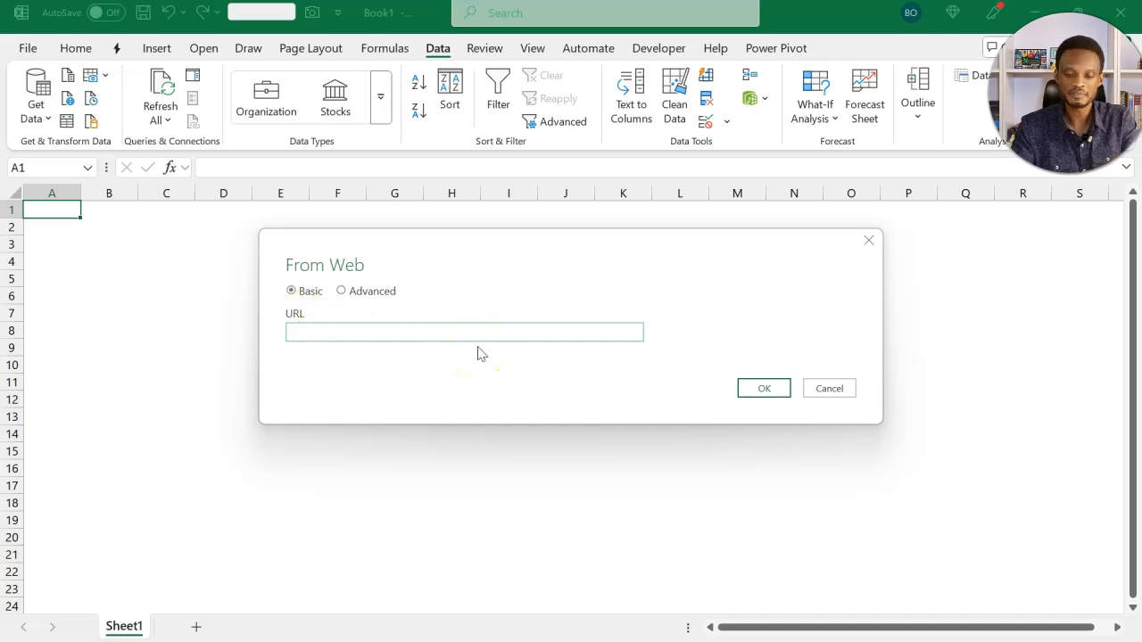
left_click(463, 332)
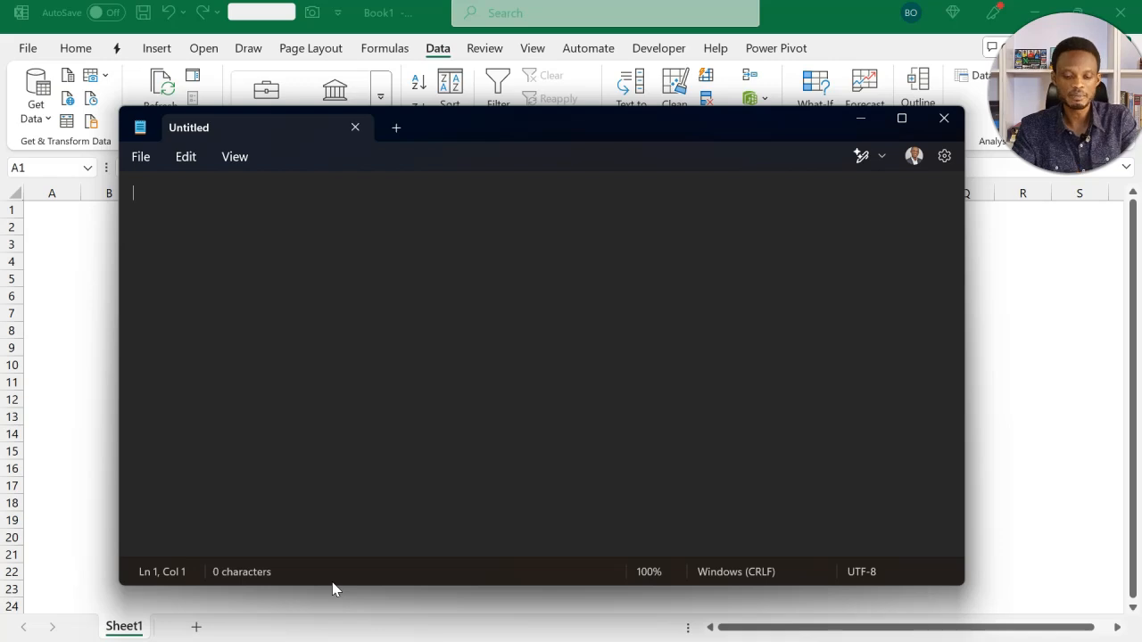
Paste the sharing link in Notepad with the line 'export format xlsx id' beneath it.
type("https://docs.google.com/spreadsheets/d/1qXz79aG28SSuF5la1GC6NEgPqUBp6QSYkem1BnJy3-c/edit?usp=sharing")
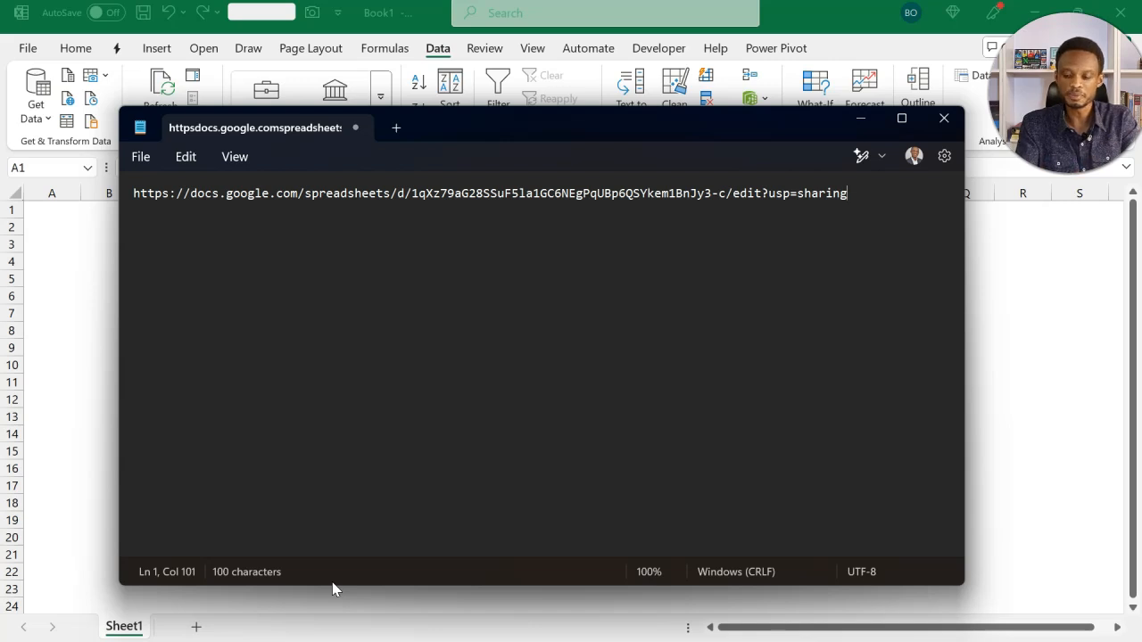
key("Return")
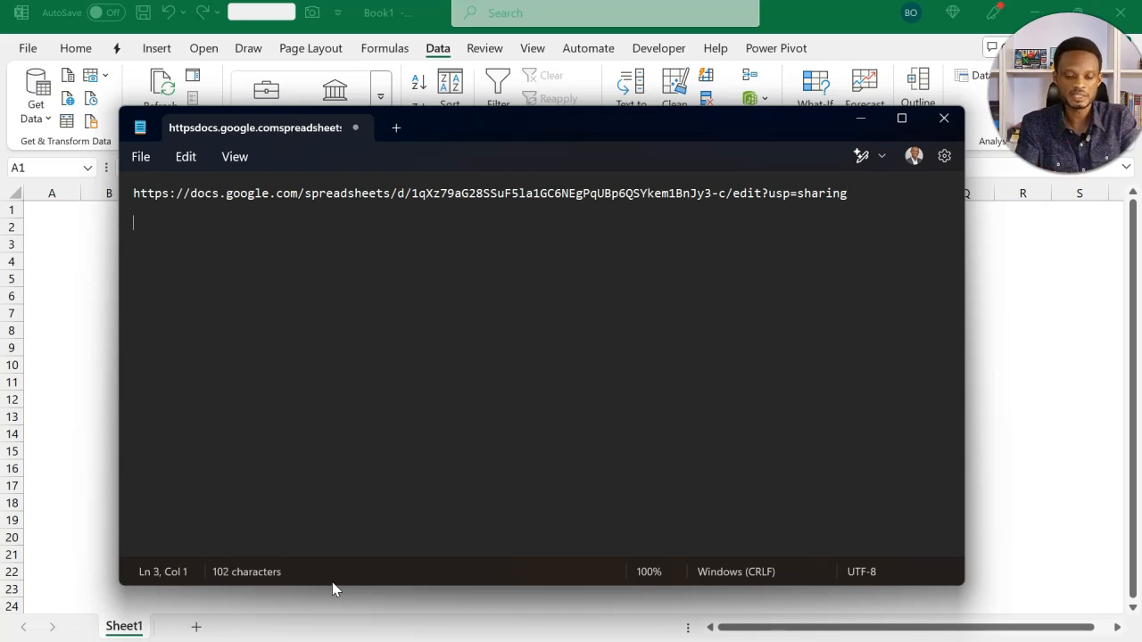
type("export")
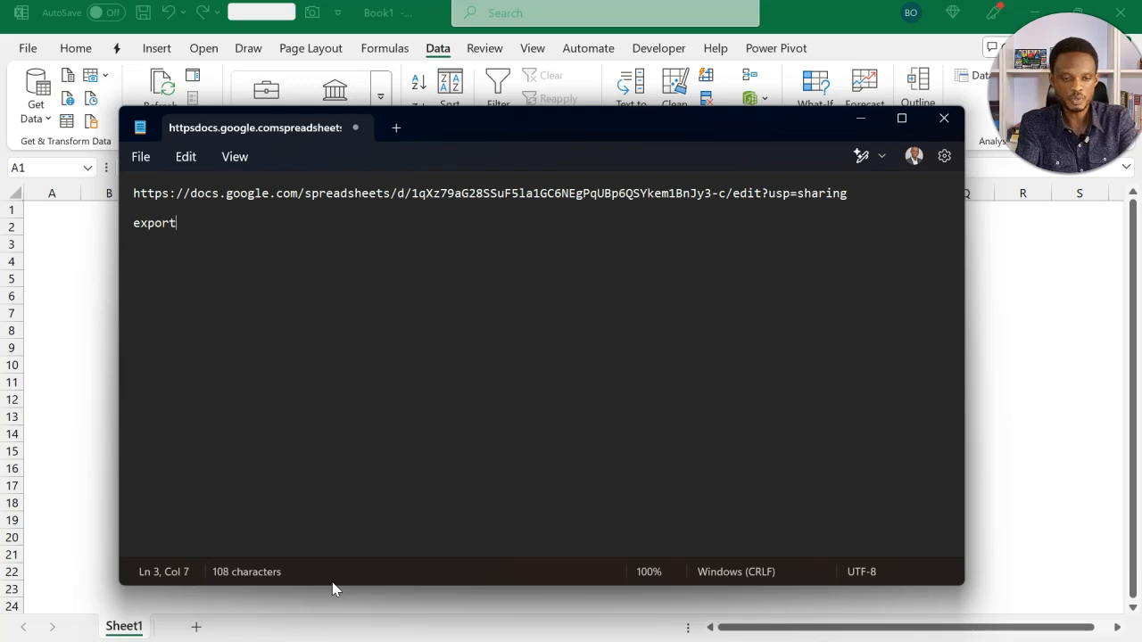
type("format")
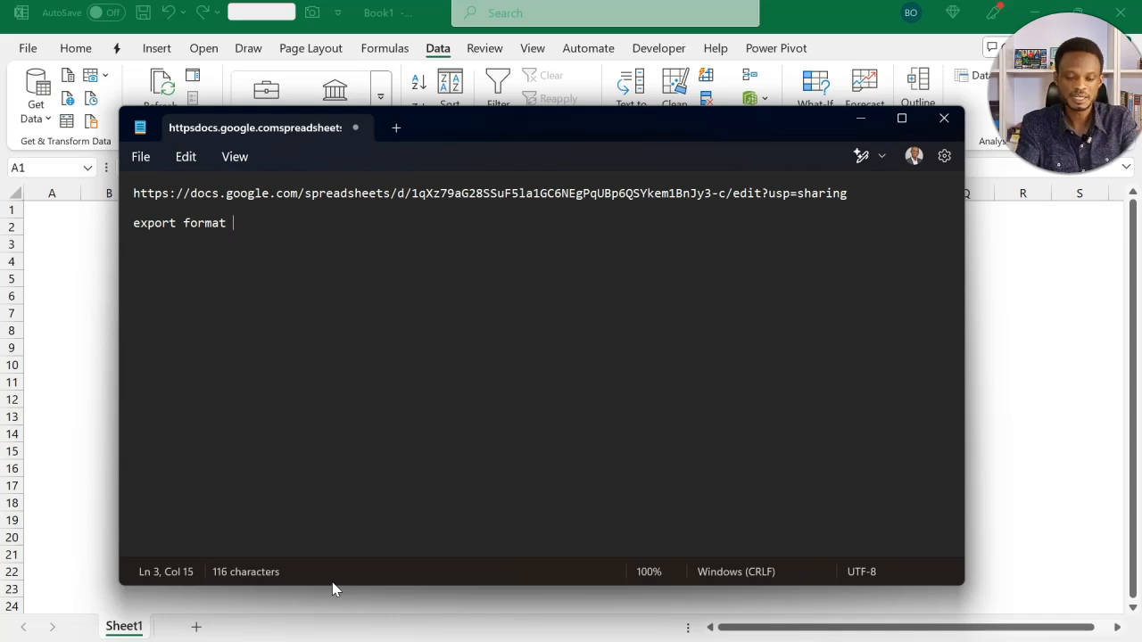
type("xlsx")
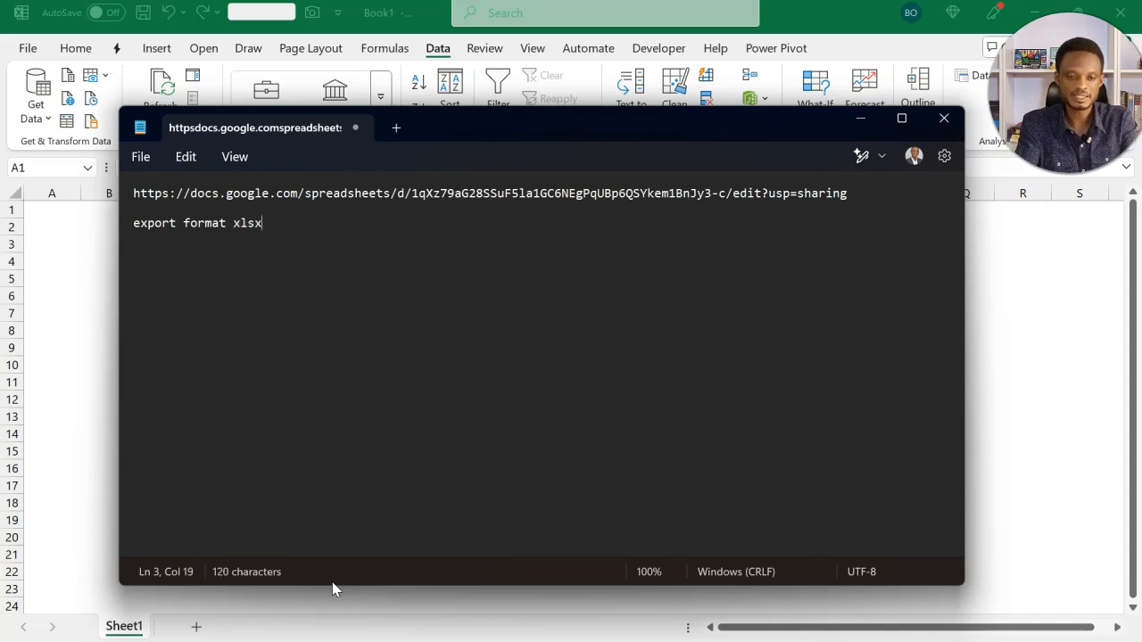
type("id")
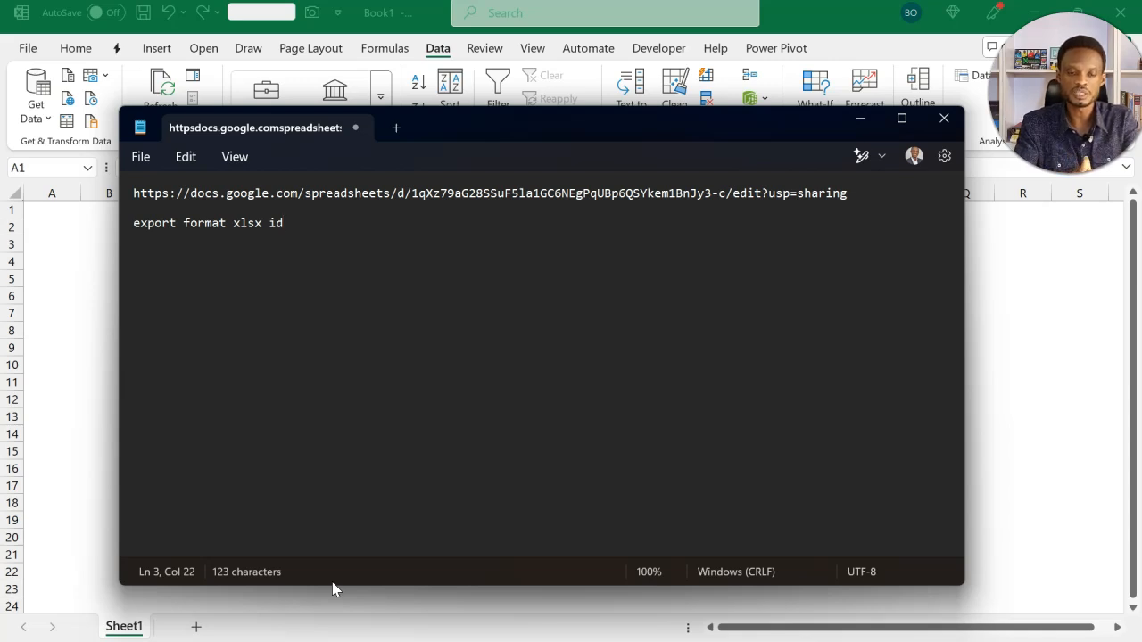
mouse_move(332, 333)
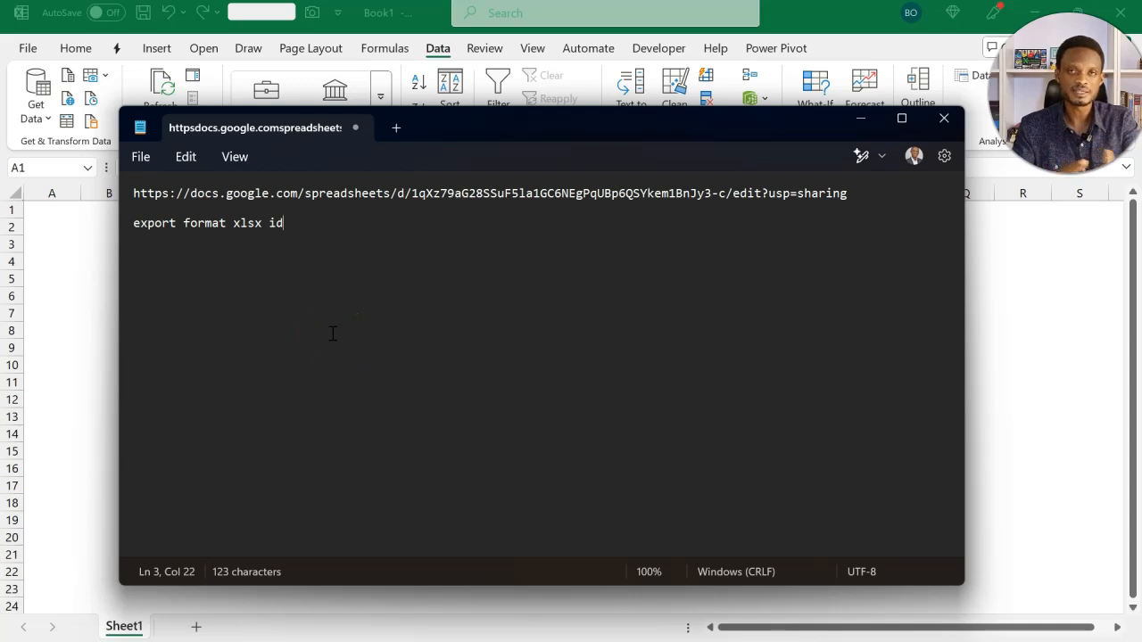
mouse_move(182, 219)
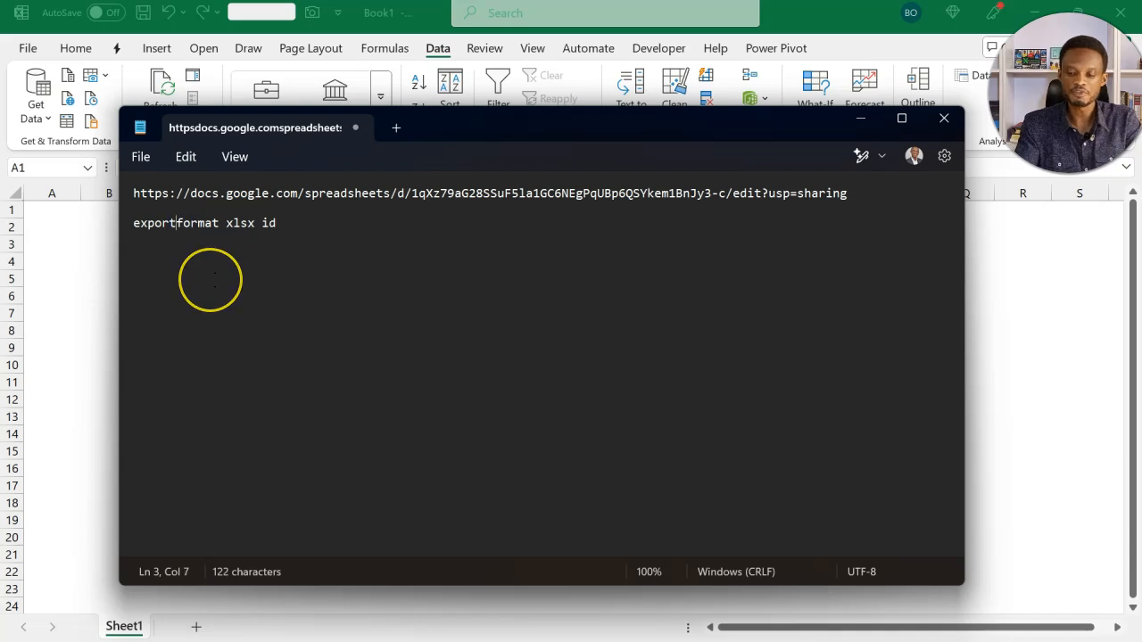
Edit the draft line to read 'export?format=xlsx&id=' and place the cursor after id=.
type("?")
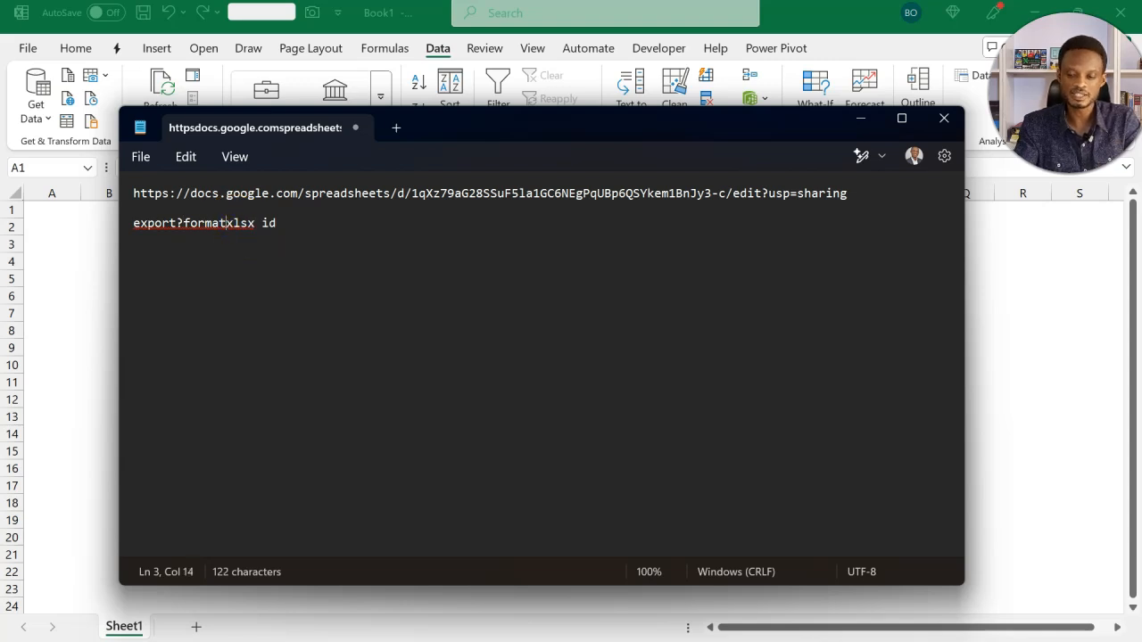
type("=")
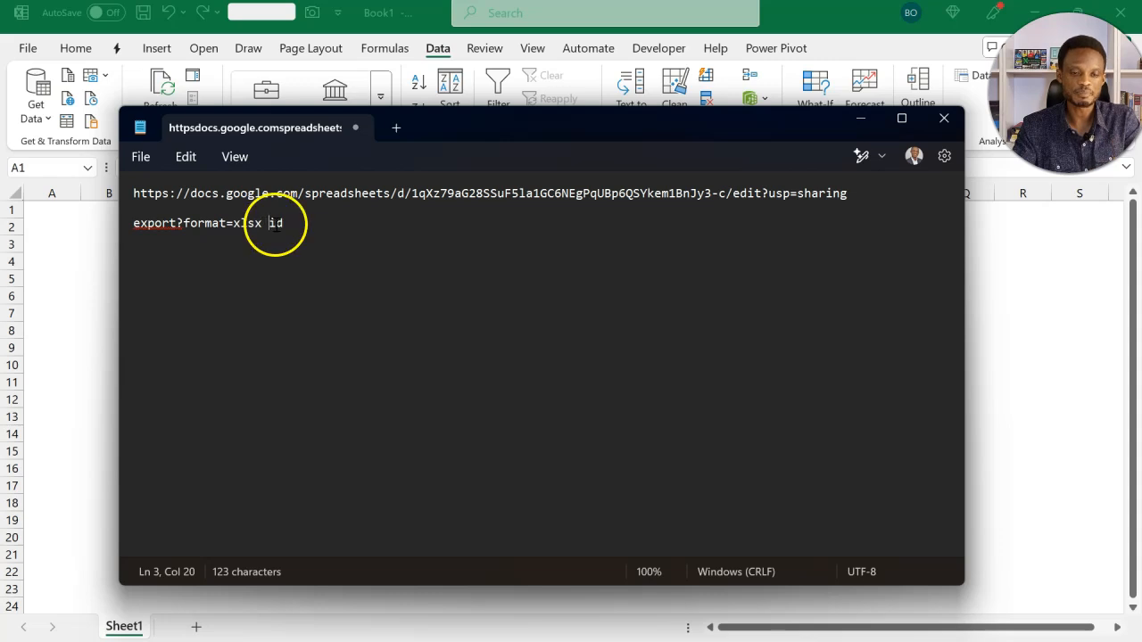
key("Backspace")
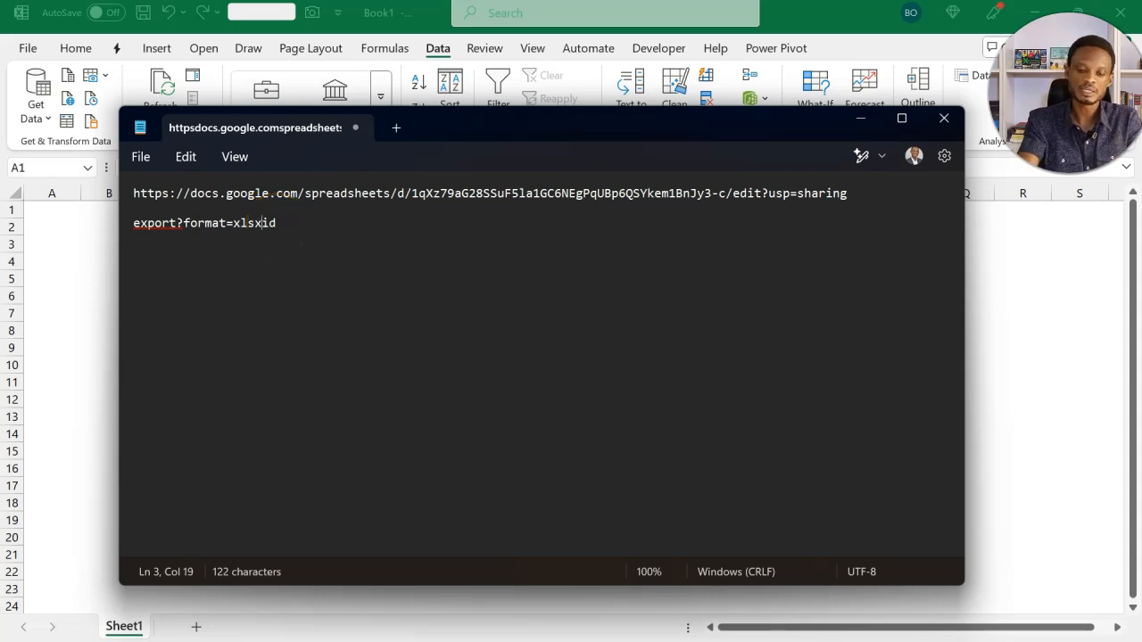
type("&")
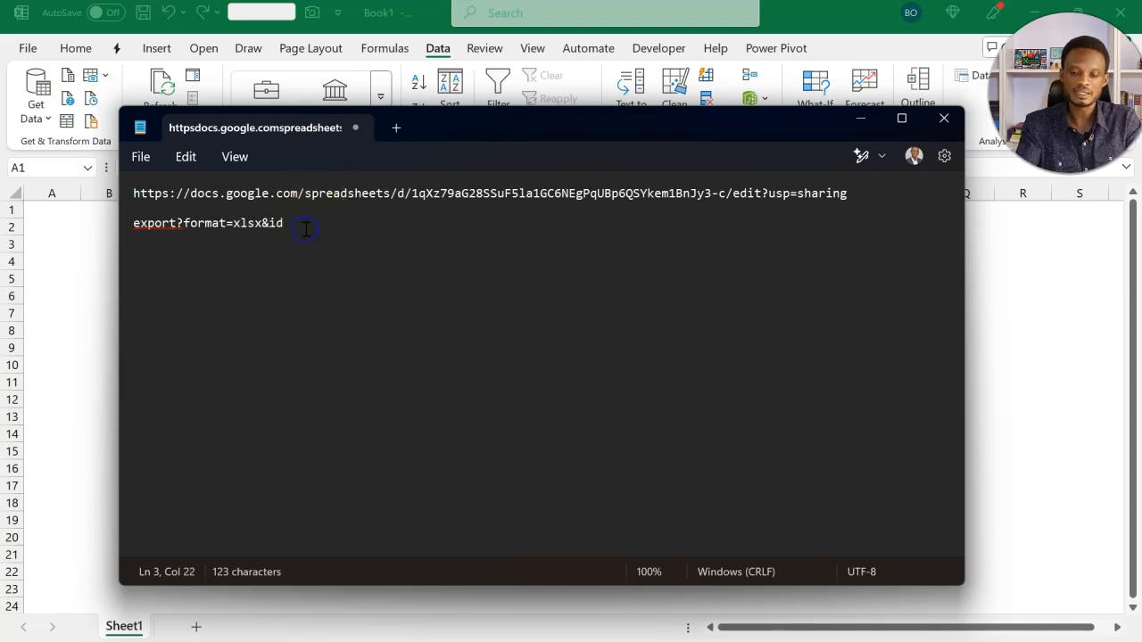
type("=")
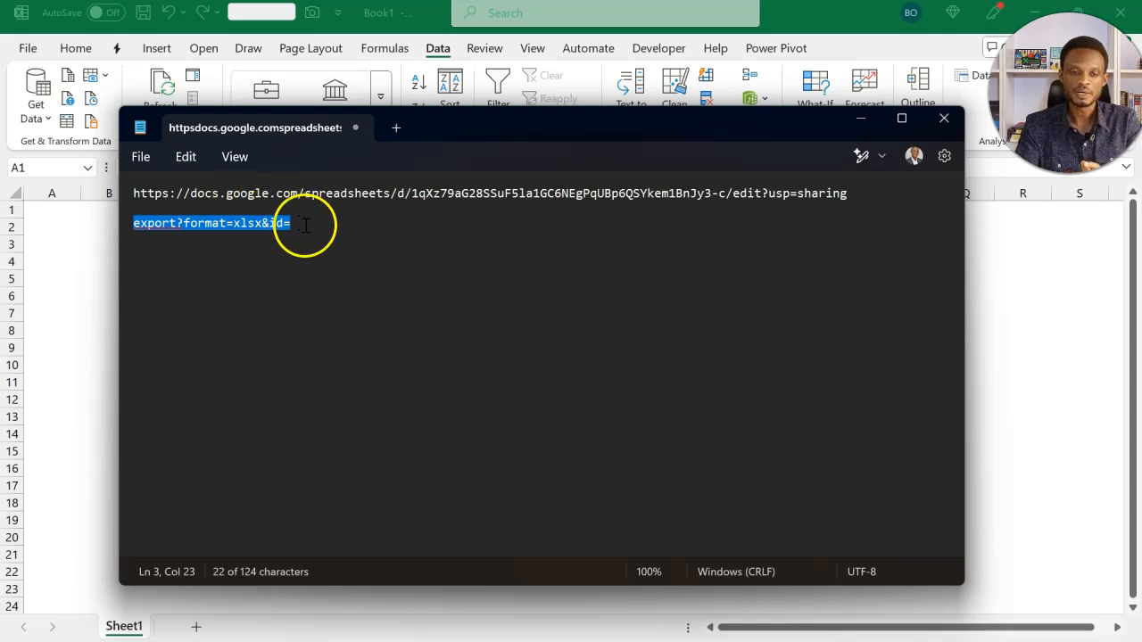
left_click(292, 223)
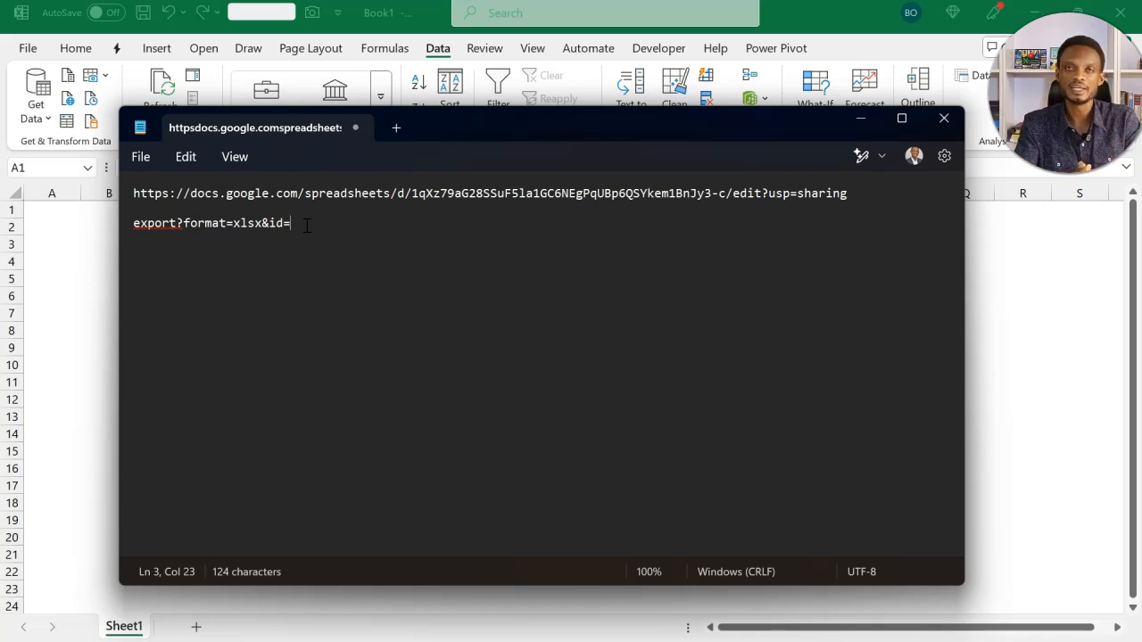
mouse_move(342, 216)
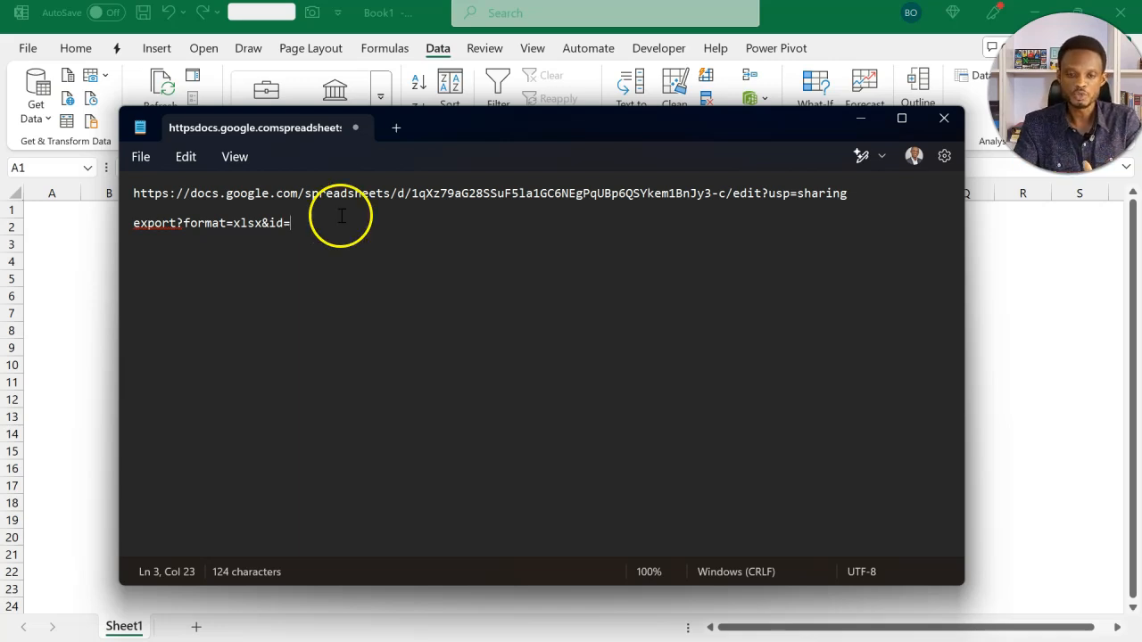
mouse_move(417, 193)
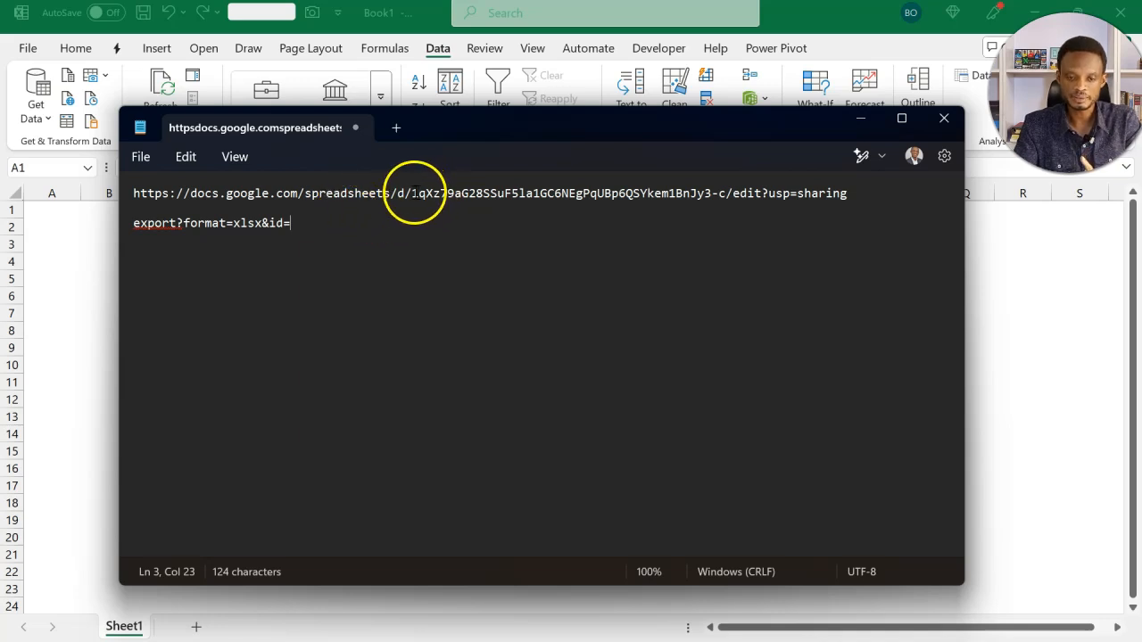
Copy ID 1qXz79aG28SSuF5la1GC6NEgPqUBp6QSYkem1BnJy3-c from the link and paste it after id=.
left_click_drag(412, 192, 569, 193)
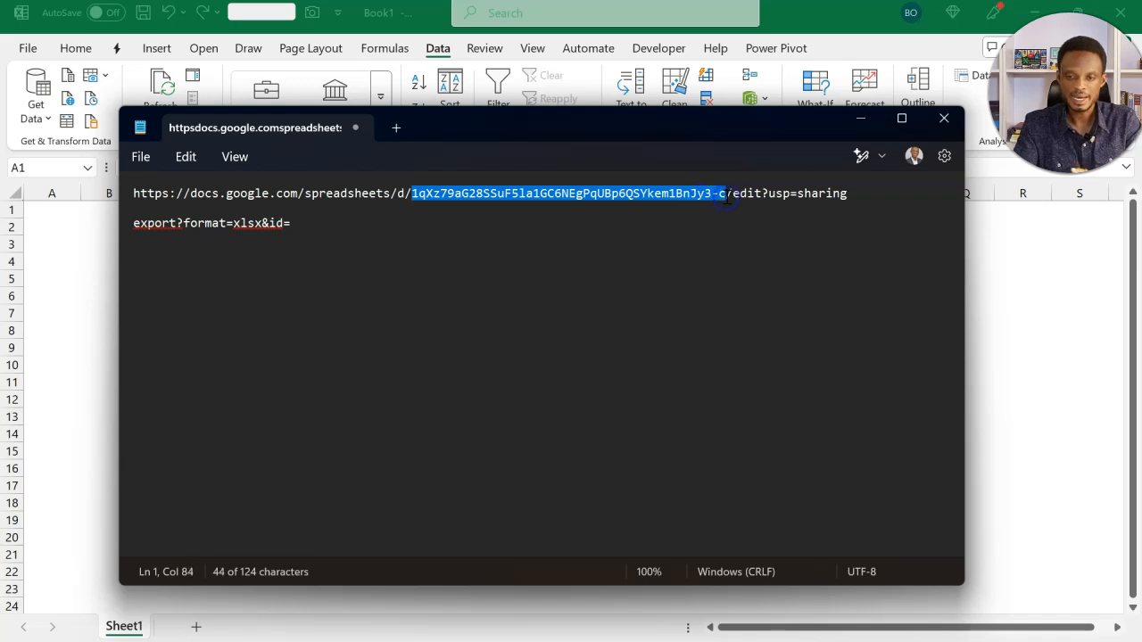
mouse_move(738, 175)
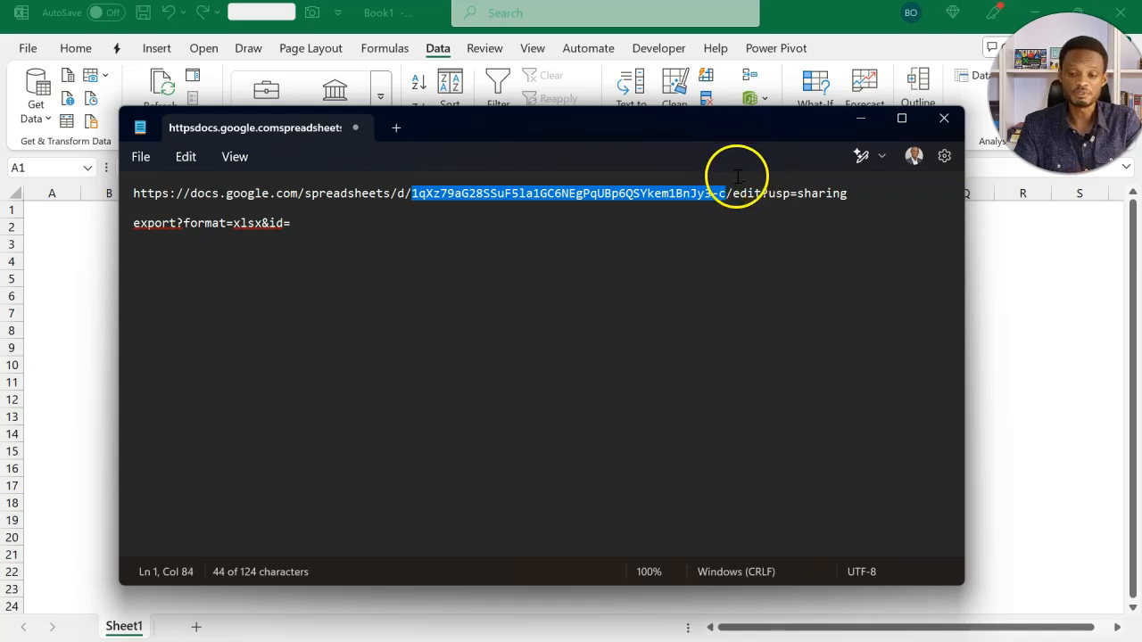
mouse_move(443, 193)
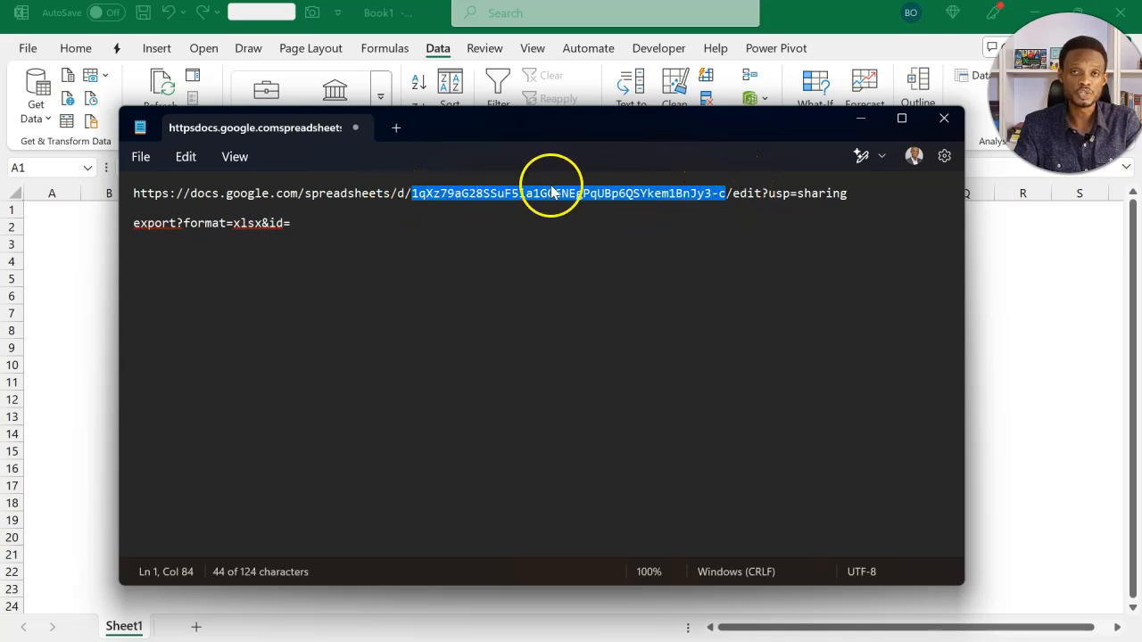
mouse_move(547, 272)
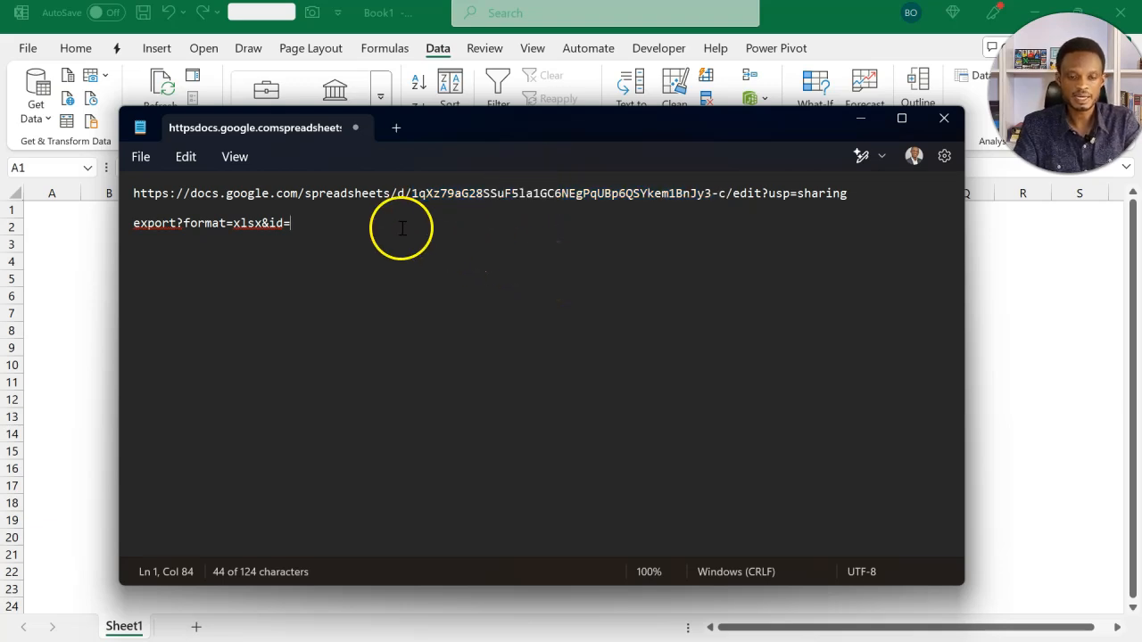
type("1qXz79aG28SSuF5la1GC6NEgPqUBp6QSYkem1BnJy3-c")
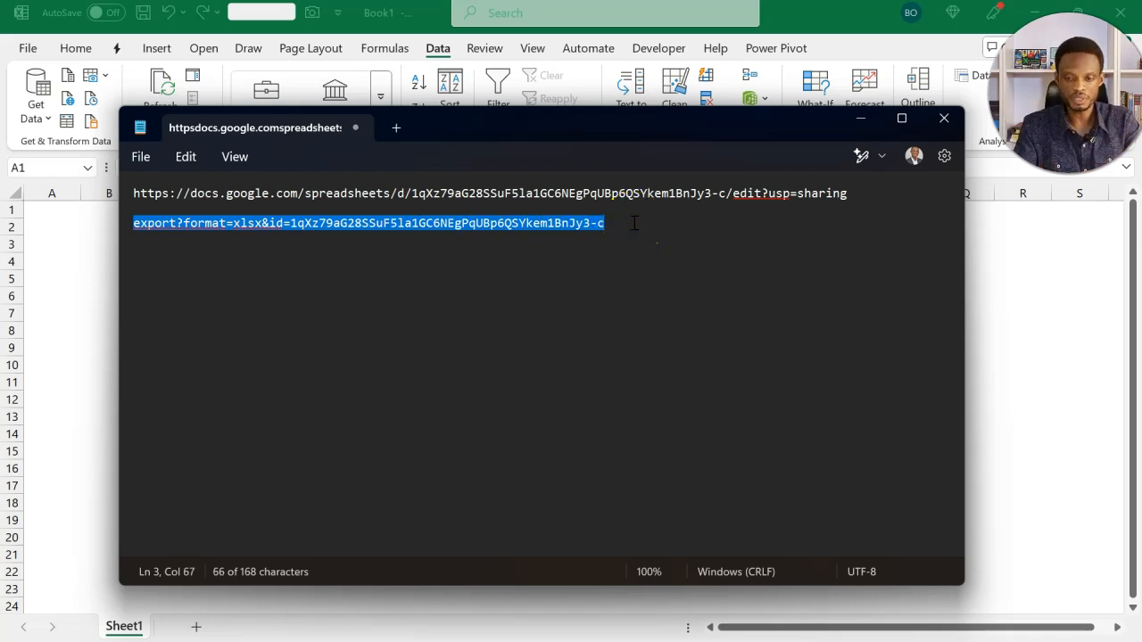
Select the edit?usp=sharing ending of the sharing link.
left_click(847, 192)
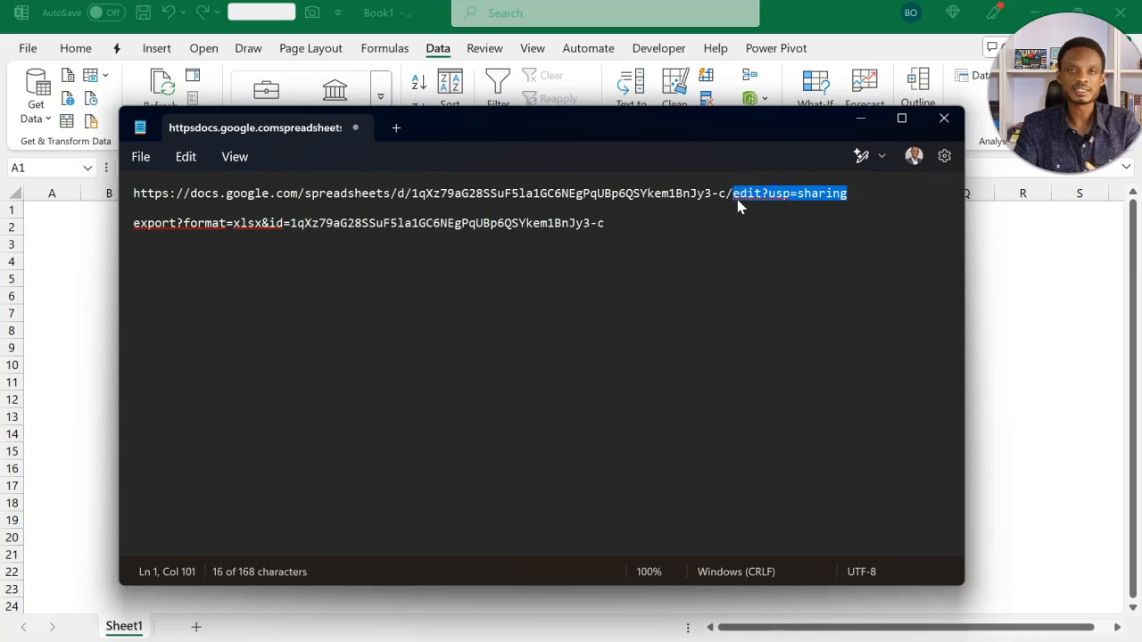
mouse_move(765, 212)
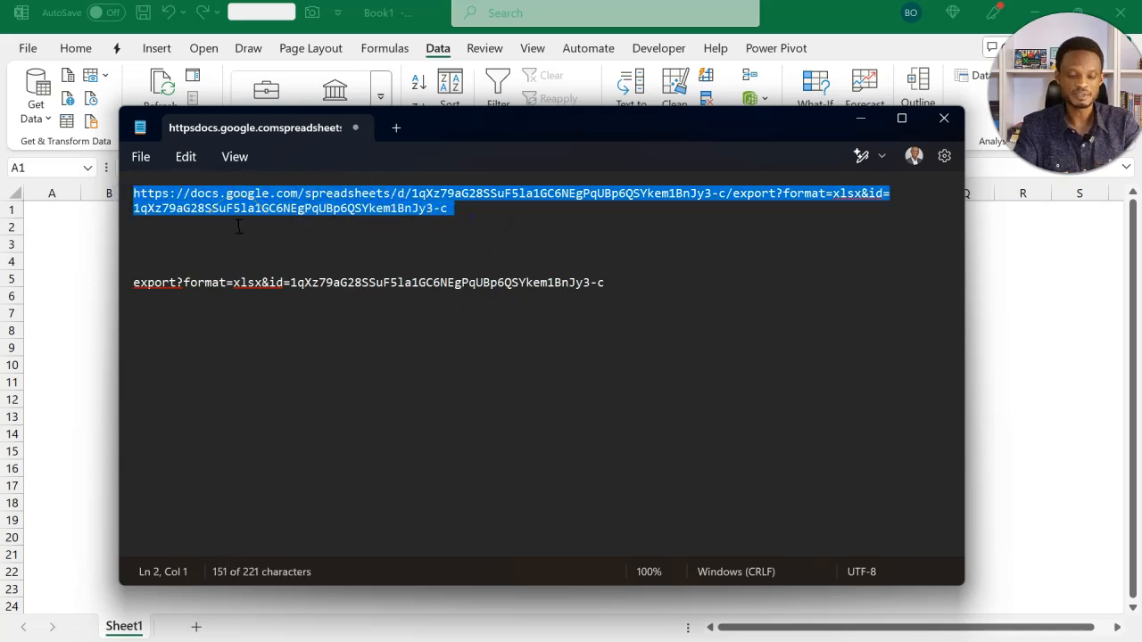
mouse_move(816, 138)
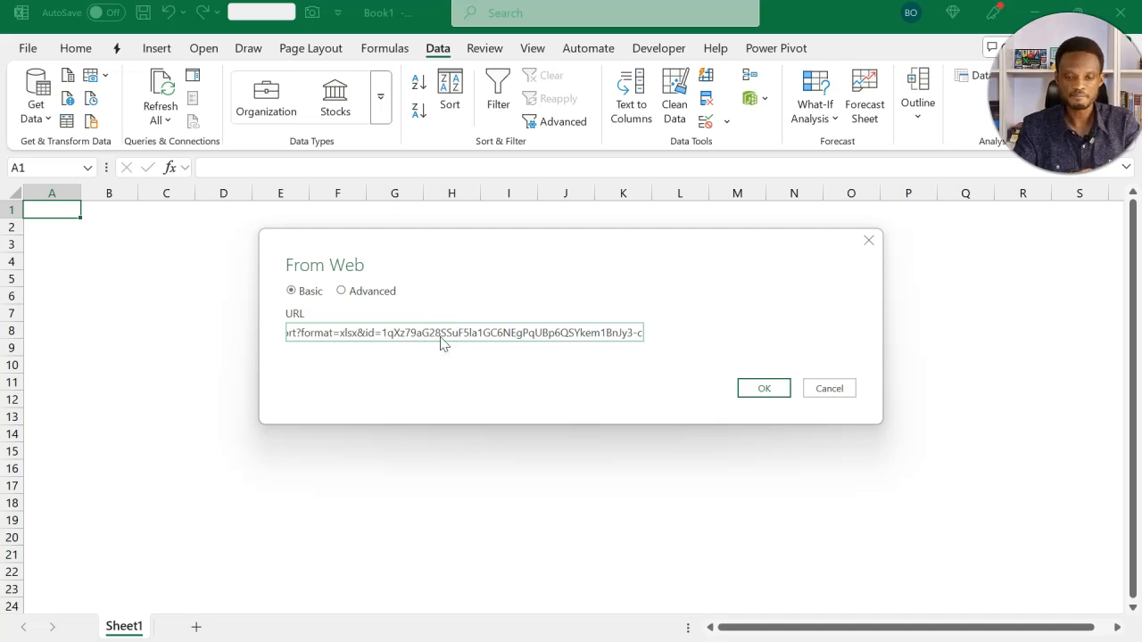
Submit the assembled xlsx export URL in the From Web dialog.
left_click(763, 388)
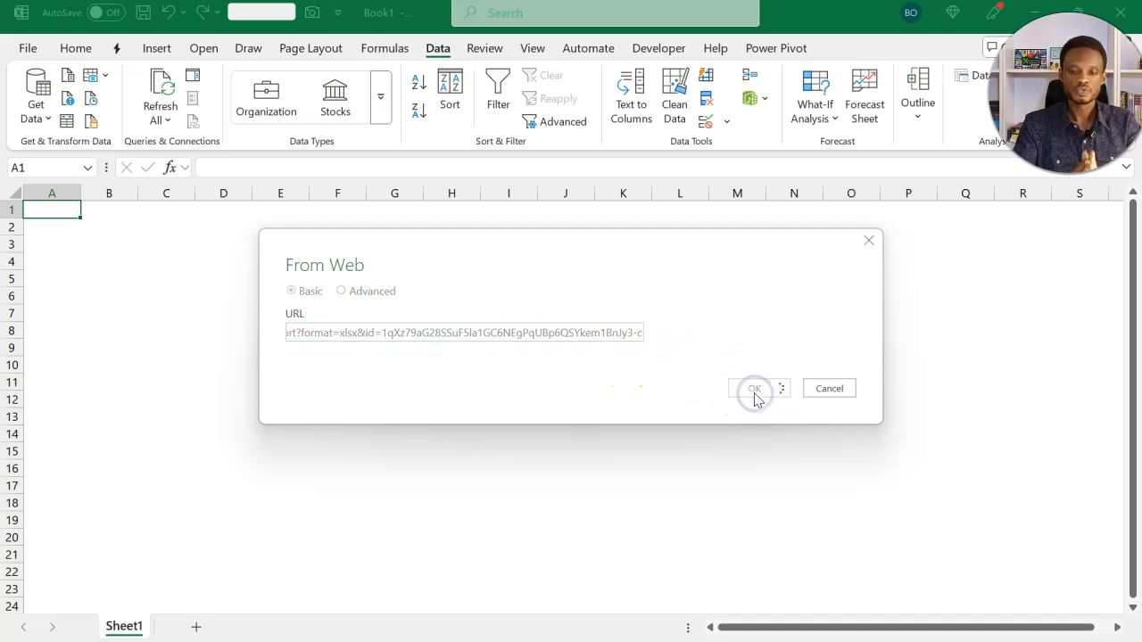
left_click(754, 388)
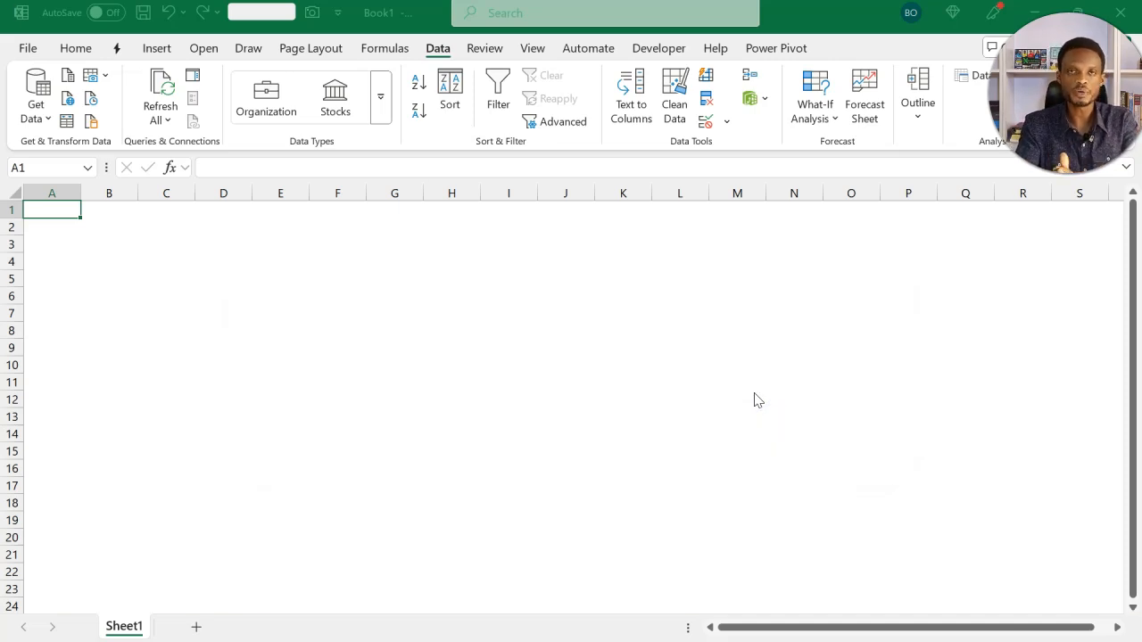
left_click(36, 98)
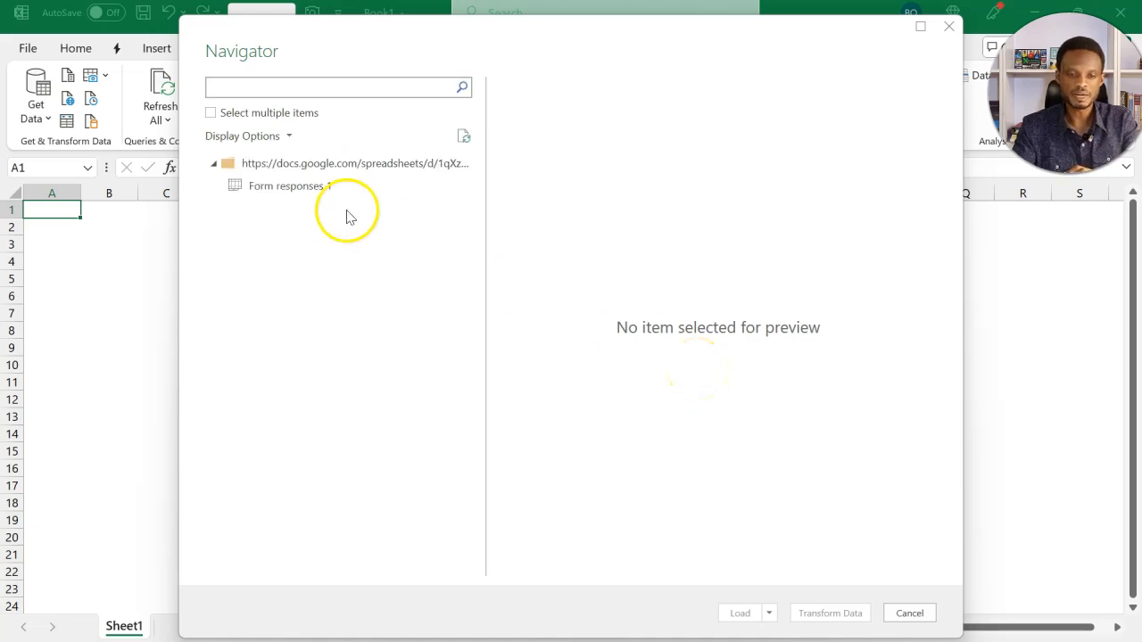
Preview the 'Form responses 1' sheet in the Navigator.
left_click(289, 186)
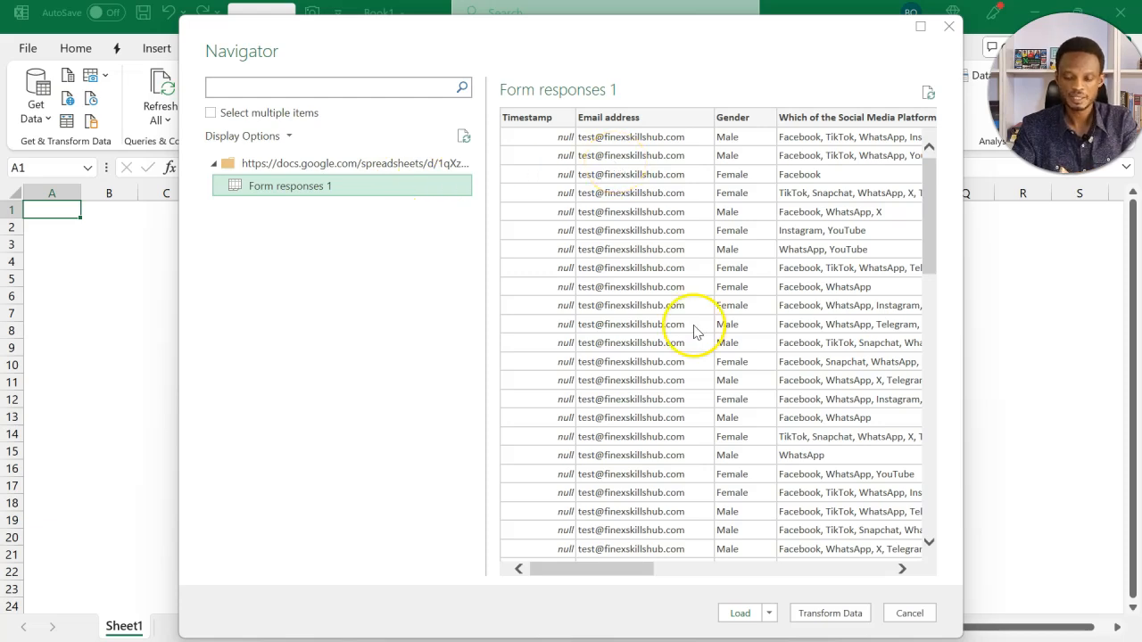
mouse_move(829, 612)
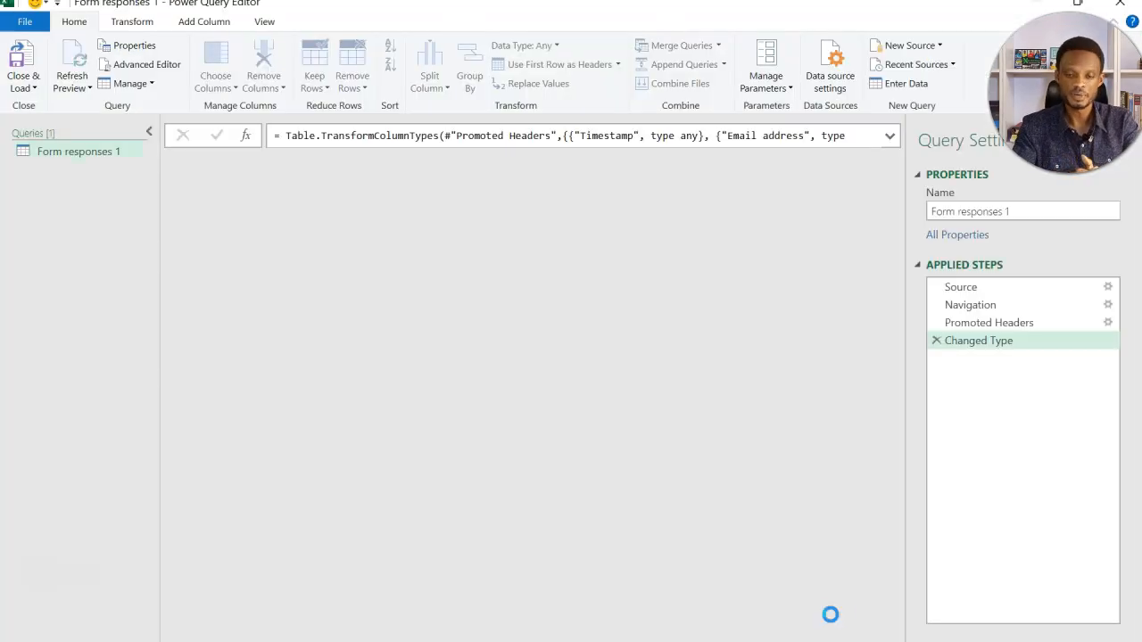
Delete the empty Timestamp column via its right-click menu.
left_click(71, 58)
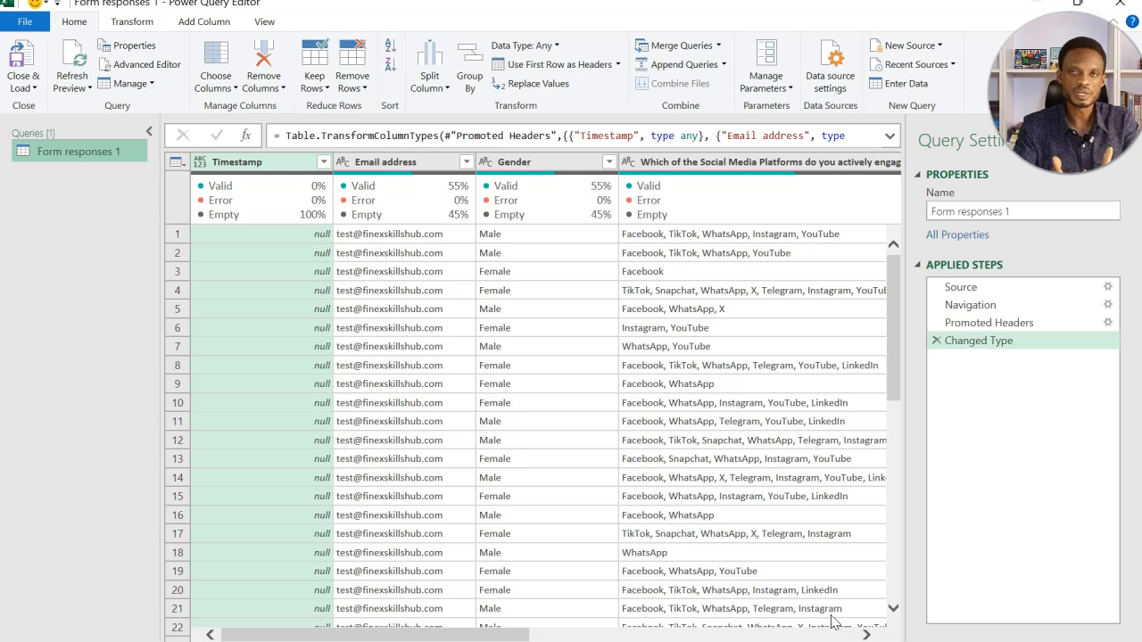
mouse_move(455, 348)
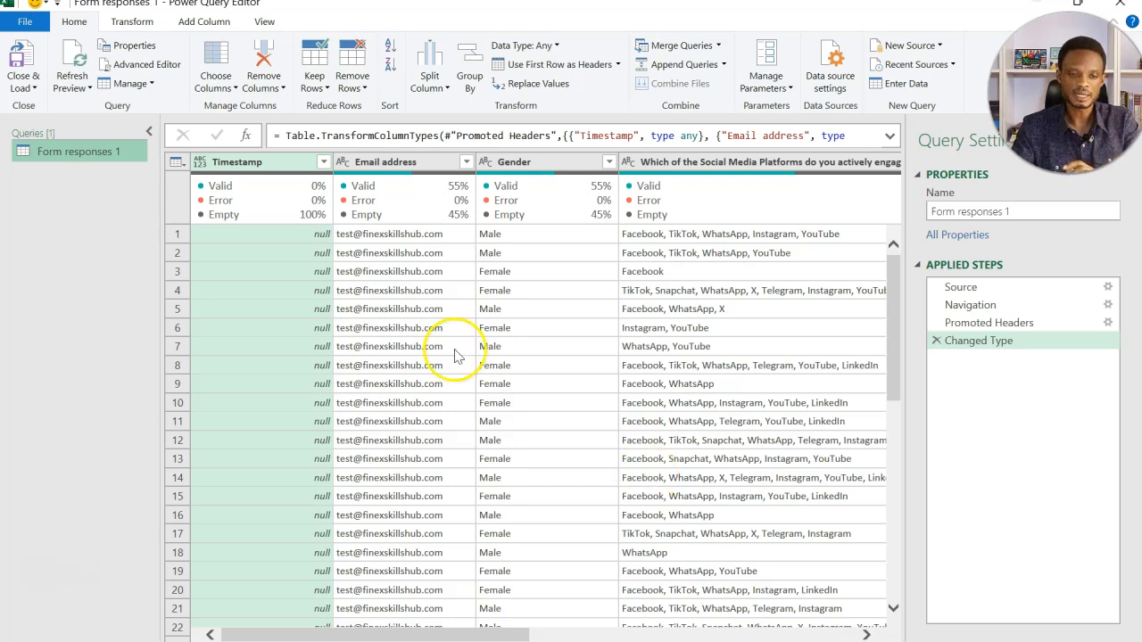
right_click(263, 161)
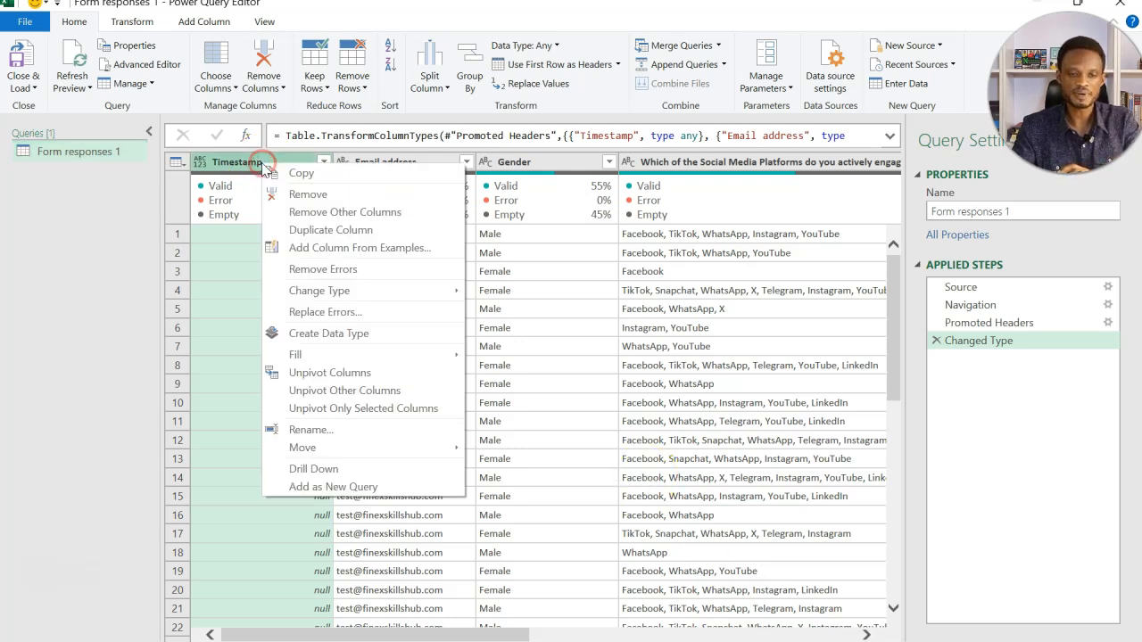
left_click(308, 193)
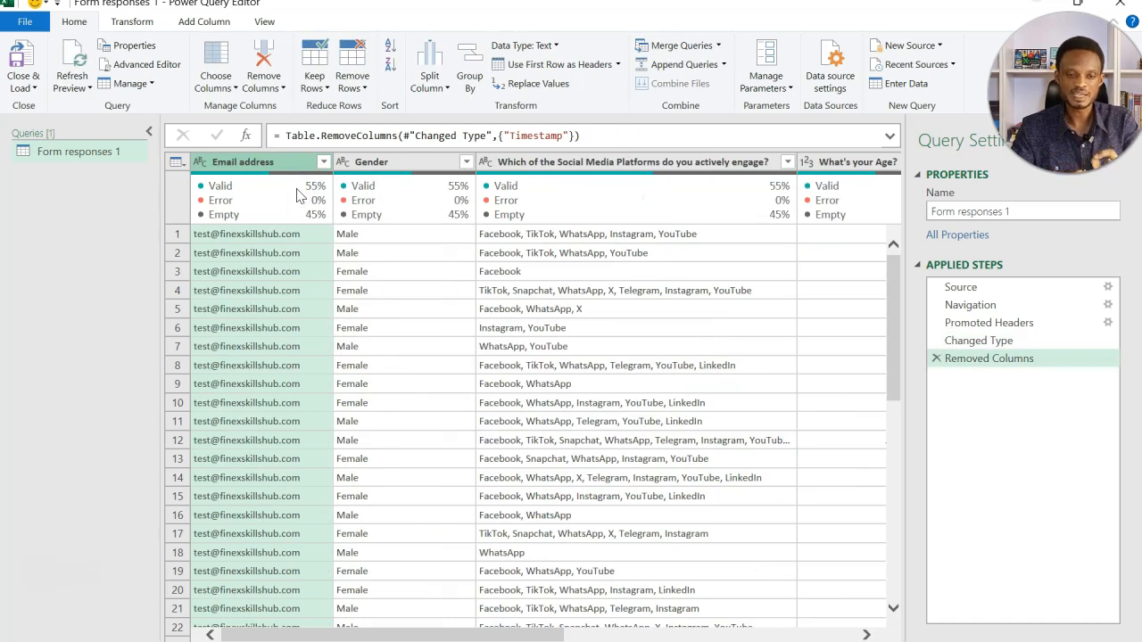
mouse_move(344, 233)
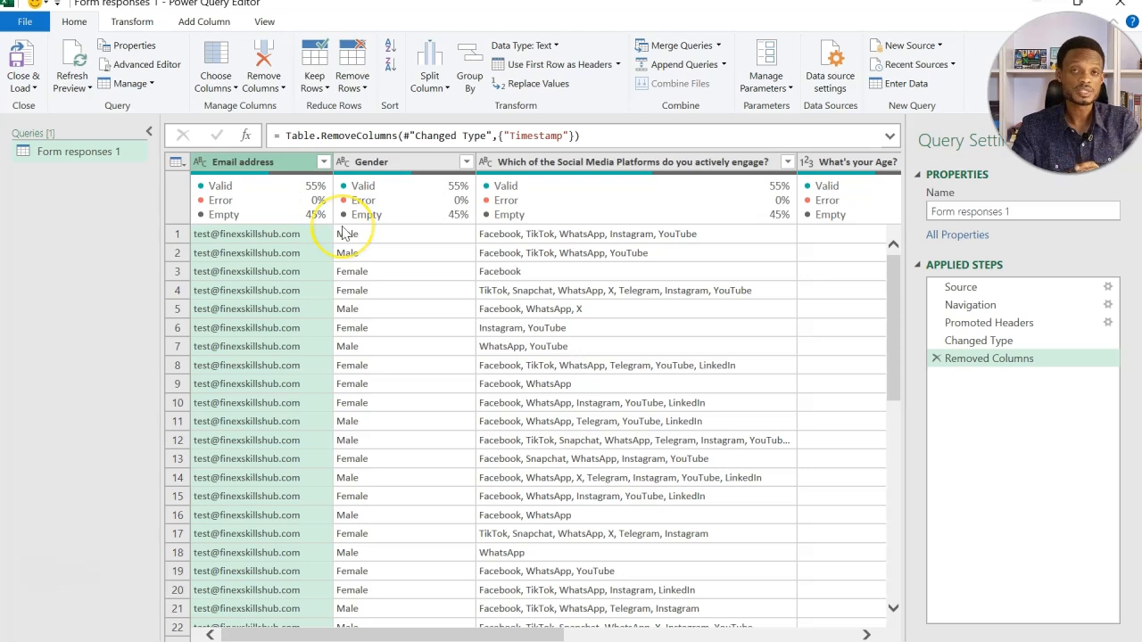
mouse_move(321, 260)
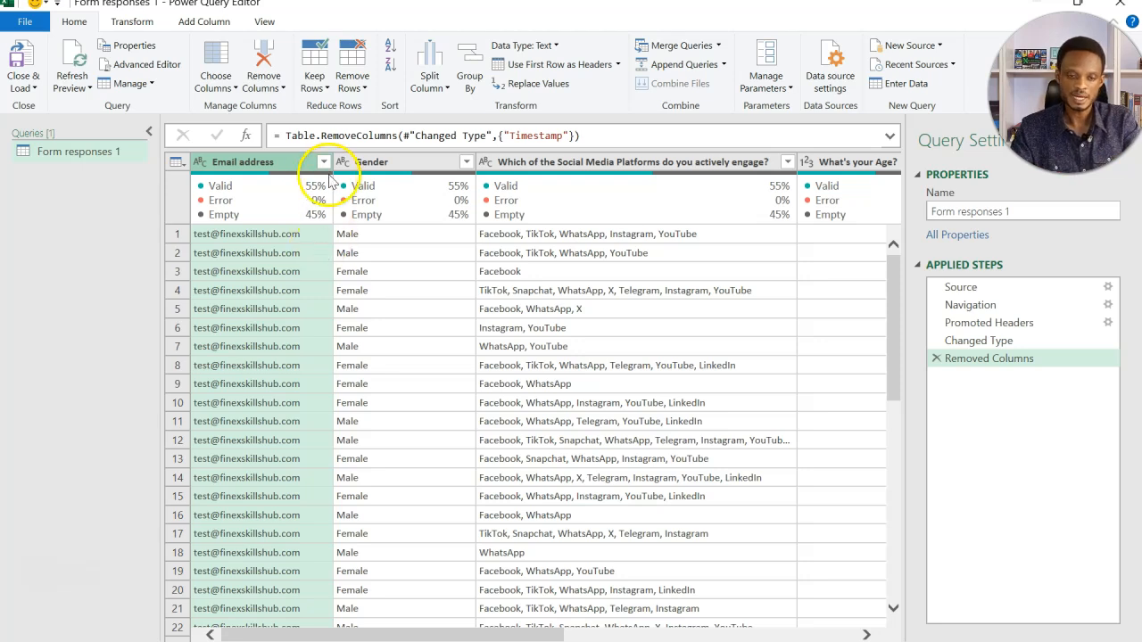
Filter the Email address column to exclude (null) entries.
left_click(322, 161)
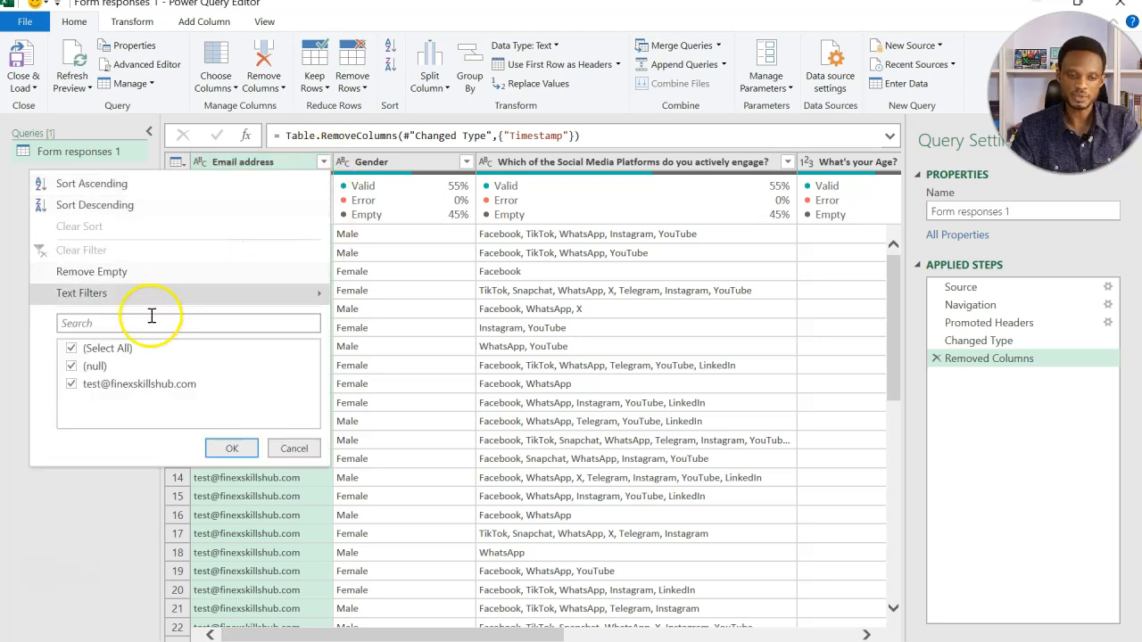
left_click(93, 366)
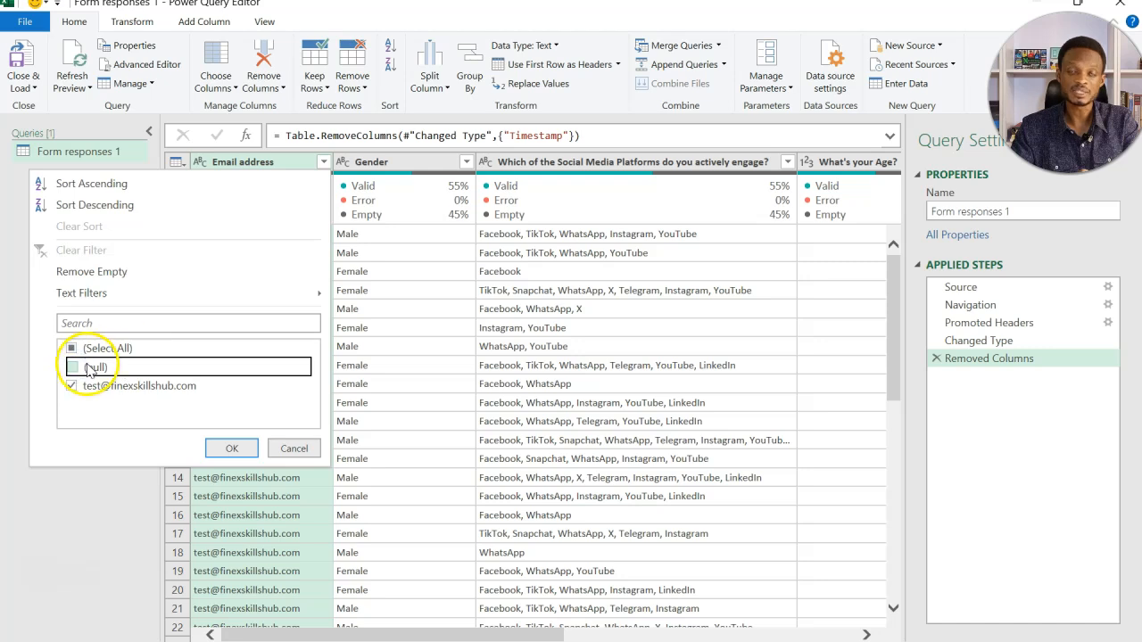
left_click(231, 448)
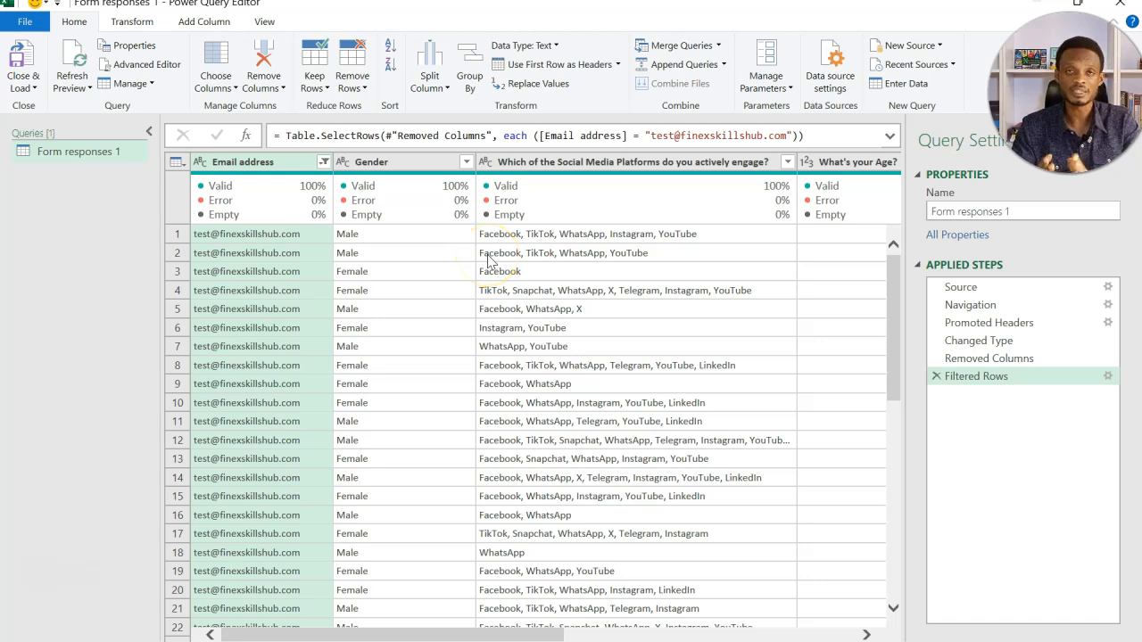
mouse_move(421, 170)
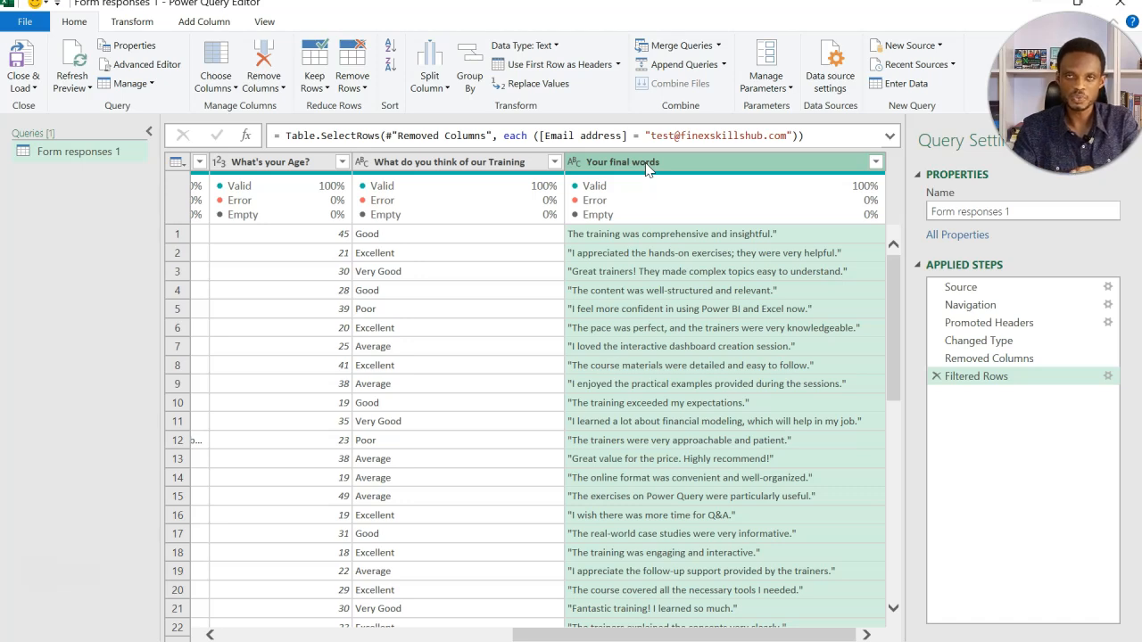
Replace double quotes with nothing in the Your final words column.
right_click(643, 162)
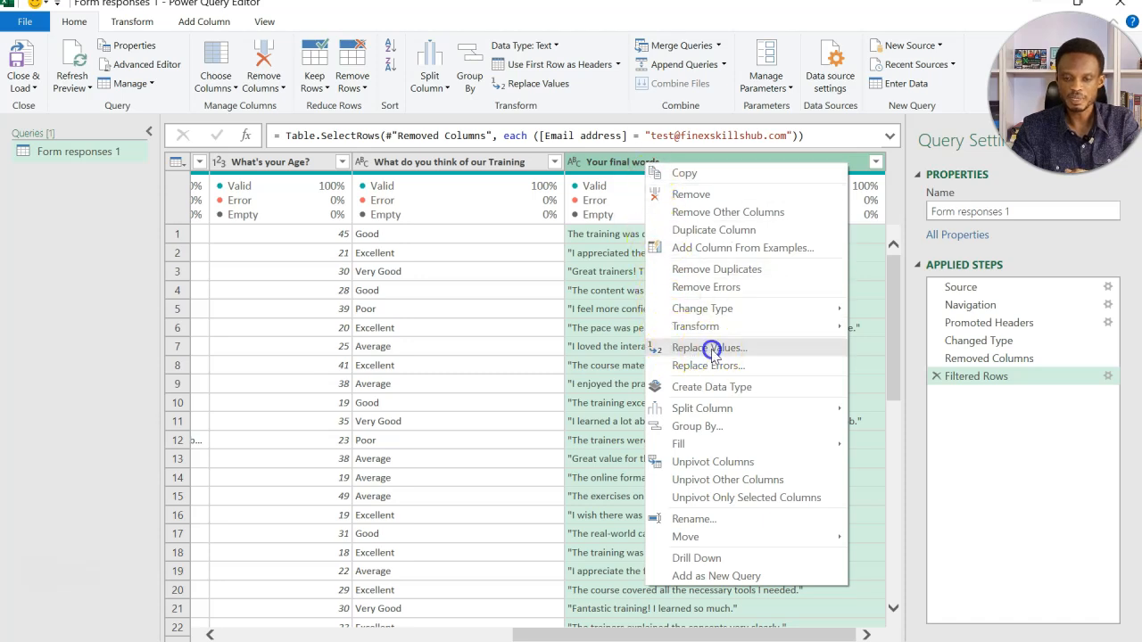
left_click(708, 347)
type("\"")
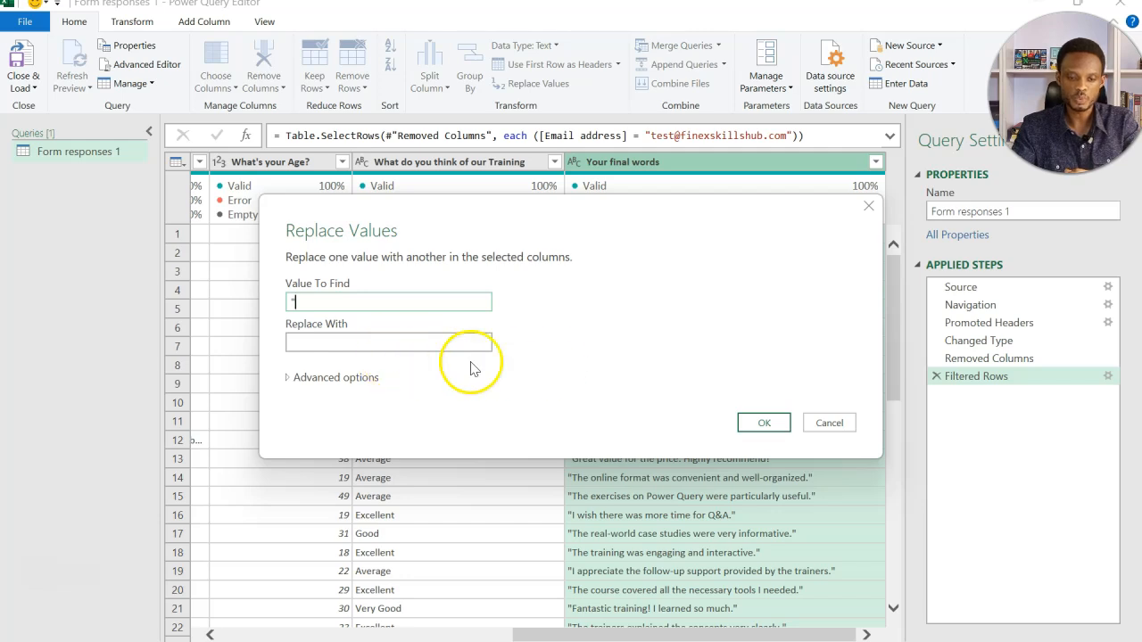
left_click(764, 421)
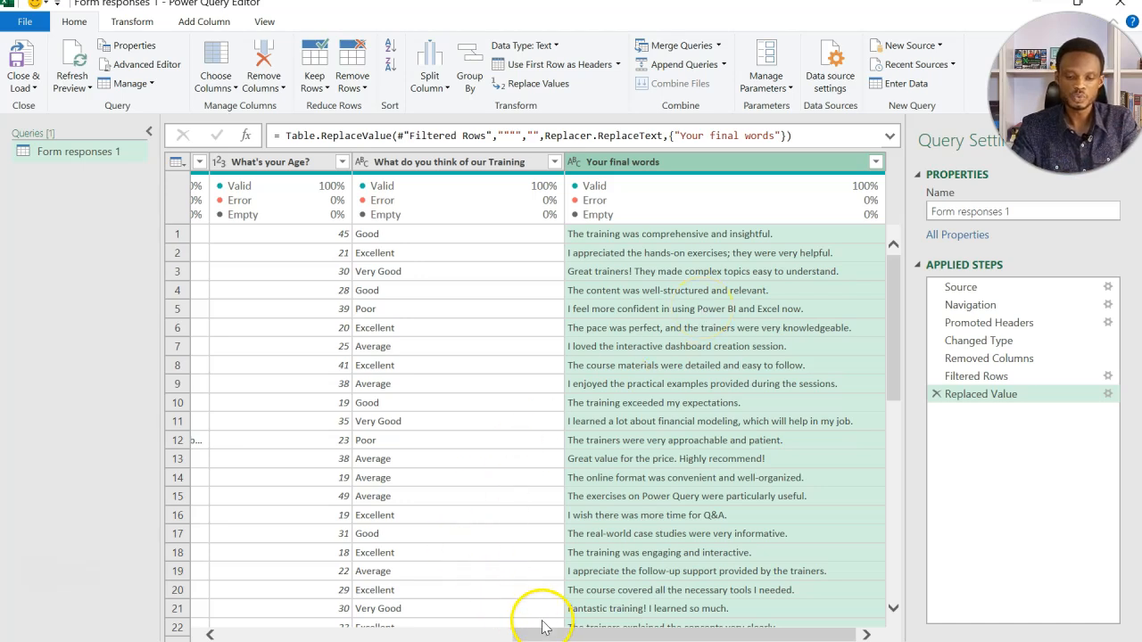
scroll("left", 3)
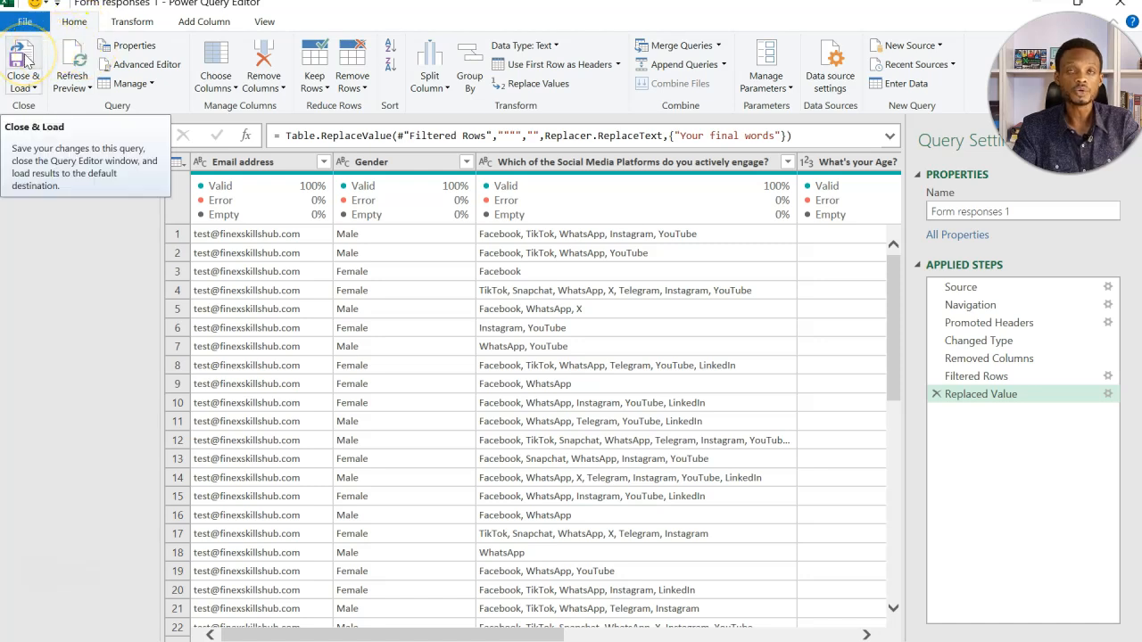
Close & Load the query, loading 107 rows of Form responses 1 into a worksheet.
left_click(24, 63)
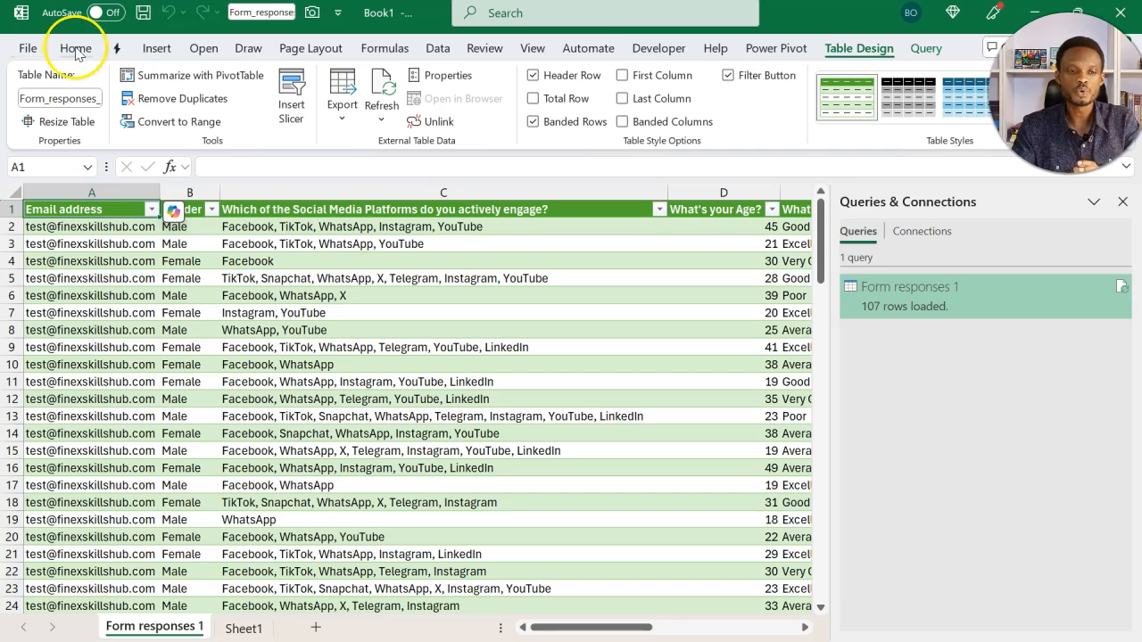
Switch to the Home ribbon tab to show Copilot.
left_click(75, 48)
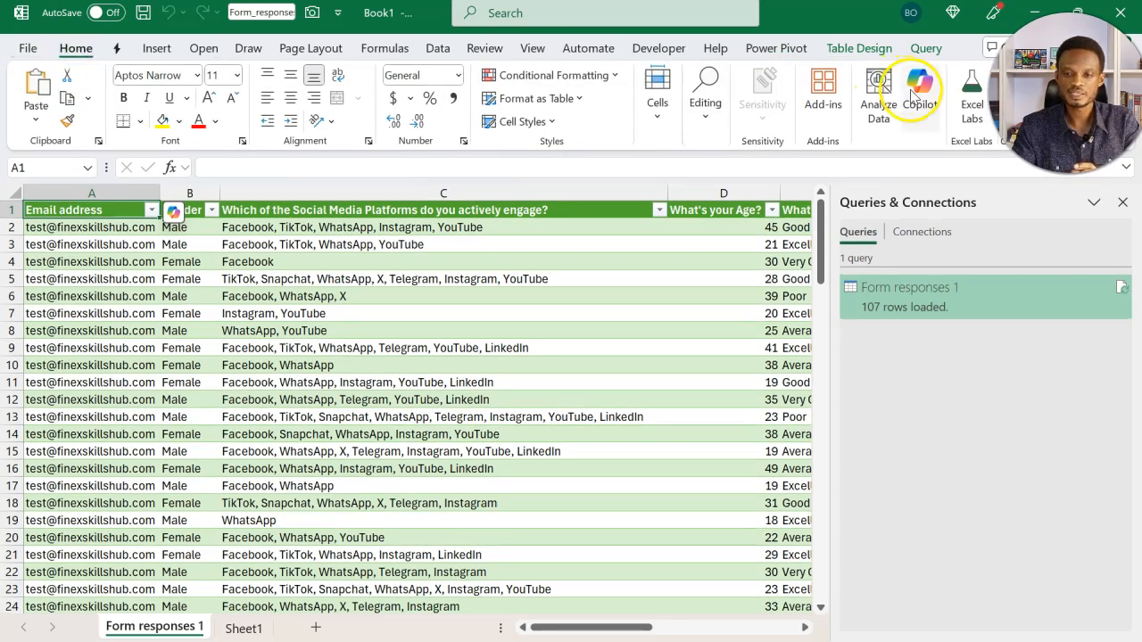
mouse_move(920, 90)
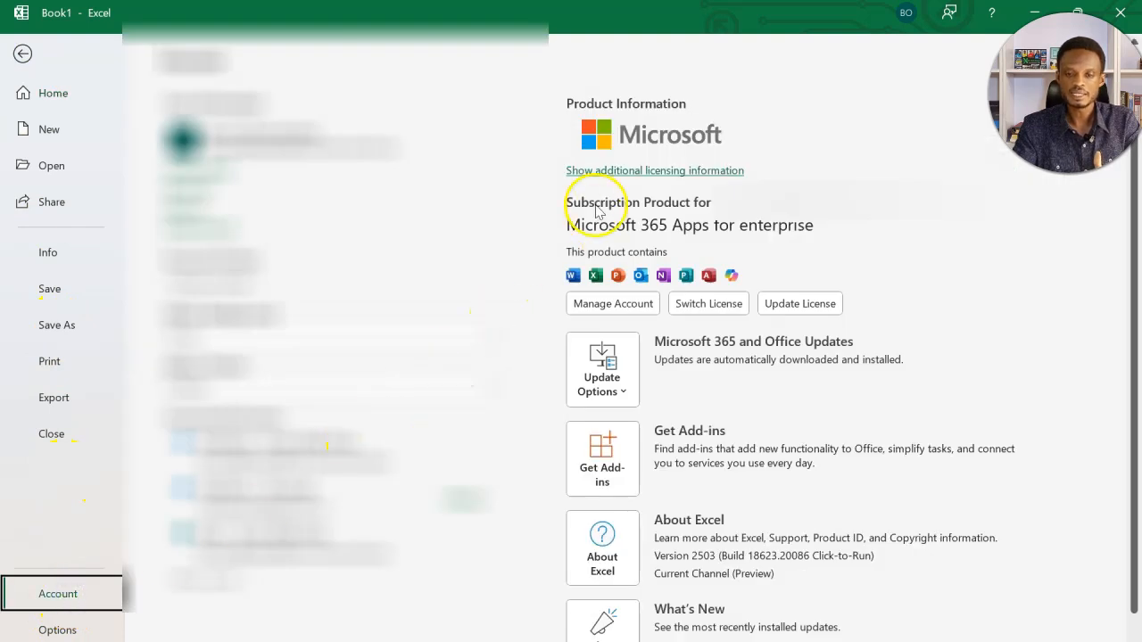
mouse_move(660, 218)
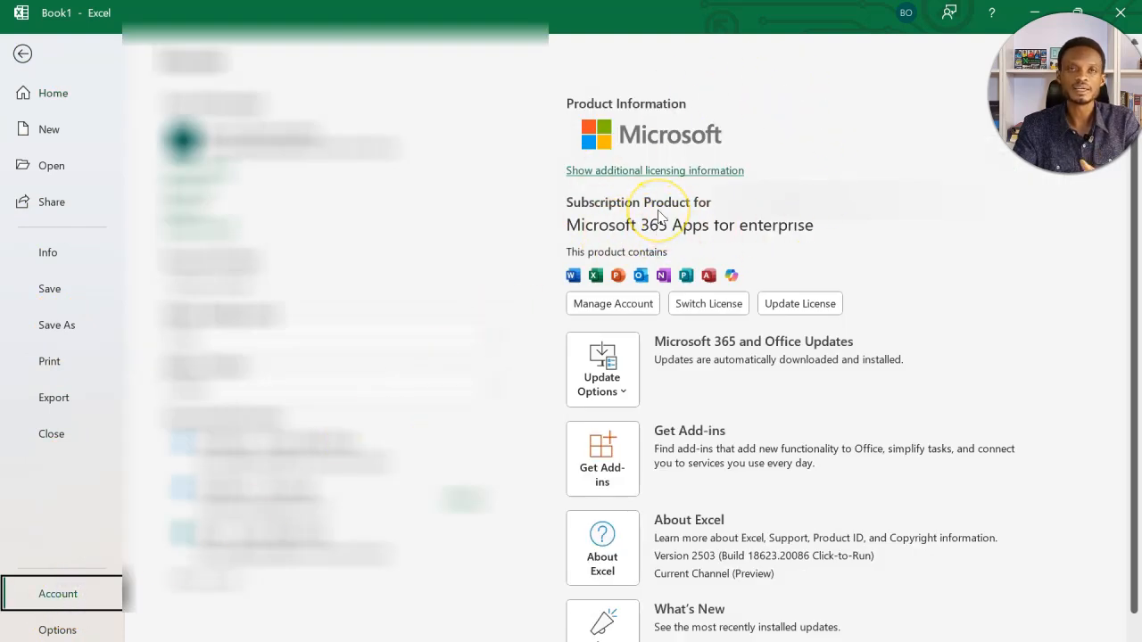
mouse_move(597, 226)
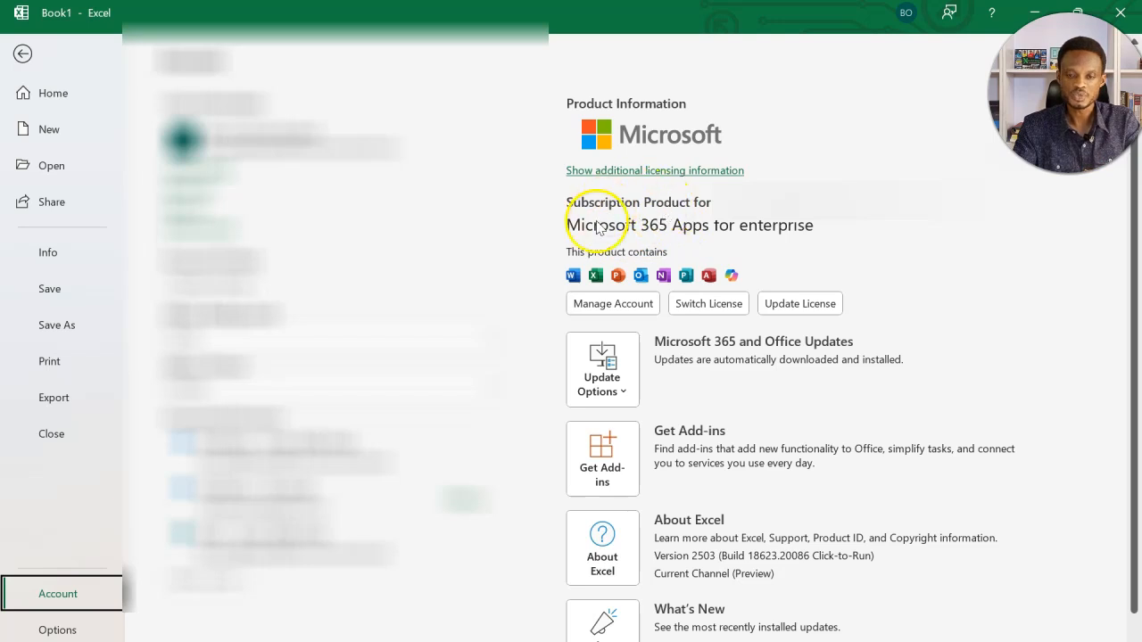
mouse_move(695, 236)
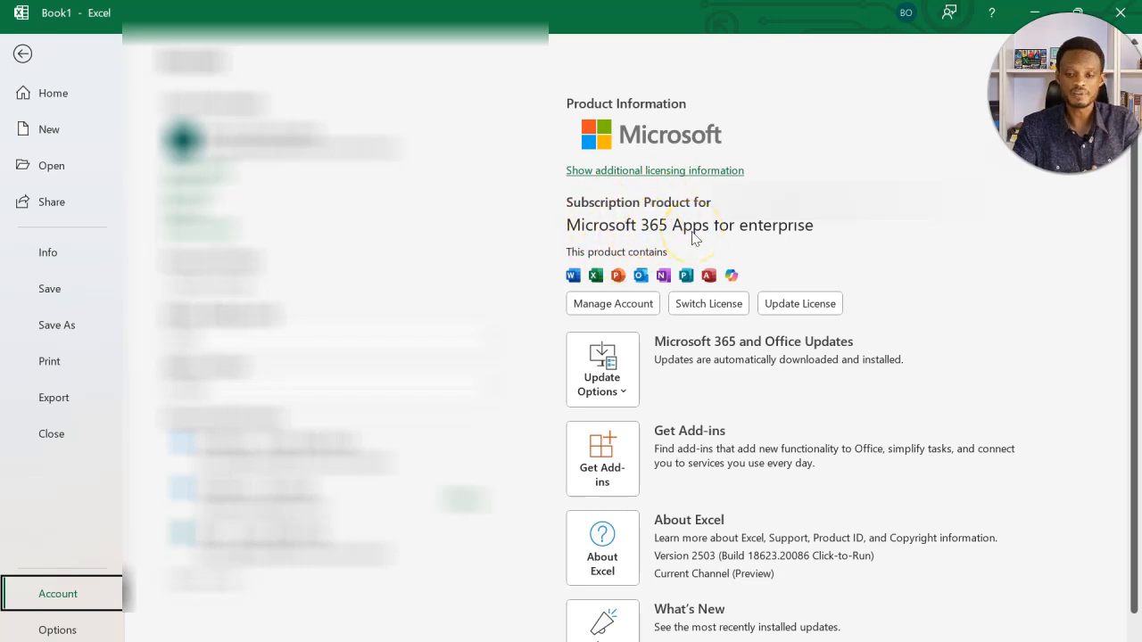
mouse_move(732, 277)
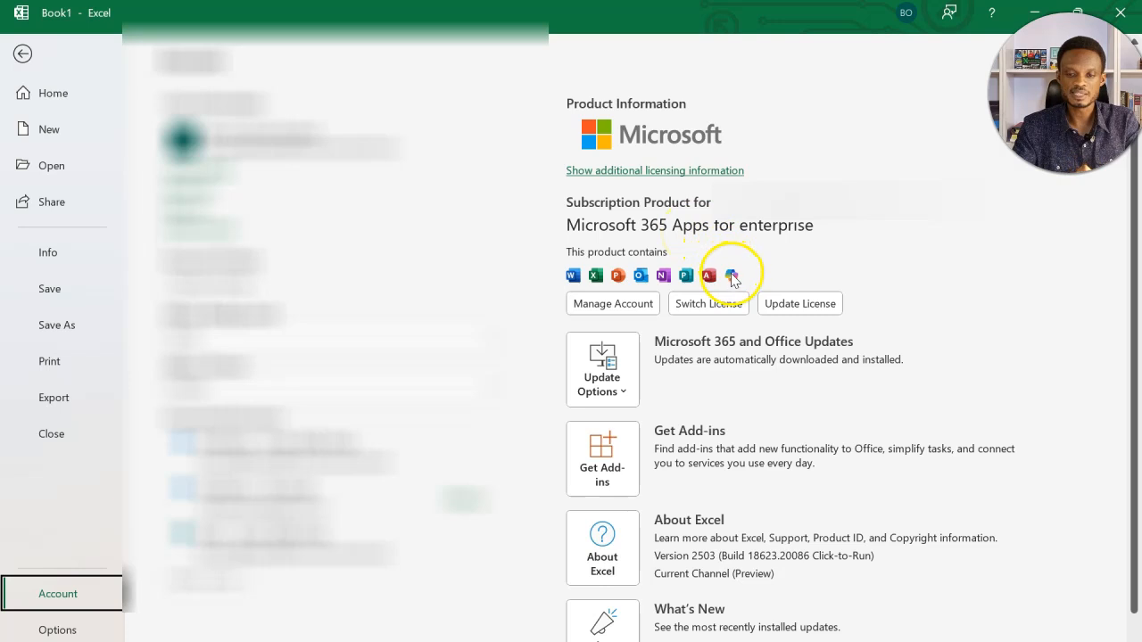
mouse_move(732, 275)
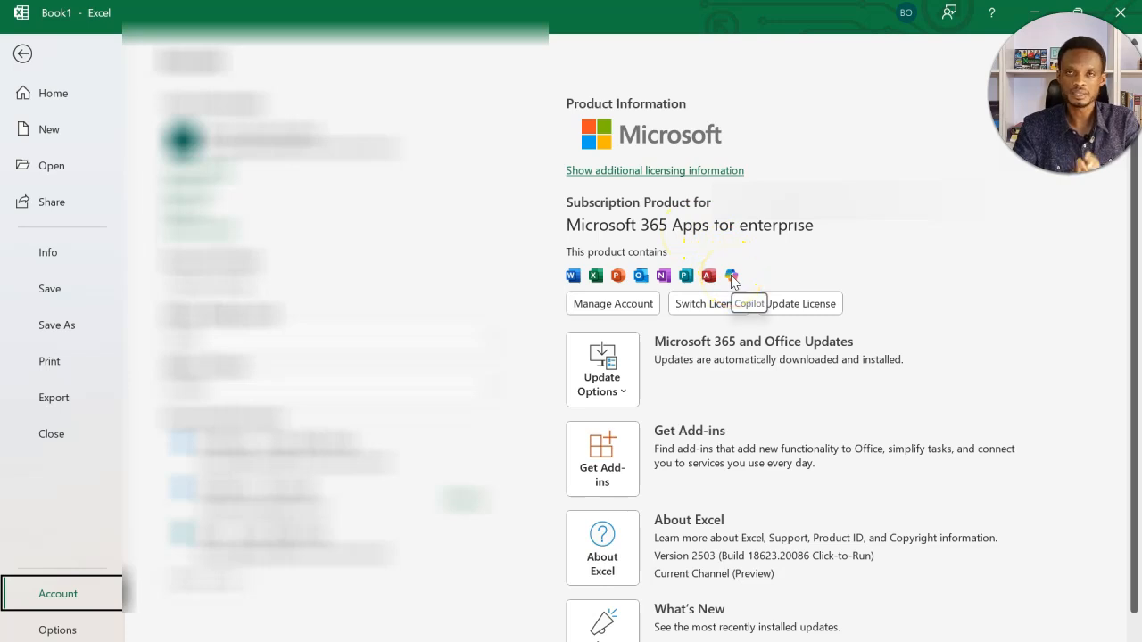
mouse_move(721, 279)
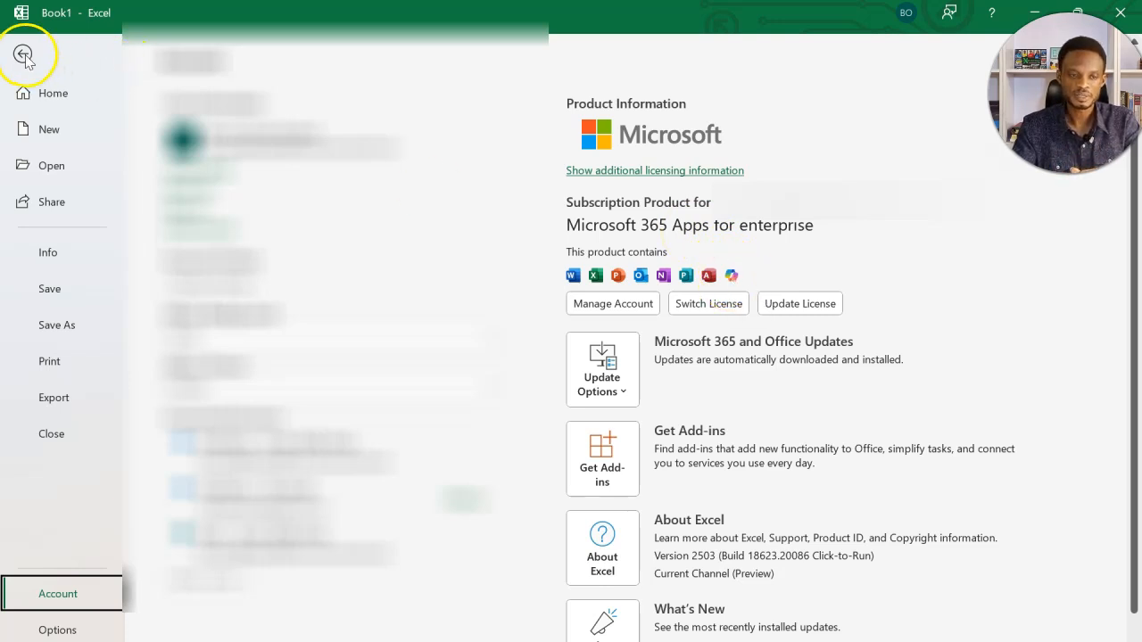
Exit Backstage view back to the 107-row responses table.
left_click(27, 56)
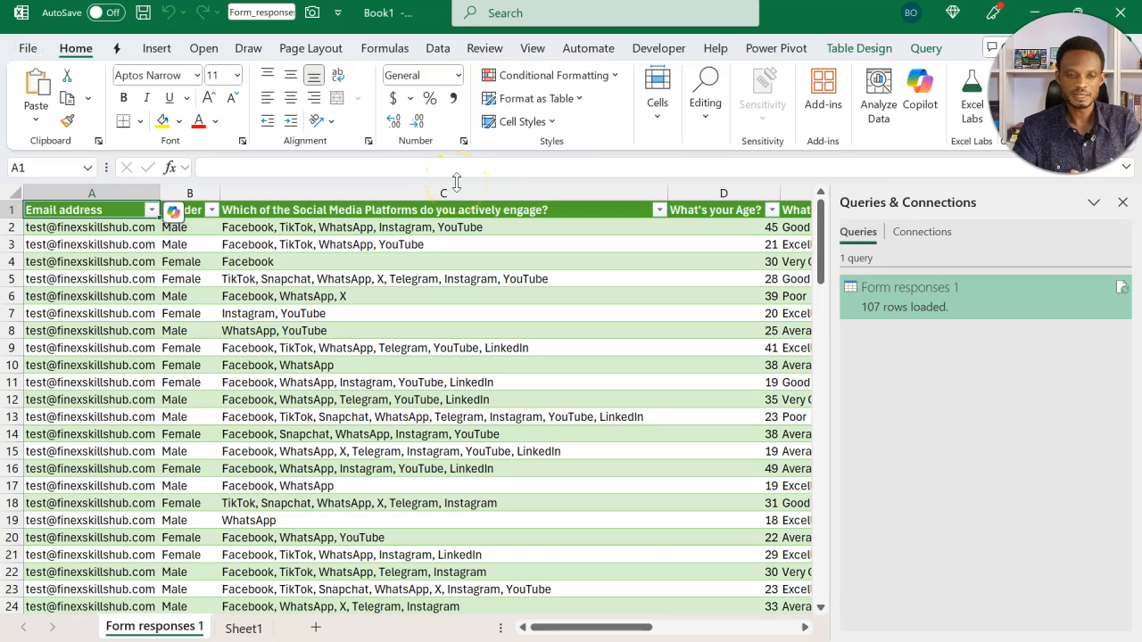
mouse_move(457, 175)
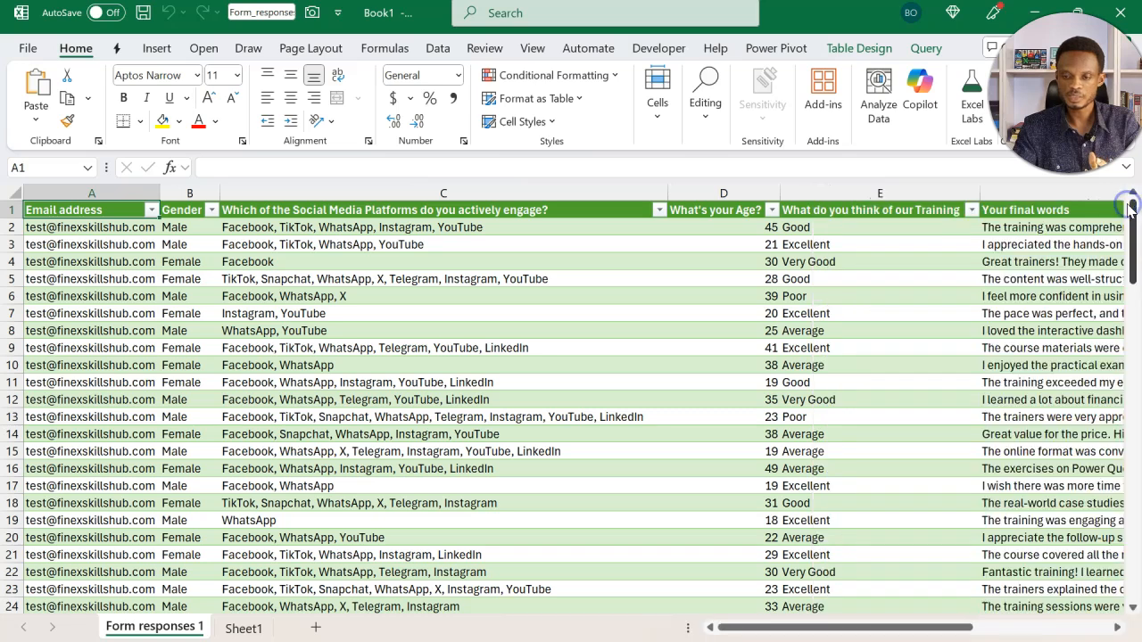
mouse_move(920, 93)
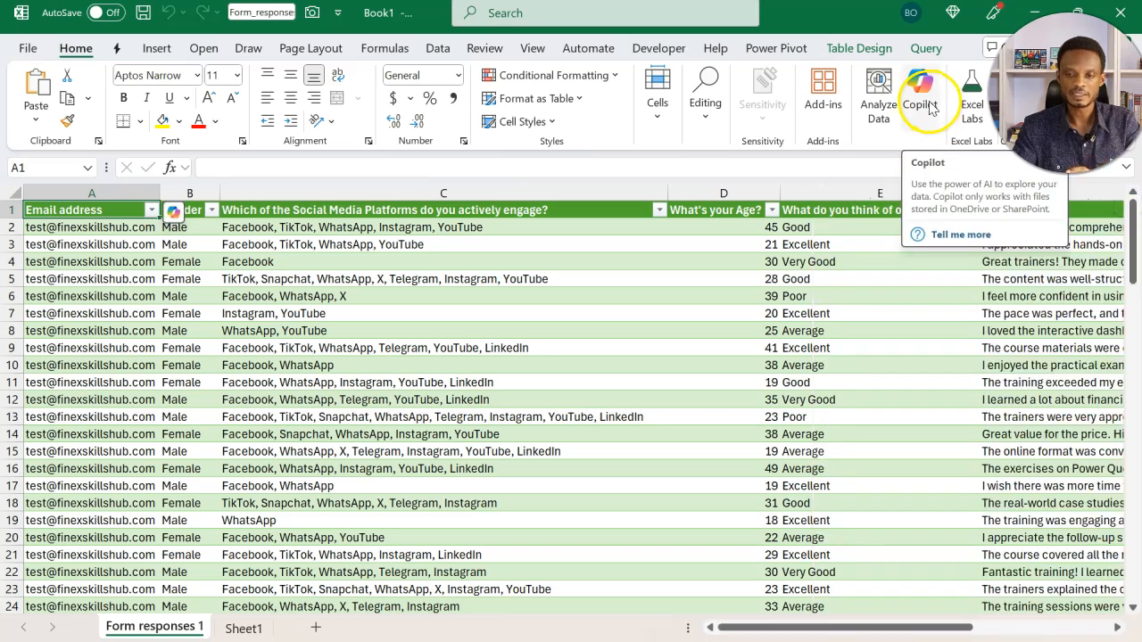
Open the Copilot pane, which asks for AutoSave to be turned on.
left_click(919, 89)
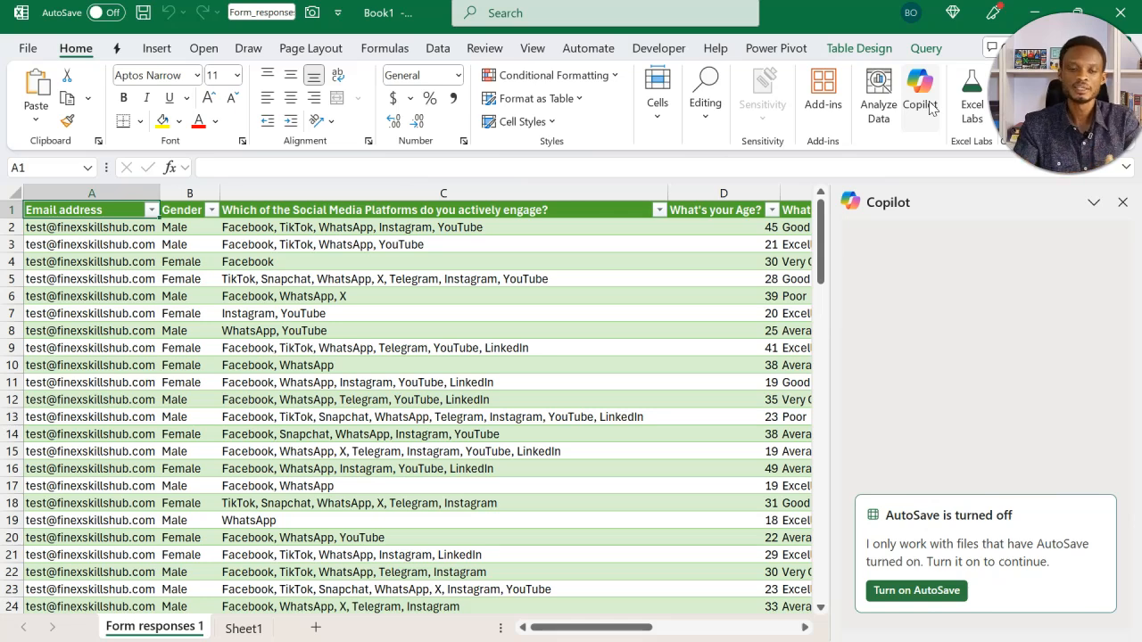
mouse_move(116, 18)
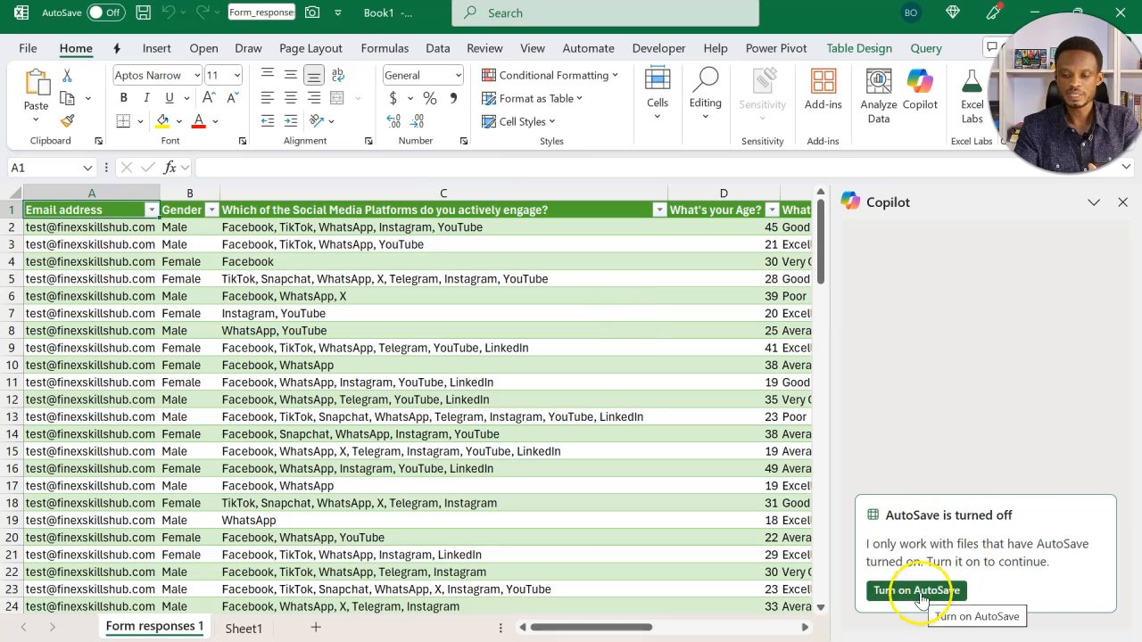
Turn on AutoSave from the Copilot pane and confirm the workbook name.
left_click(915, 590)
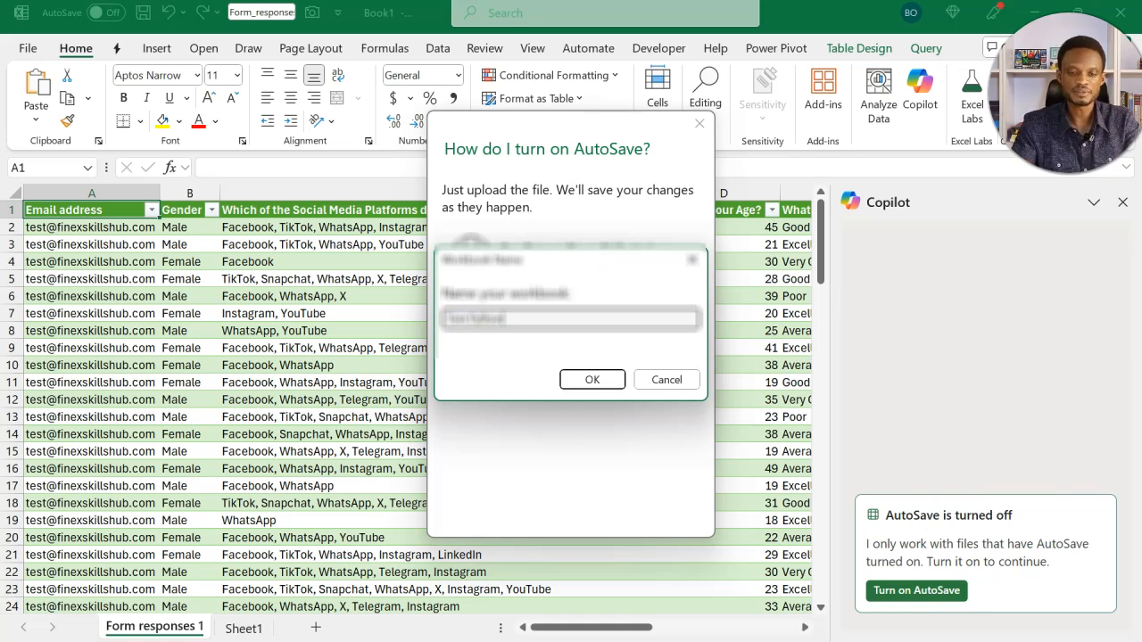
left_click(592, 380)
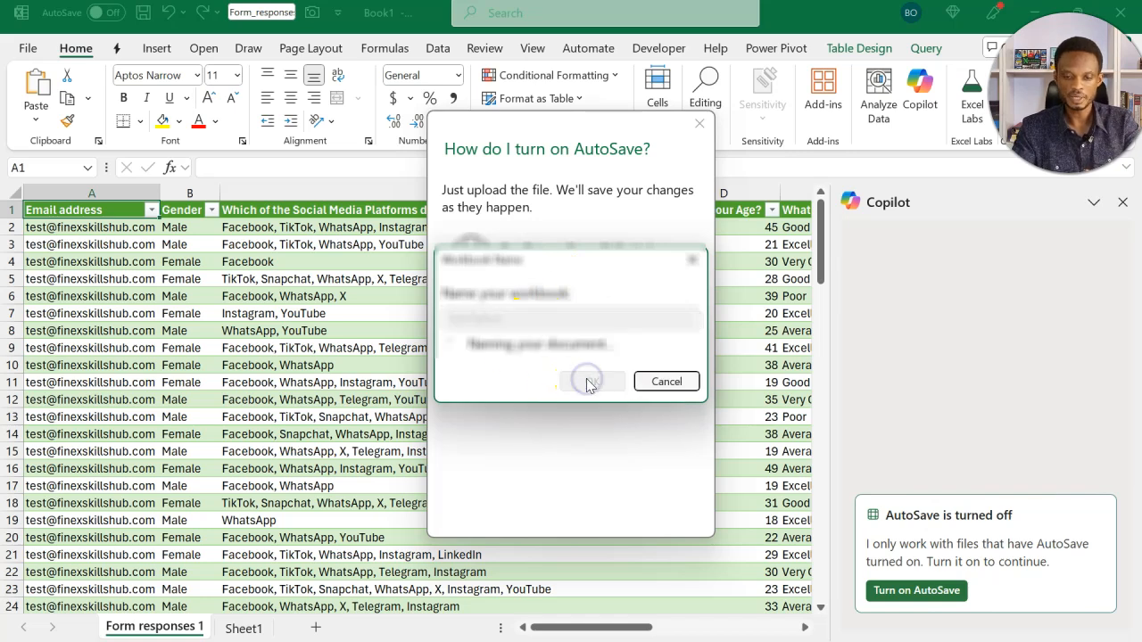
left_click(587, 381)
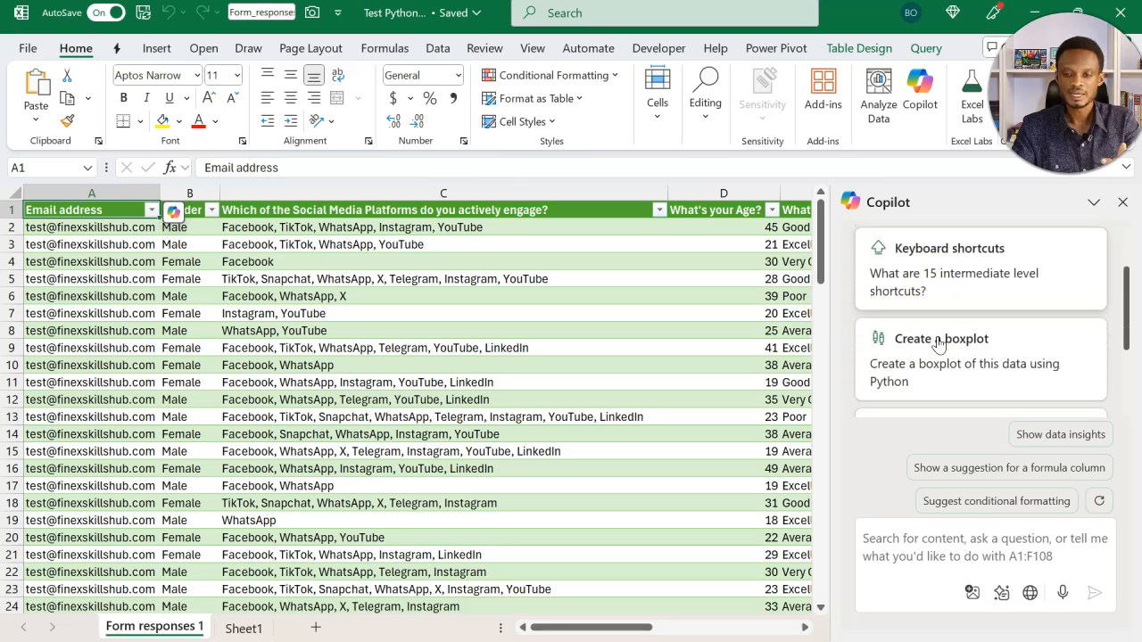
Scroll the Copilot pane down to its prompt box.
scroll("down", 3)
type("A")
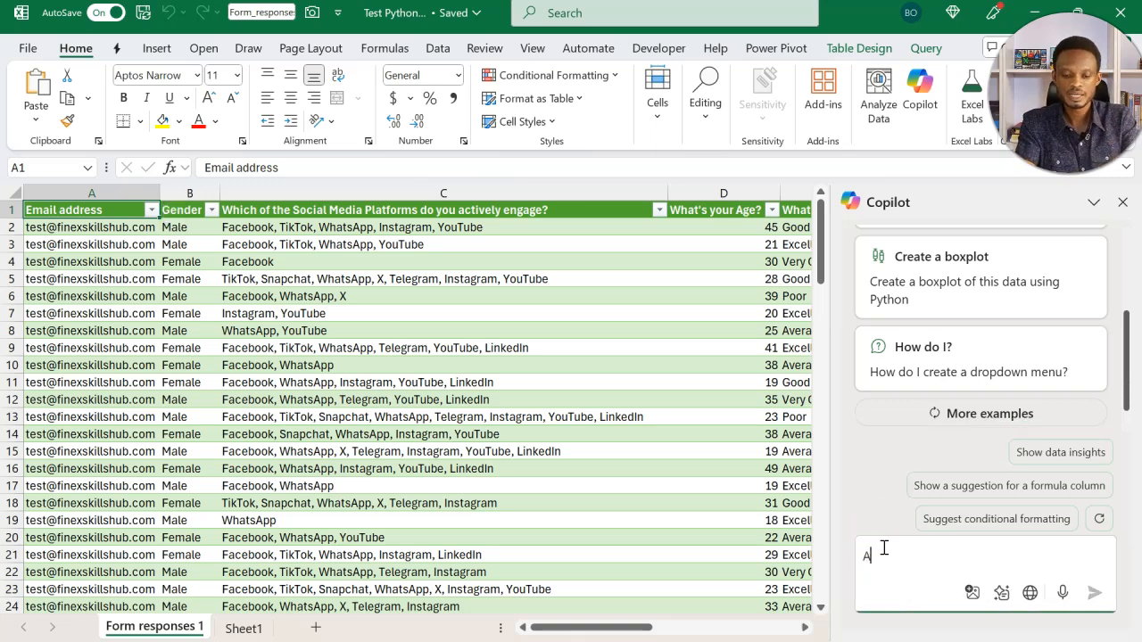
Send Copilot the prompt "Analyze this data with Python".
type("nalyze this data")
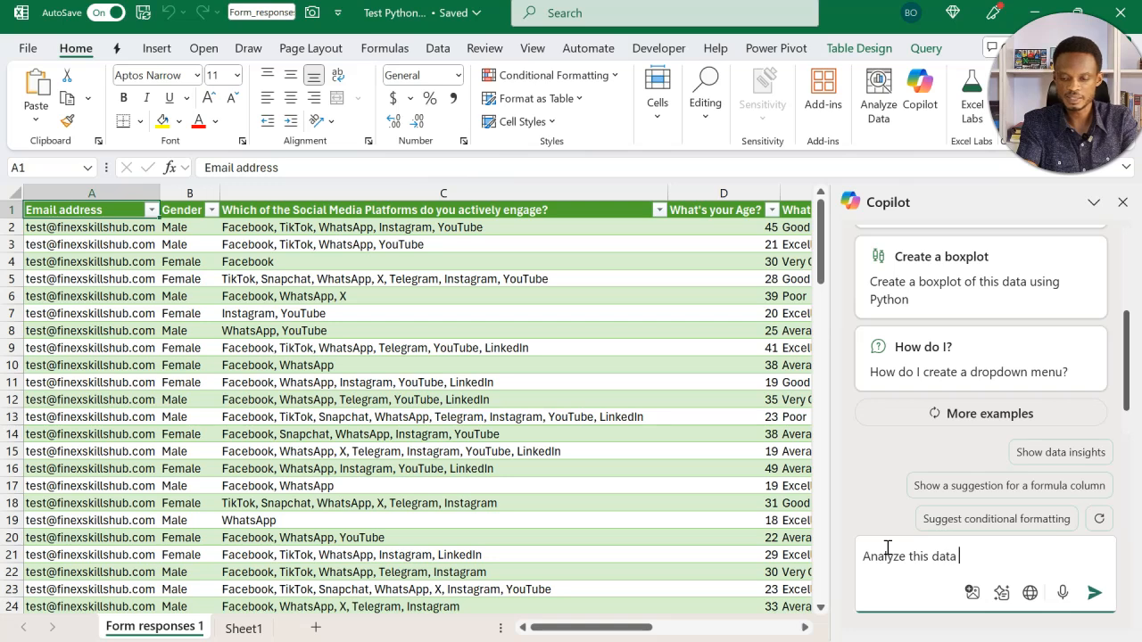
type("with Py")
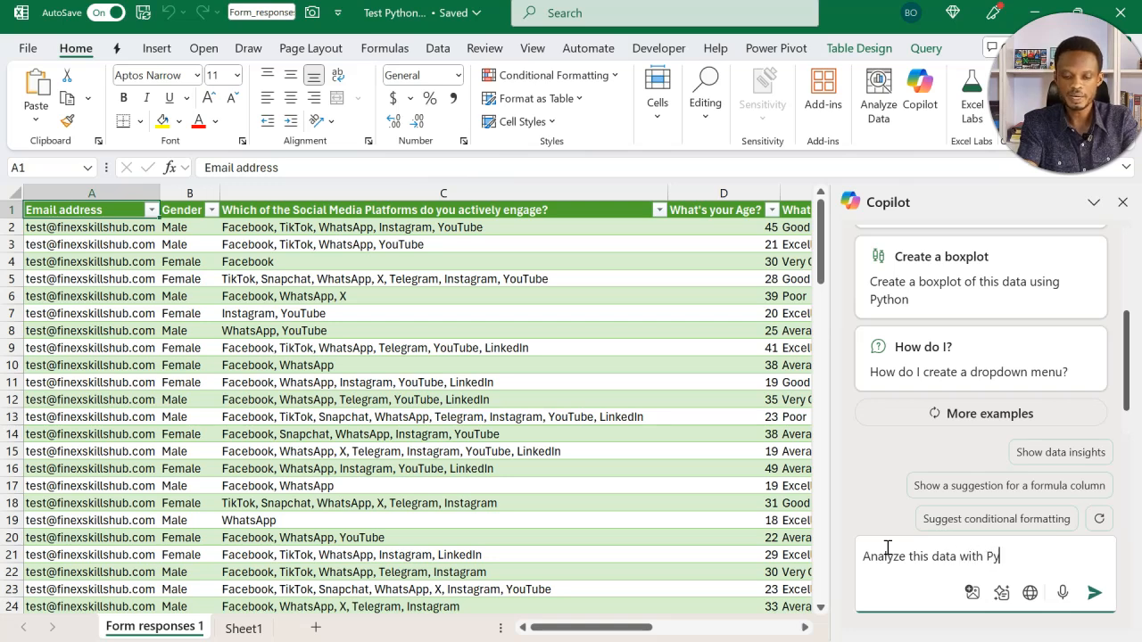
type("thon")
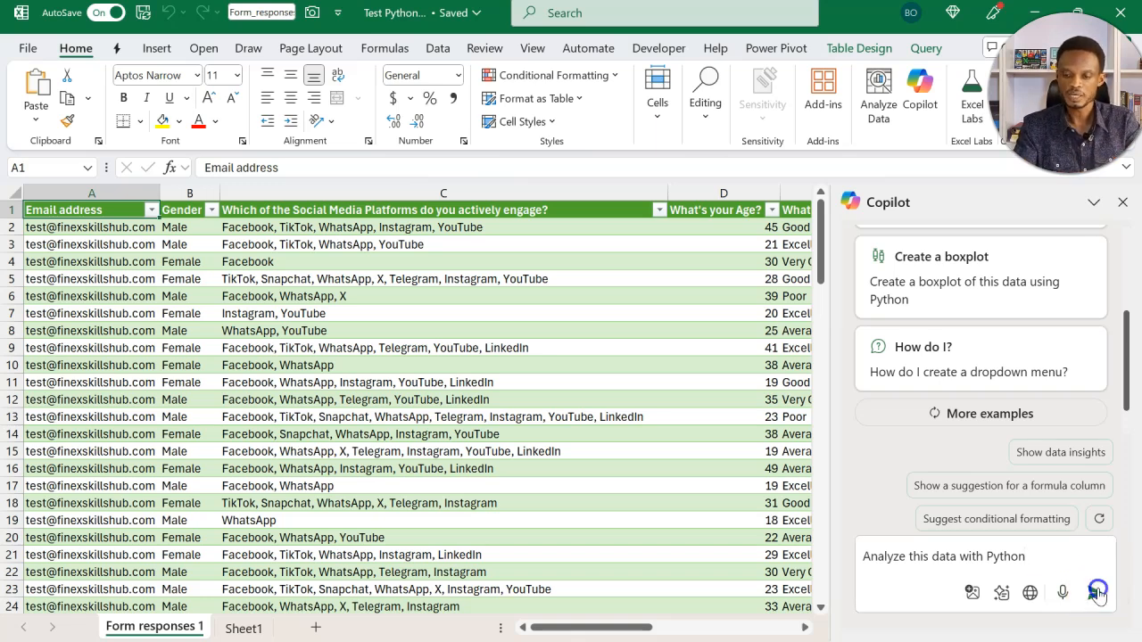
left_click(1097, 591)
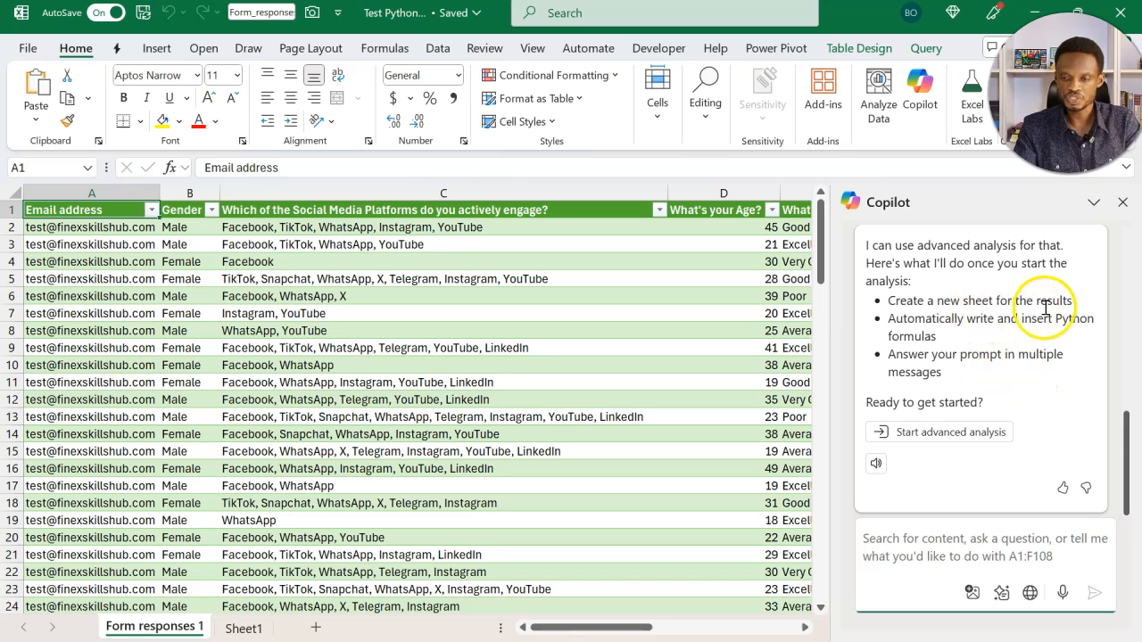
mouse_move(972, 338)
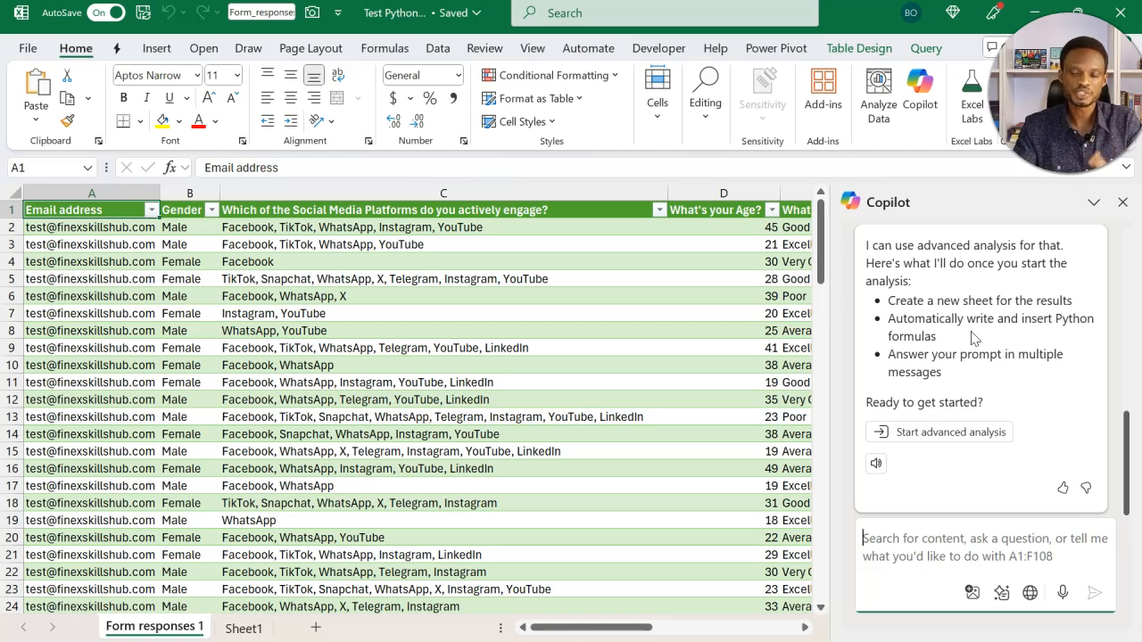
mouse_move(939, 433)
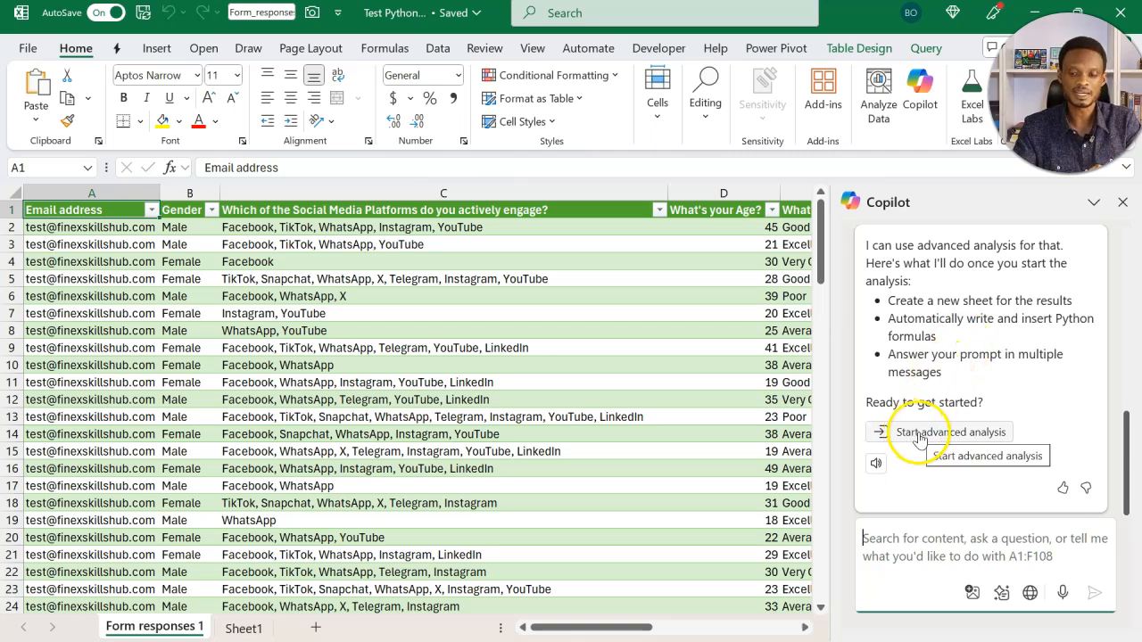
mouse_move(914, 437)
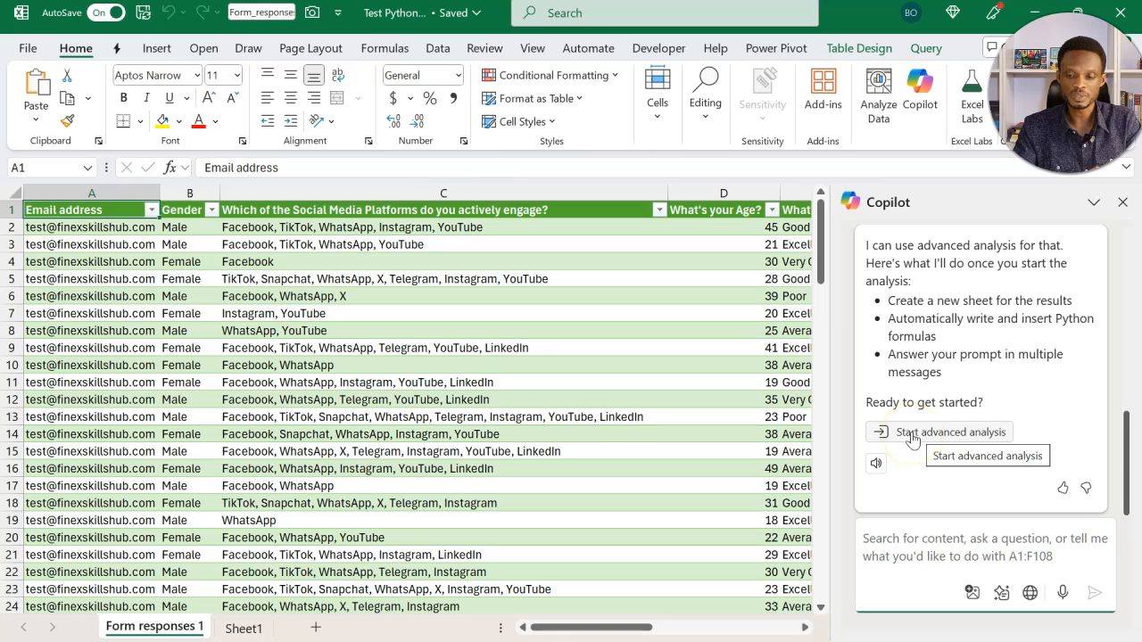
Start Copilot's advanced analysis, creating the Analysis1 sheet of Python summaries and charts.
left_click(950, 432)
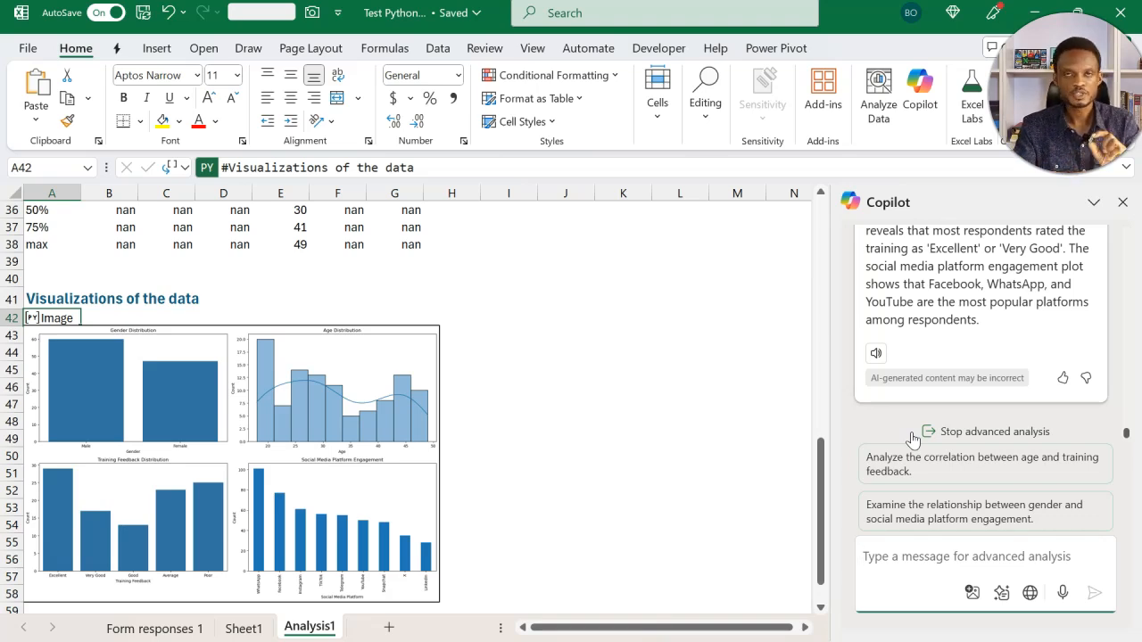
mouse_move(952, 479)
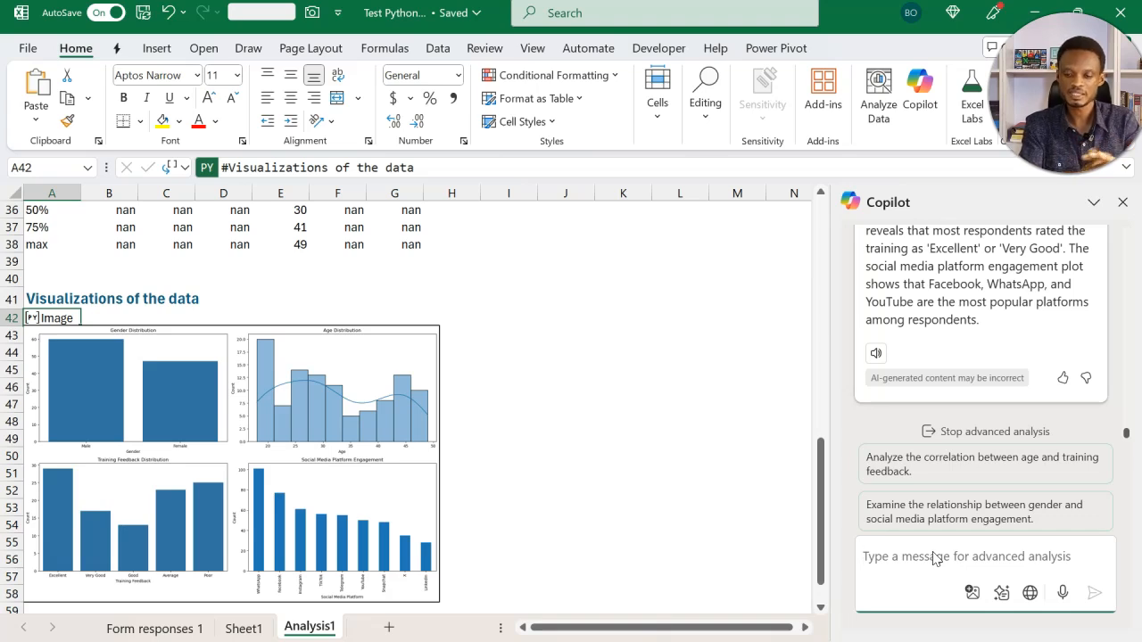
Ask Copilot: 'Create a Word Cloud on the Social Media Platform engagements'.
type("Create a Word Cloud on the Social Media Platform engagements")
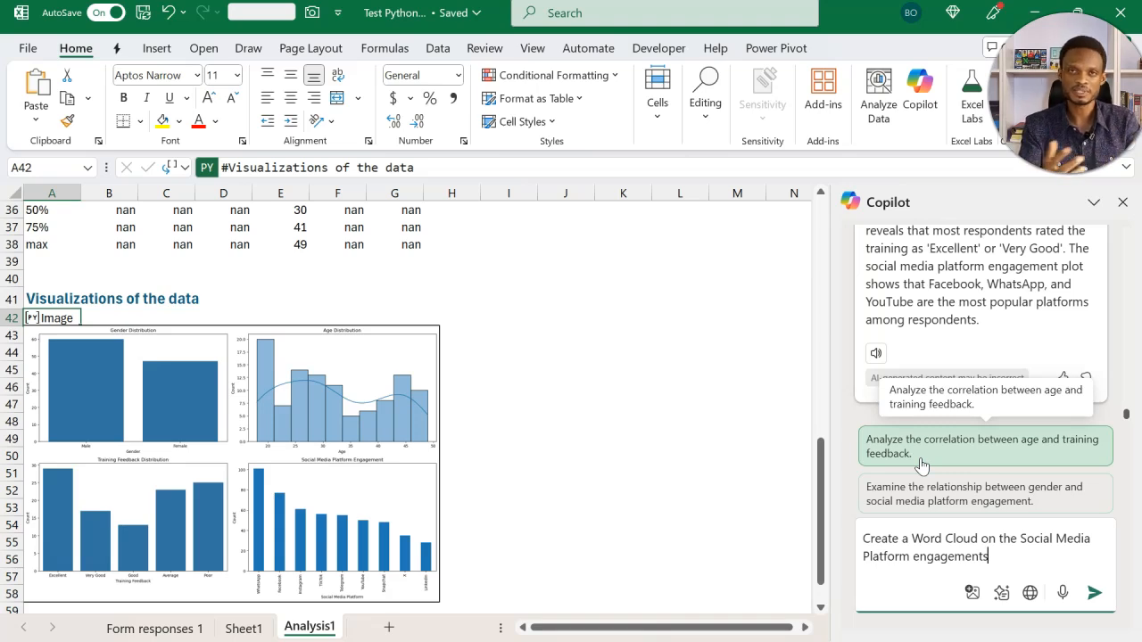
mouse_move(1003, 477)
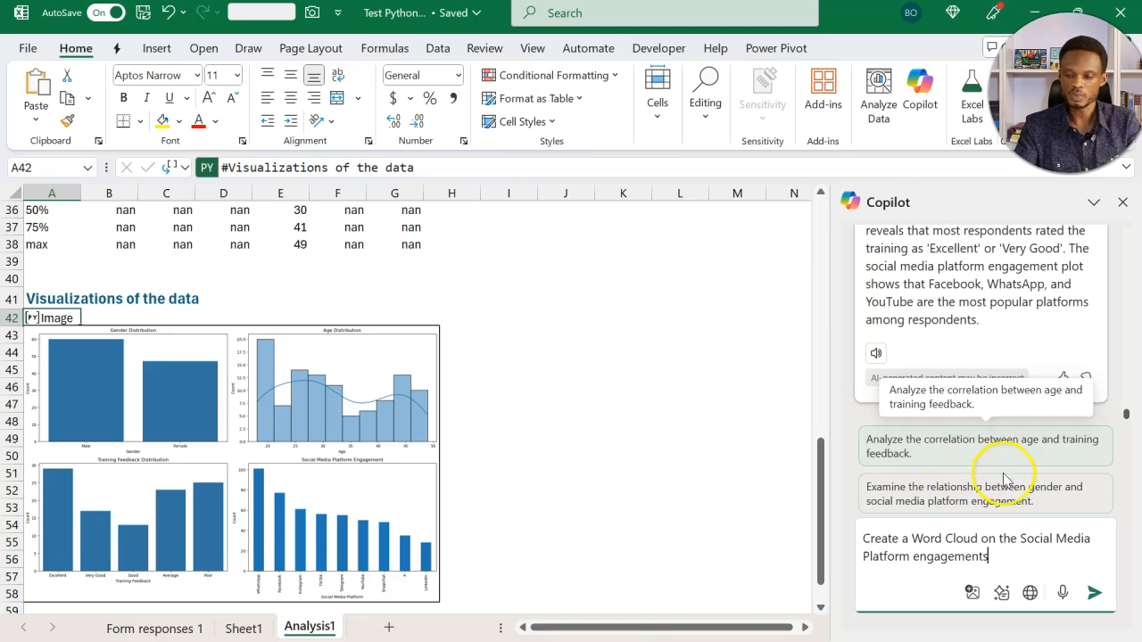
left_click(1093, 592)
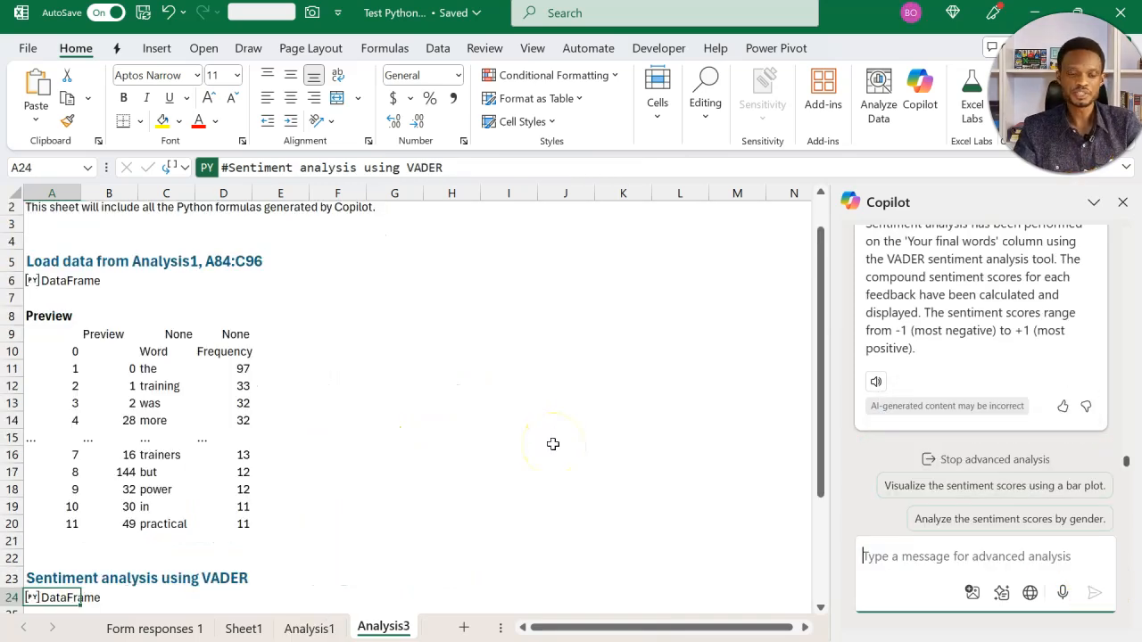
Scroll through Analysis3 to review the VADER sentiment scores and distribution bar plot.
scroll("down", 3)
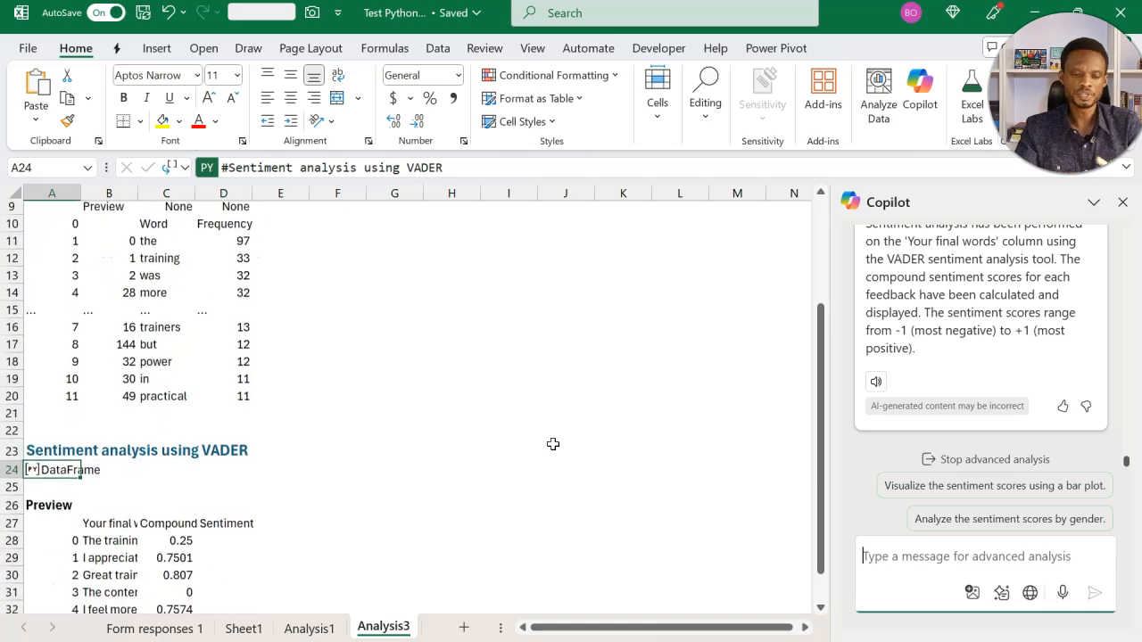
scroll("down", 3)
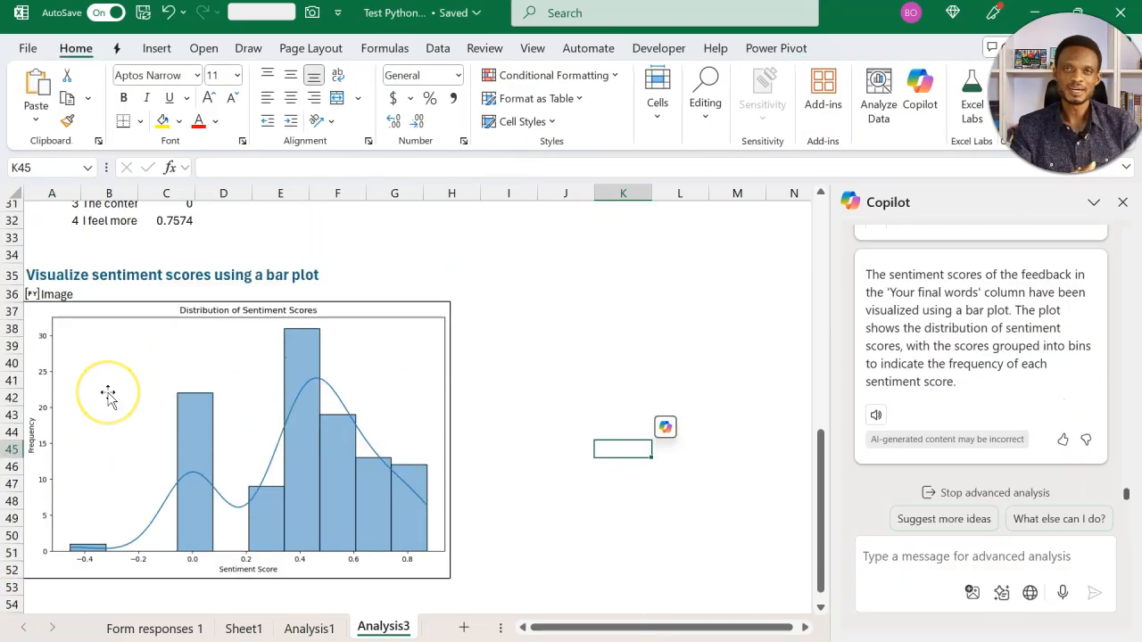
mouse_move(108, 393)
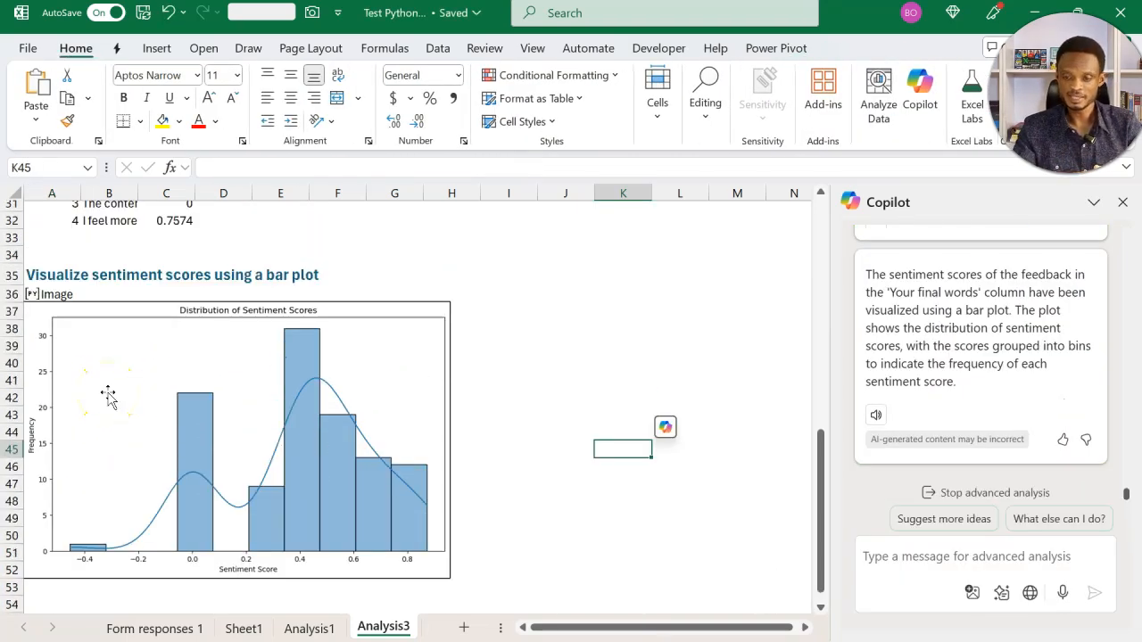
scroll("up", 3)
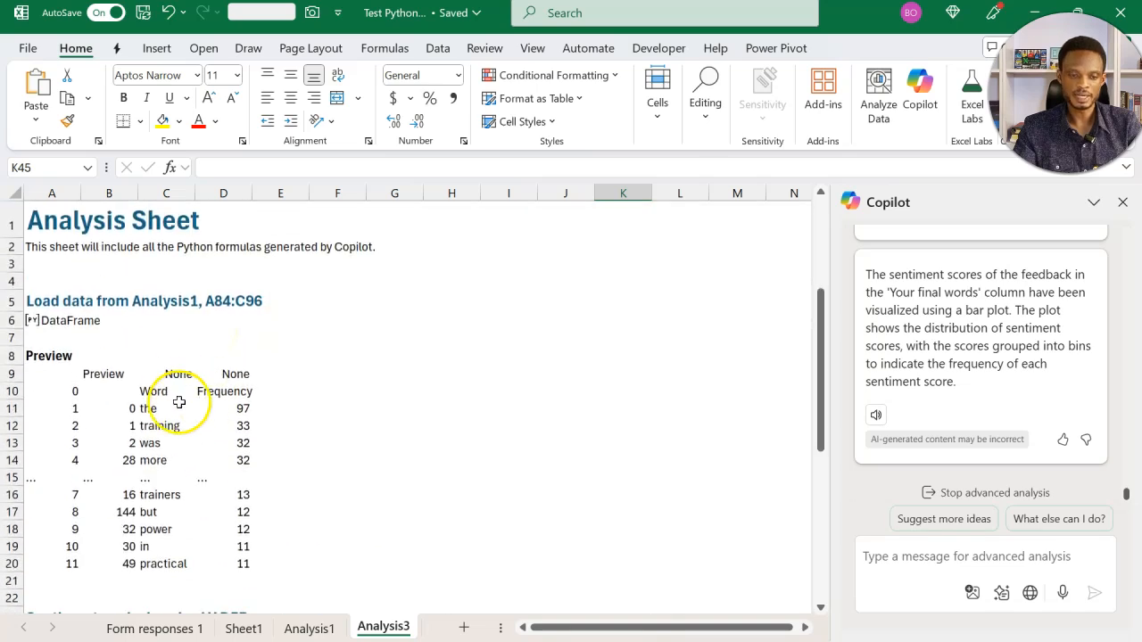
scroll("down", 3)
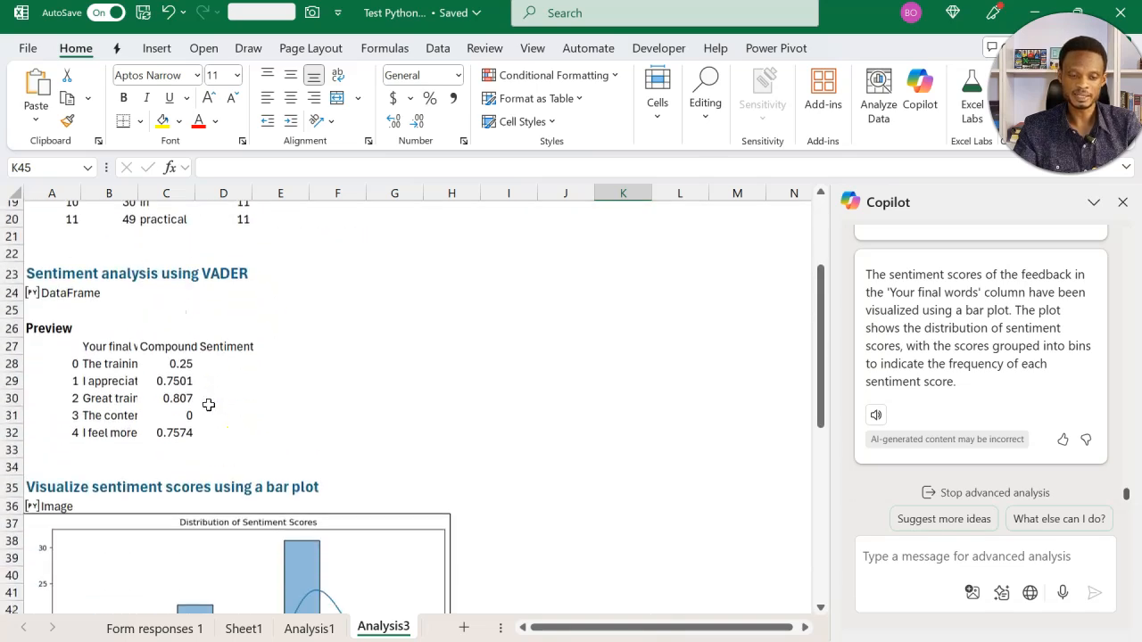
scroll("down", 3)
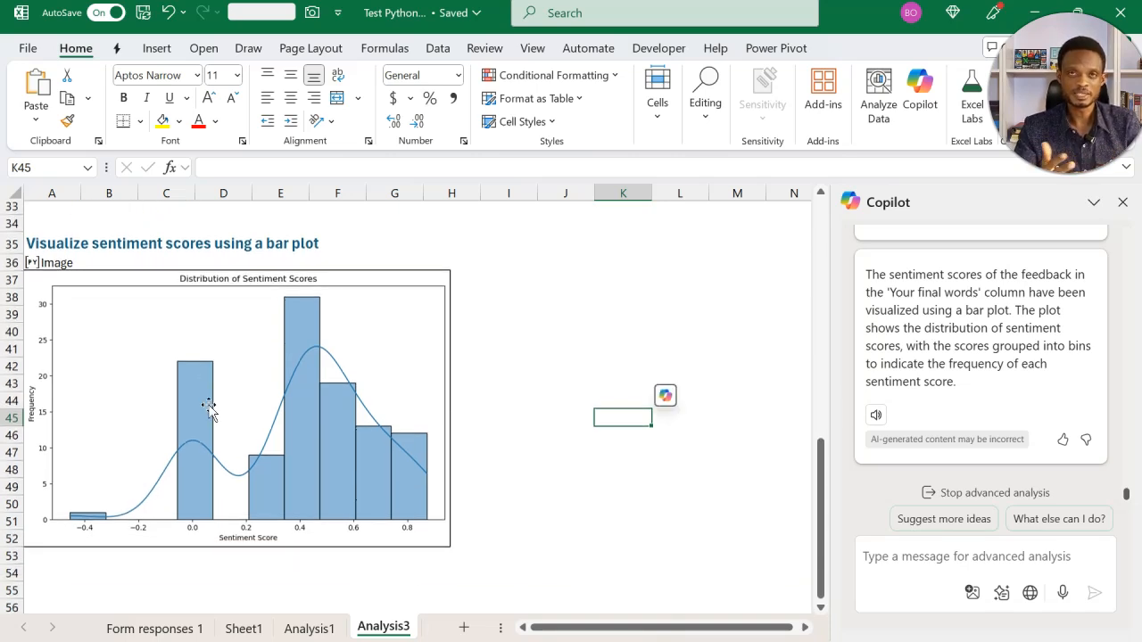
mouse_move(343, 495)
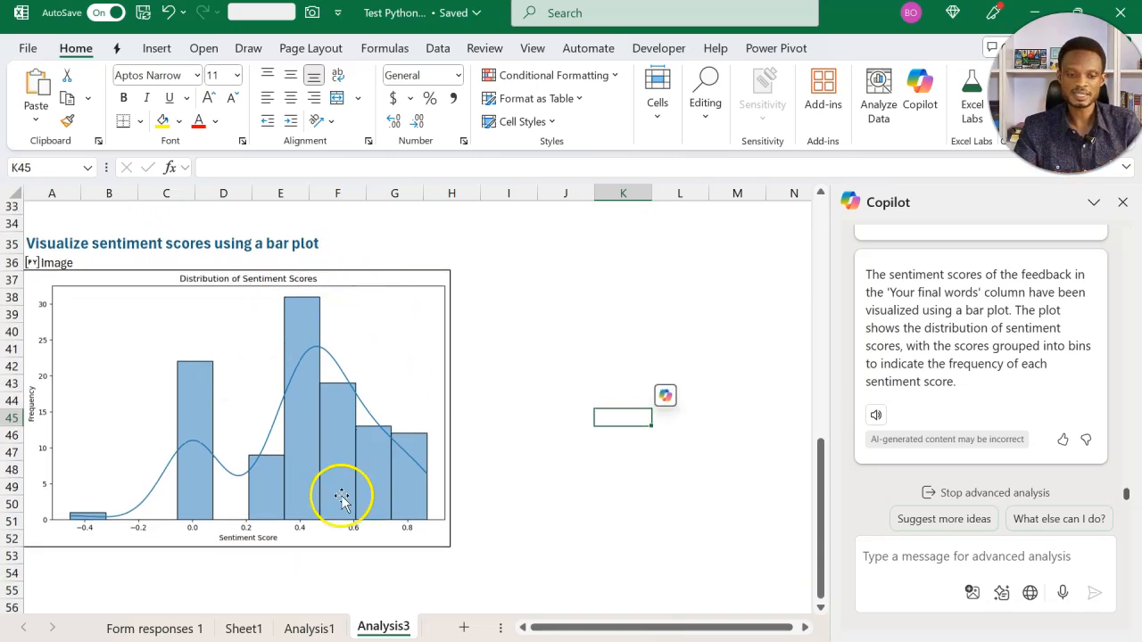
mouse_move(312, 397)
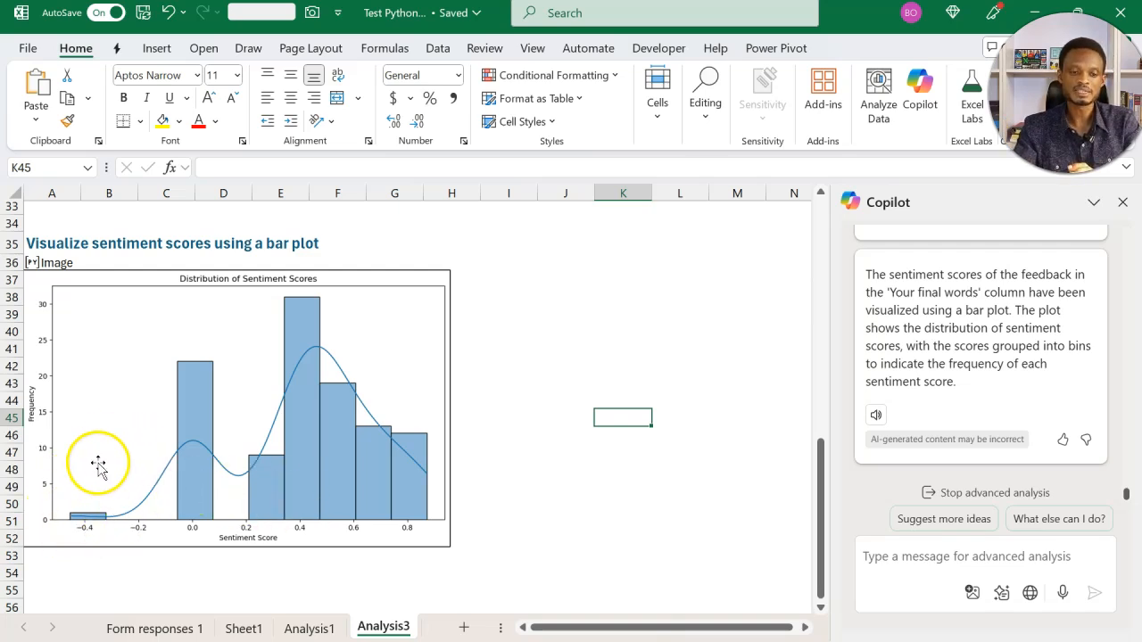
mouse_move(177, 431)
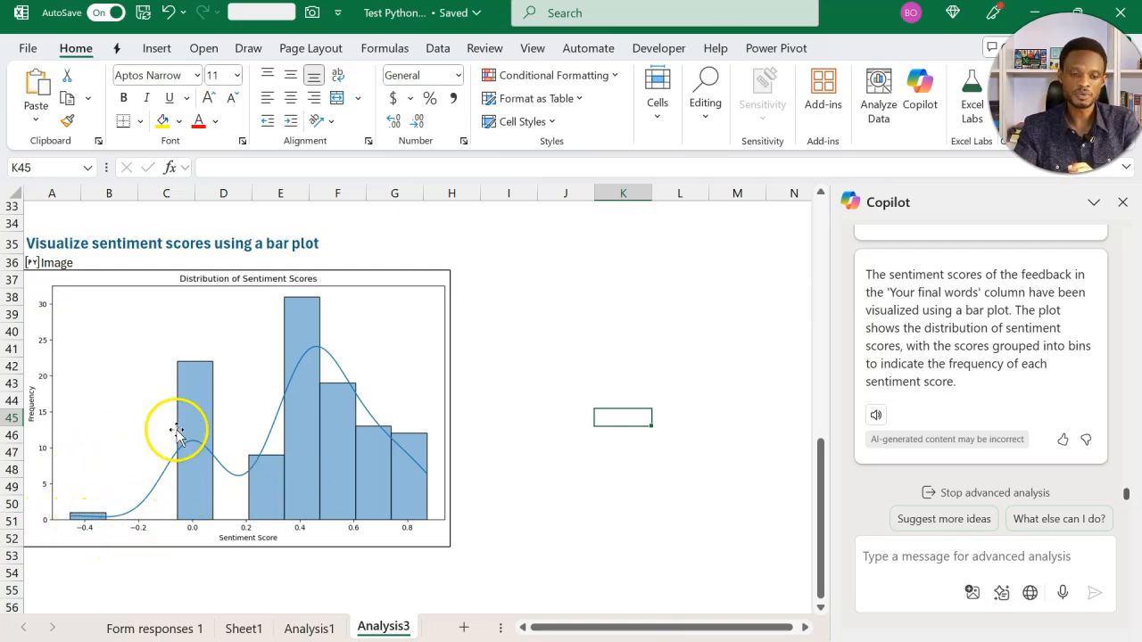
mouse_move(303, 334)
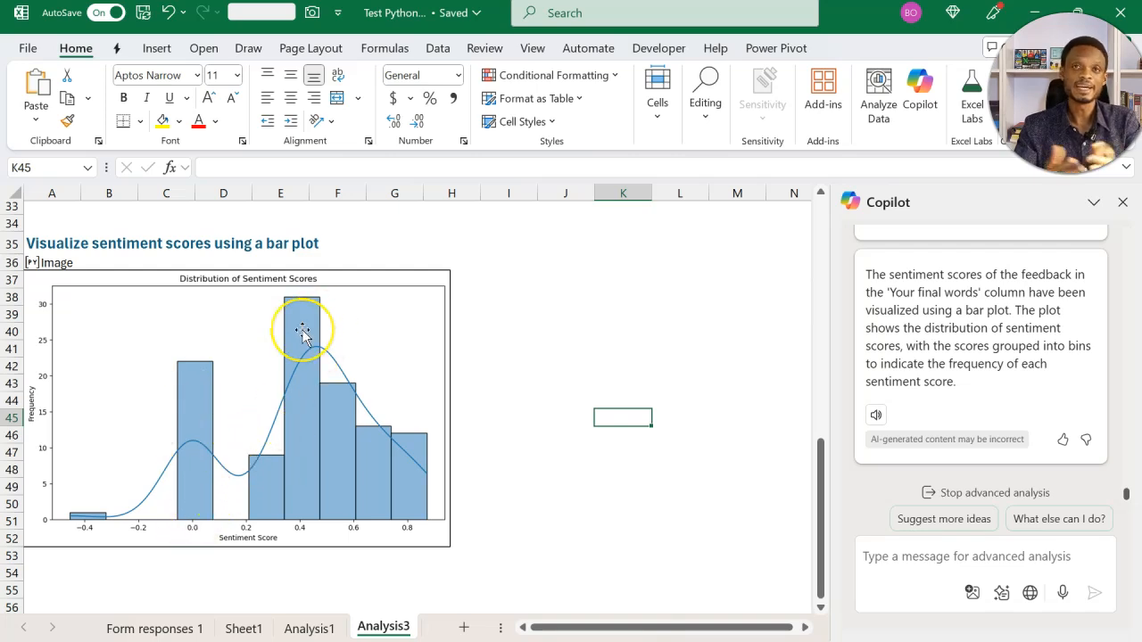
mouse_move(308, 299)
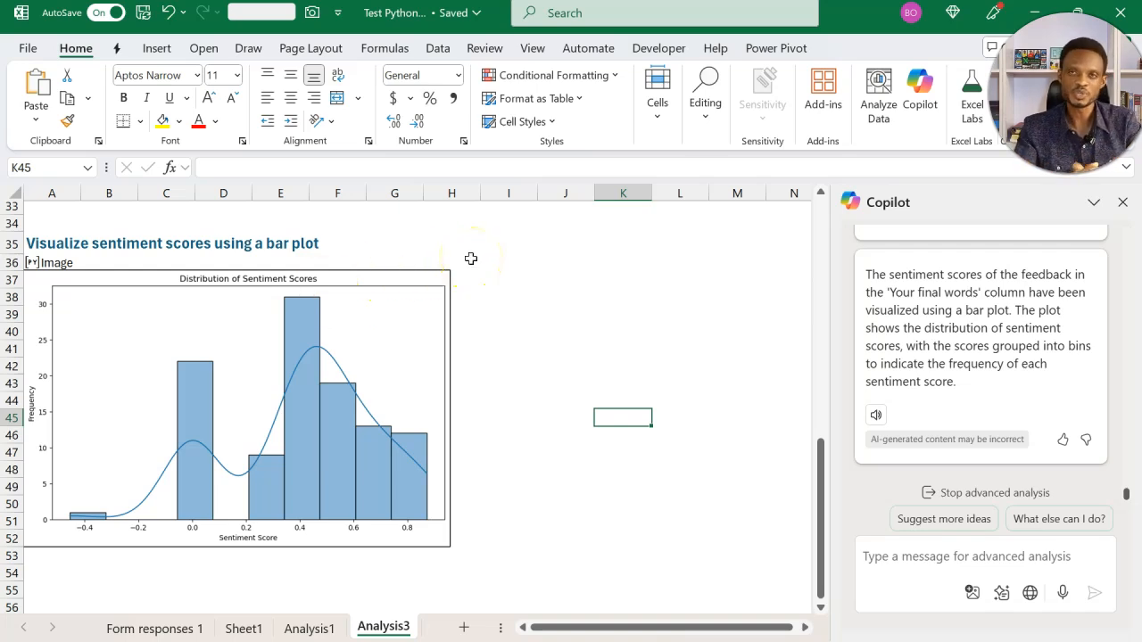
mouse_move(429, 272)
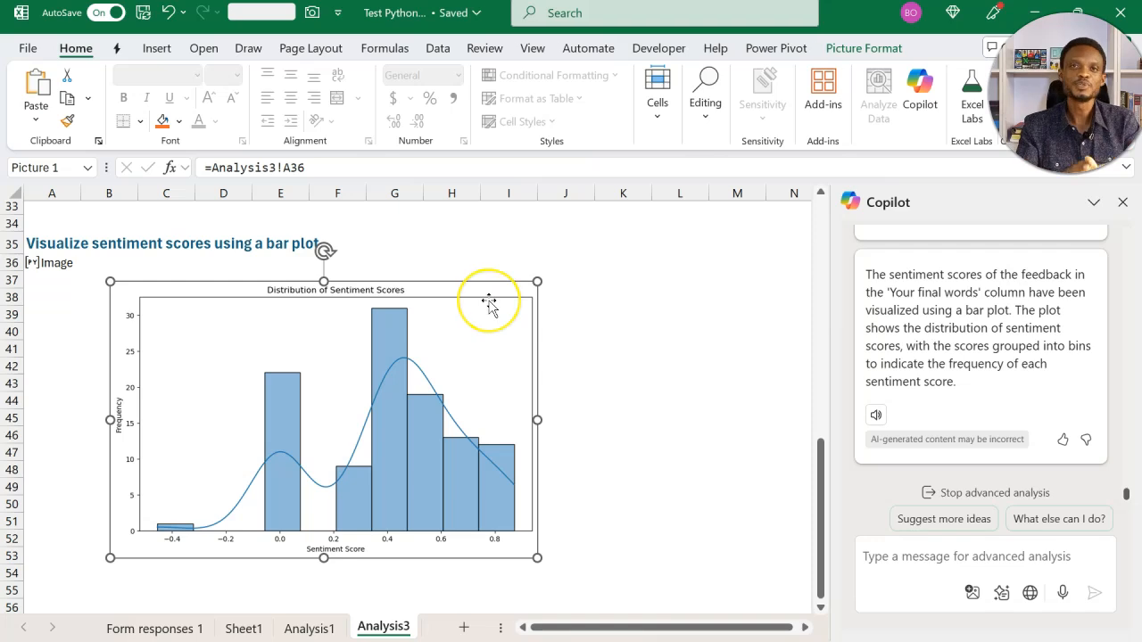
mouse_move(489, 303)
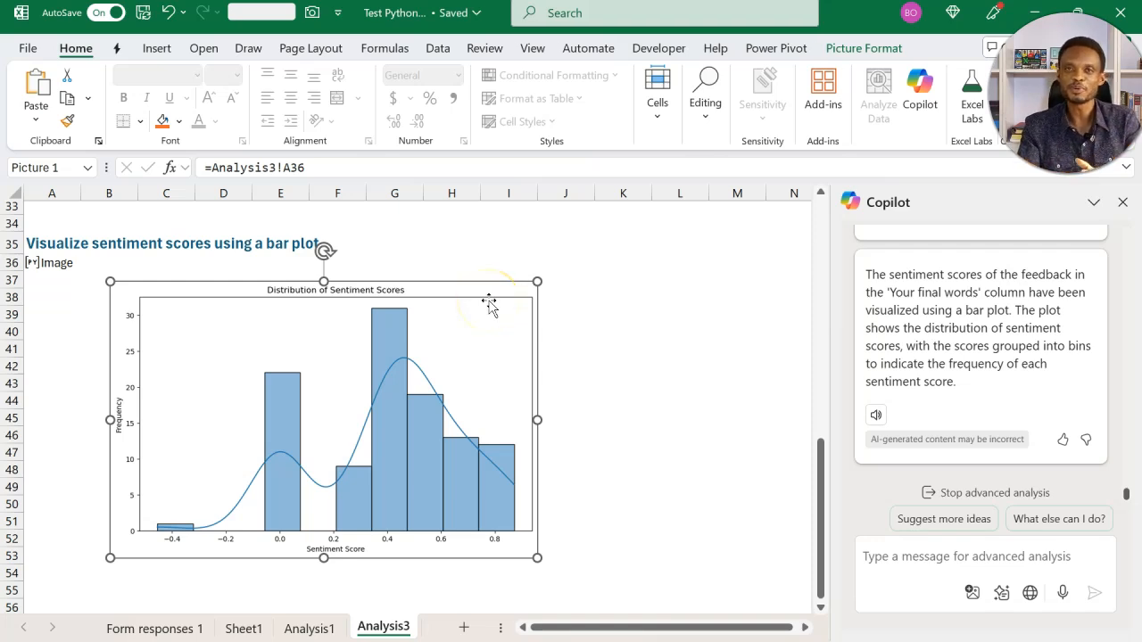